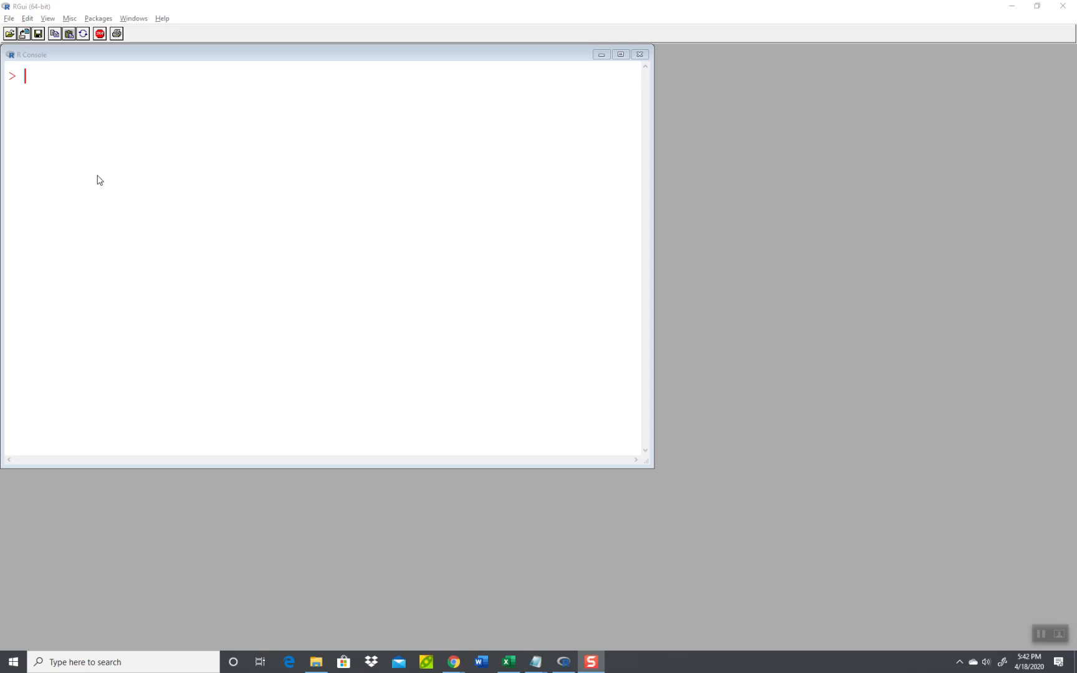
{"action": "mouse_move", "coordinate": [112, 86]}
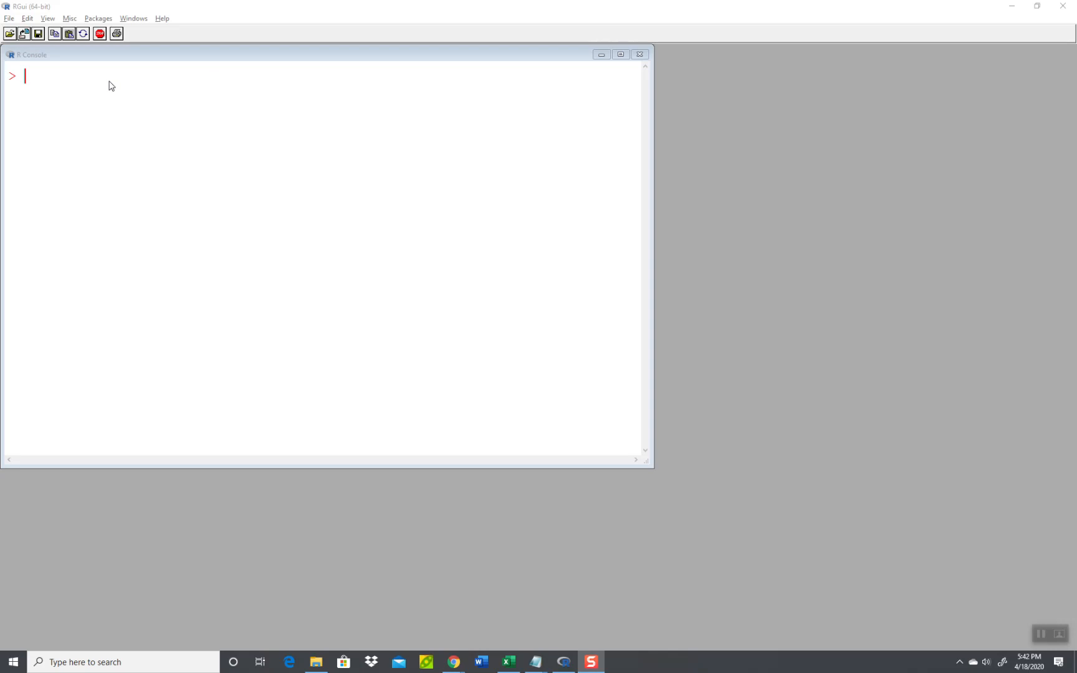
{"action": "mouse_move", "coordinate": [57, 72]}
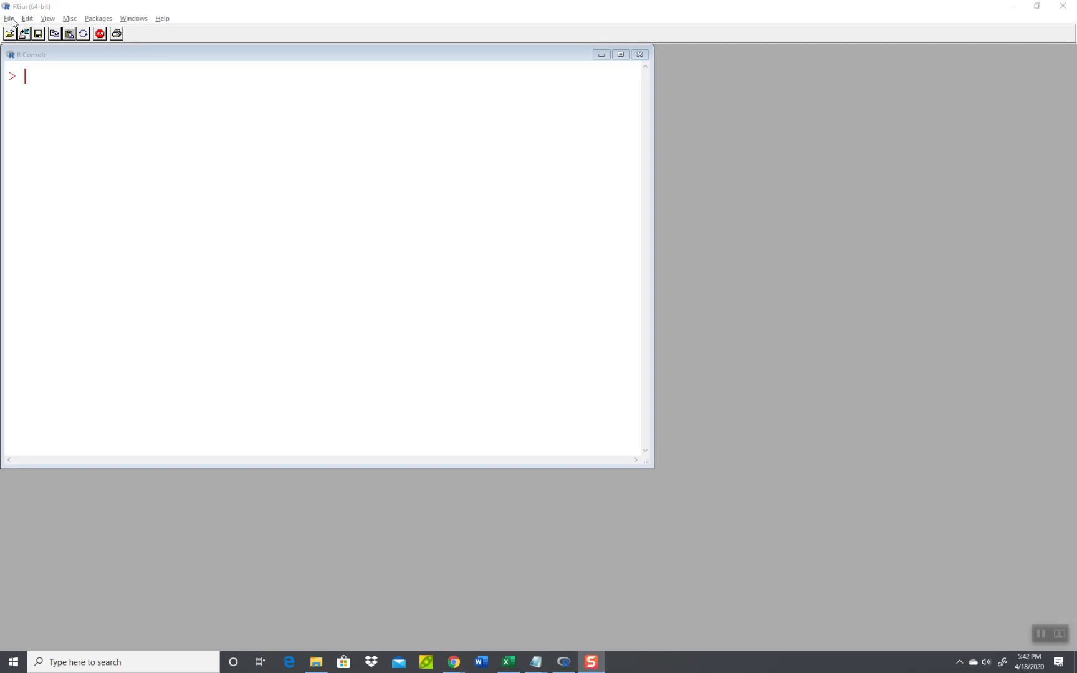
Step: Create a new blank script and save it as relativefrequency.r in the Work folder
{"action": "left_click", "coordinate": [9, 17]}
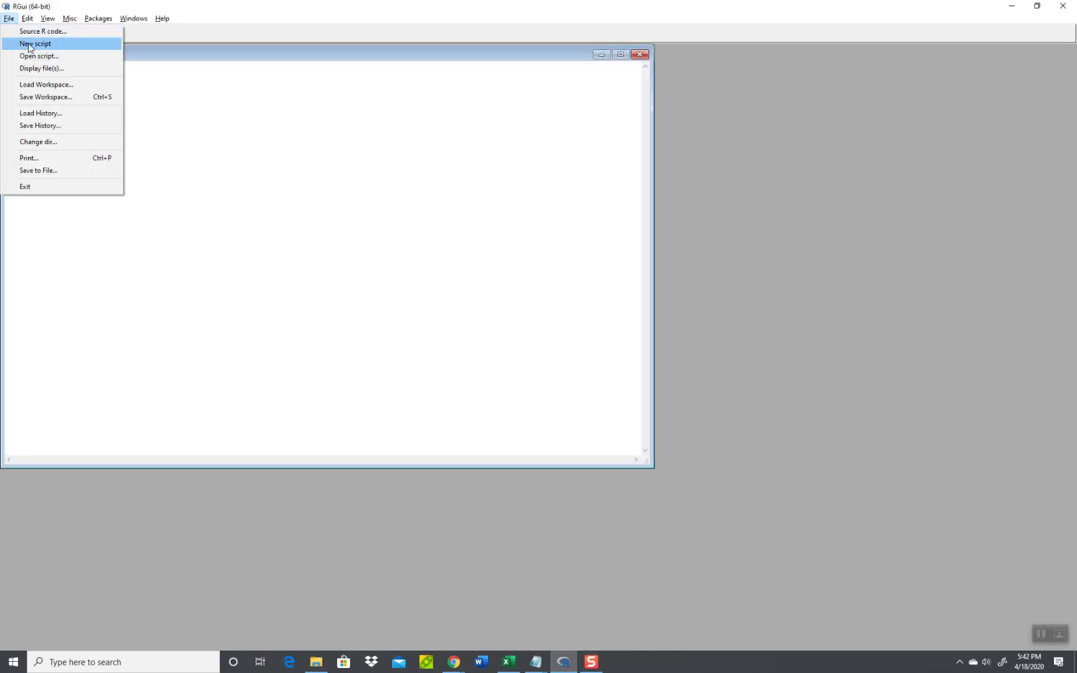
{"action": "left_click", "coordinate": [35, 44]}
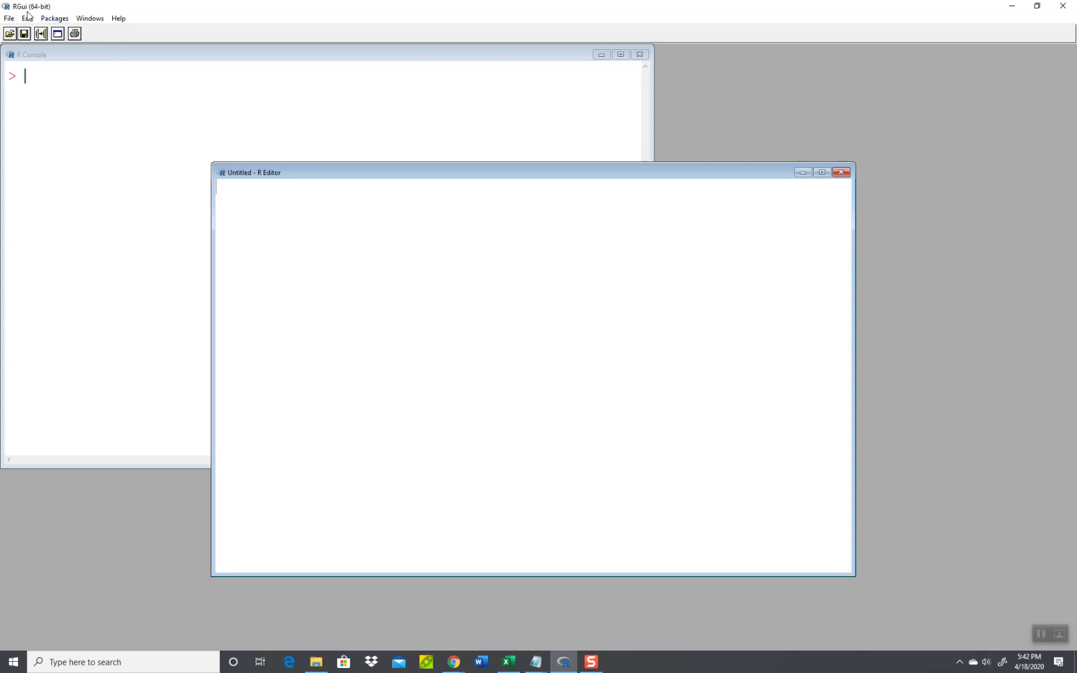
{"action": "left_click", "coordinate": [9, 18]}
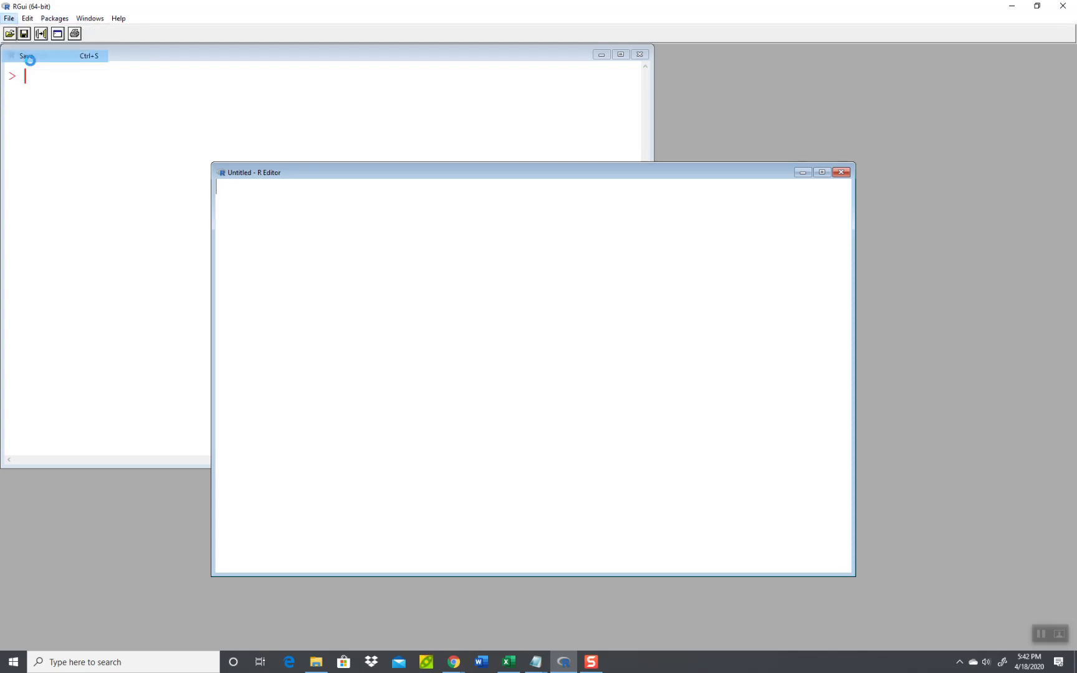
{"action": "left_click", "coordinate": [24, 57]}
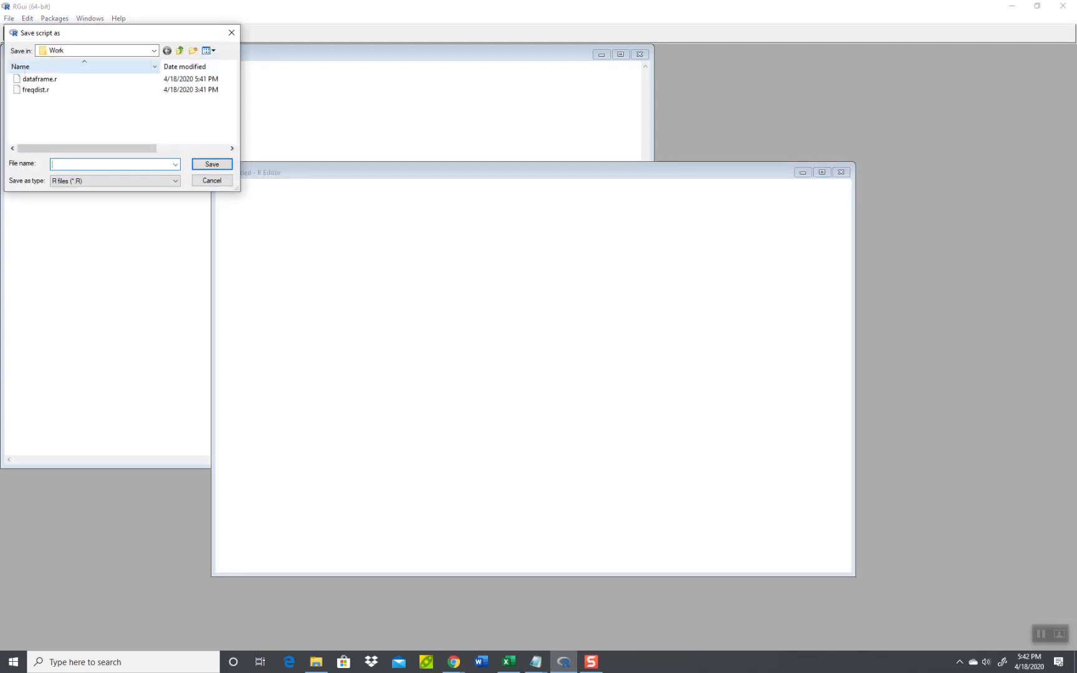
{"action": "type", "text": "relativefr"}
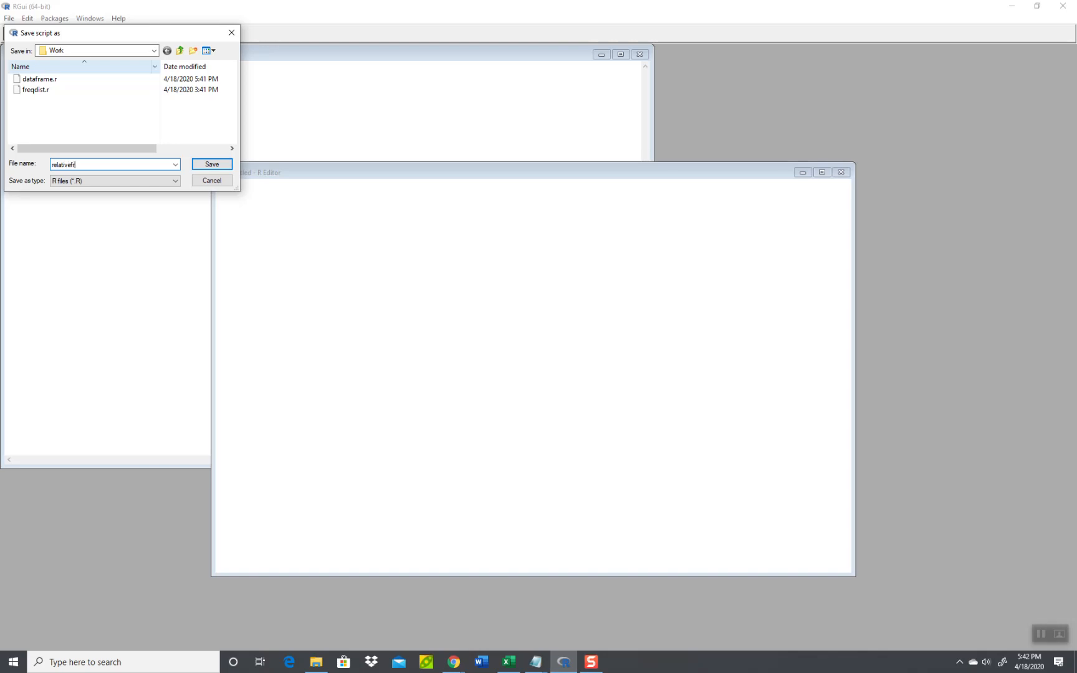
{"action": "type", "text": "equency.r"}
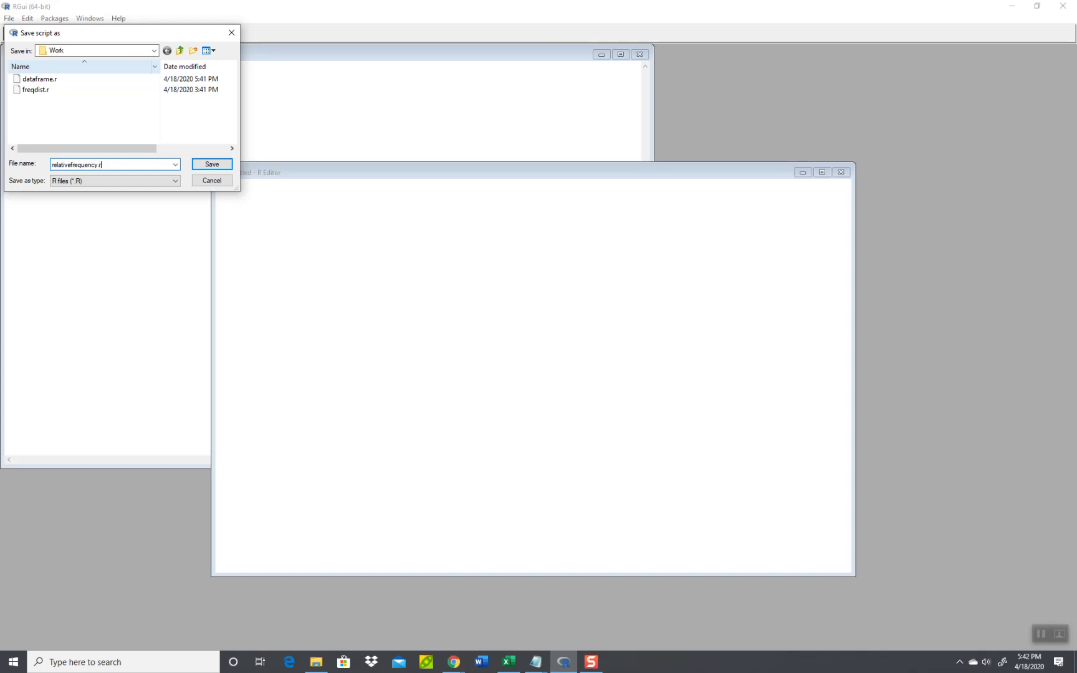
{"action": "left_click", "coordinate": [212, 164]}
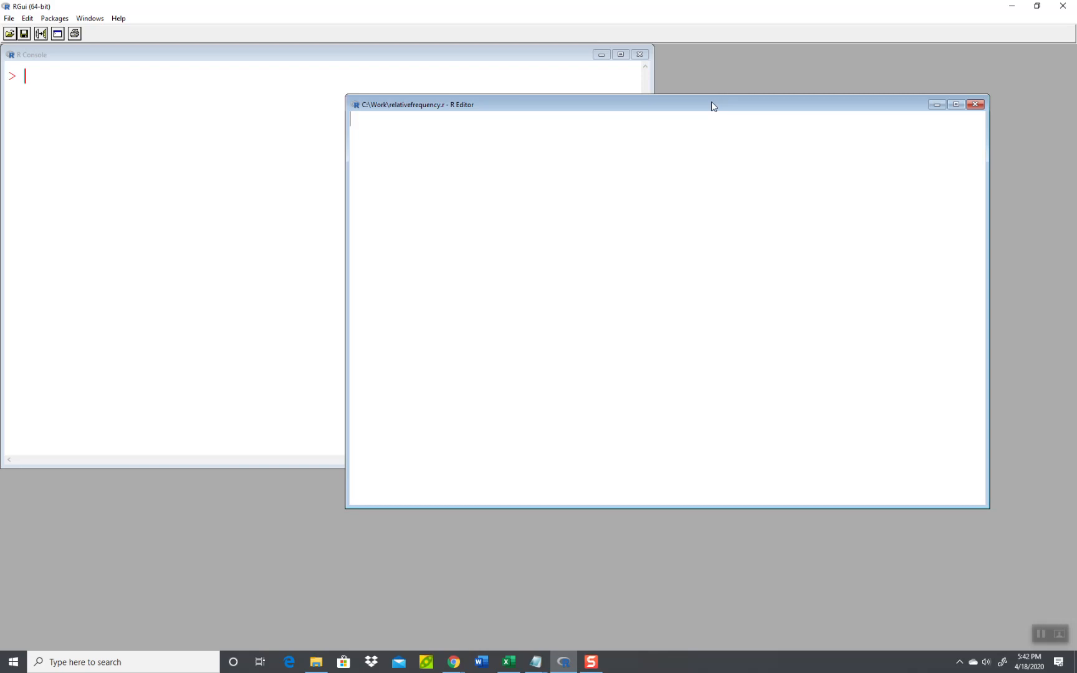
Step: Define d1 <- c(1, 1, 2, 1, 2, 1, 1, 1, 3, 4, 5, 3, 3, 4, 1, 1, 5) in the script
{"action": "type", "text": "d1 <-"}
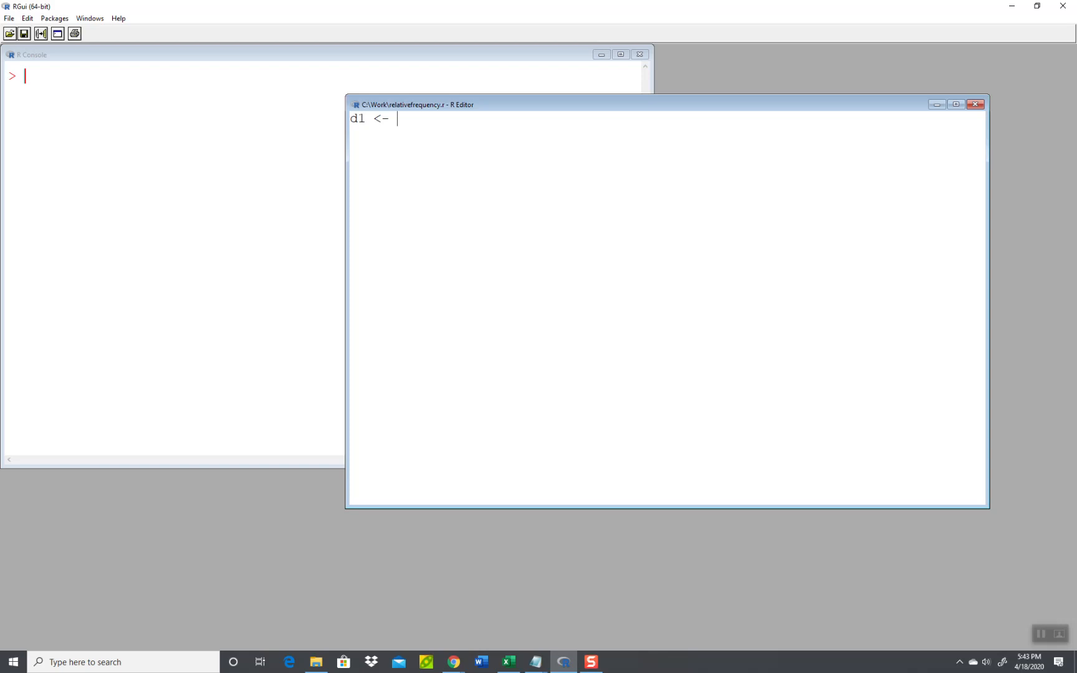
{"action": "type", "text": "c("}
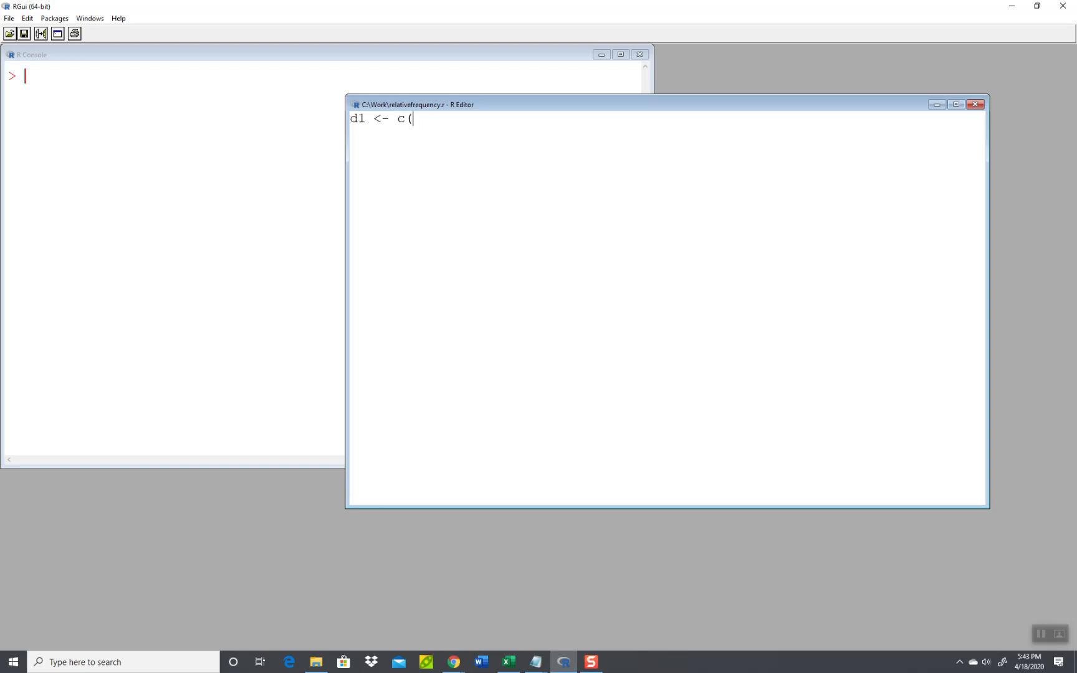
{"action": "type", "text": "1, 1,"}
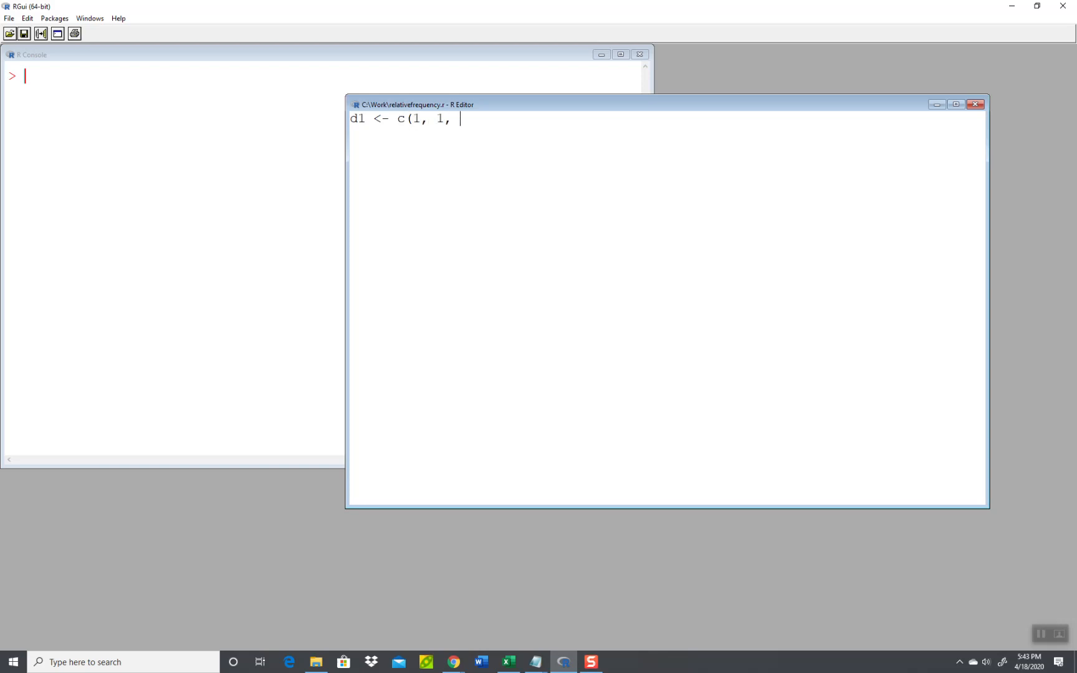
{"action": "type", "text": "2, 1, 2,"}
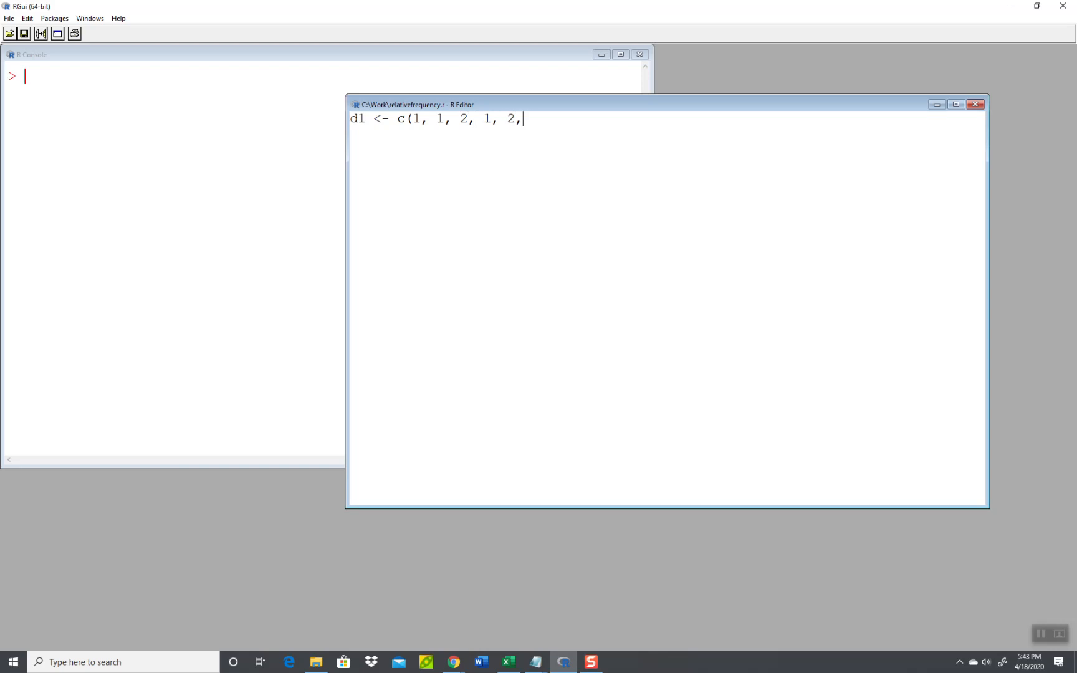
{"action": "type", "text": "1, 1, 1,"}
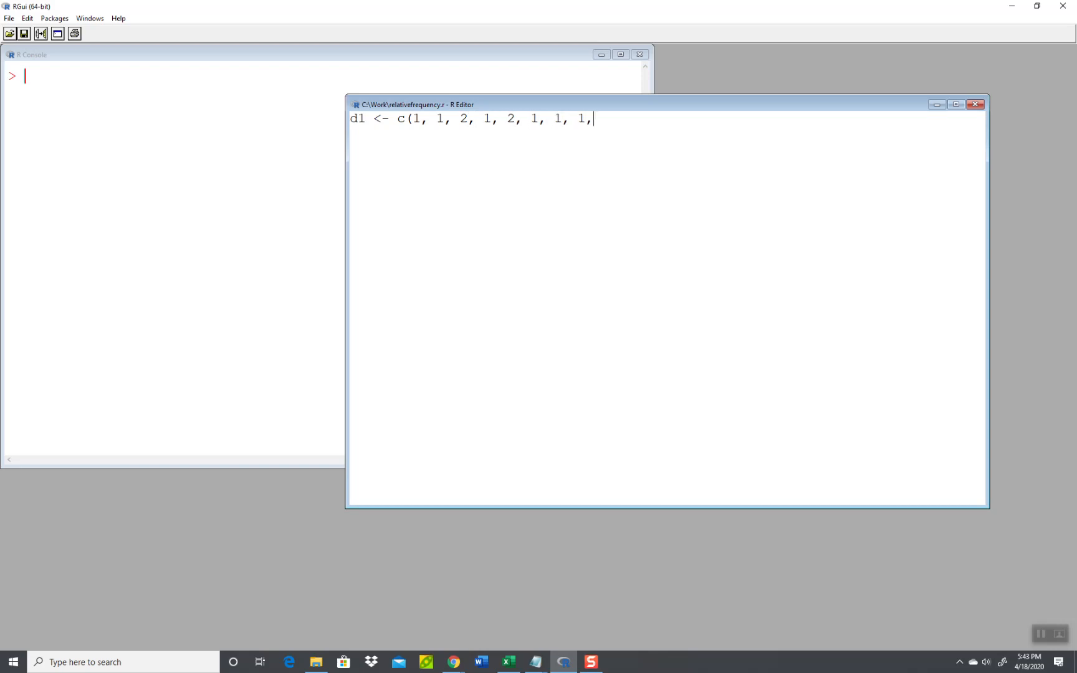
{"action": "type", "text": "3, 4, 5,"}
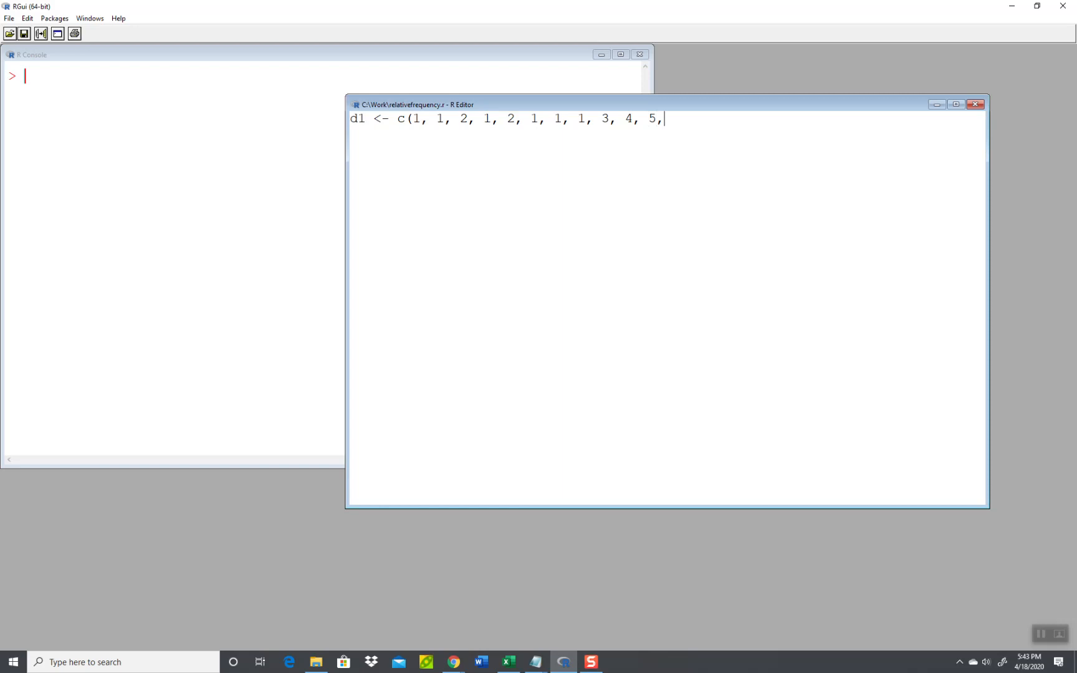
{"action": "type", "text": "3, 3,"}
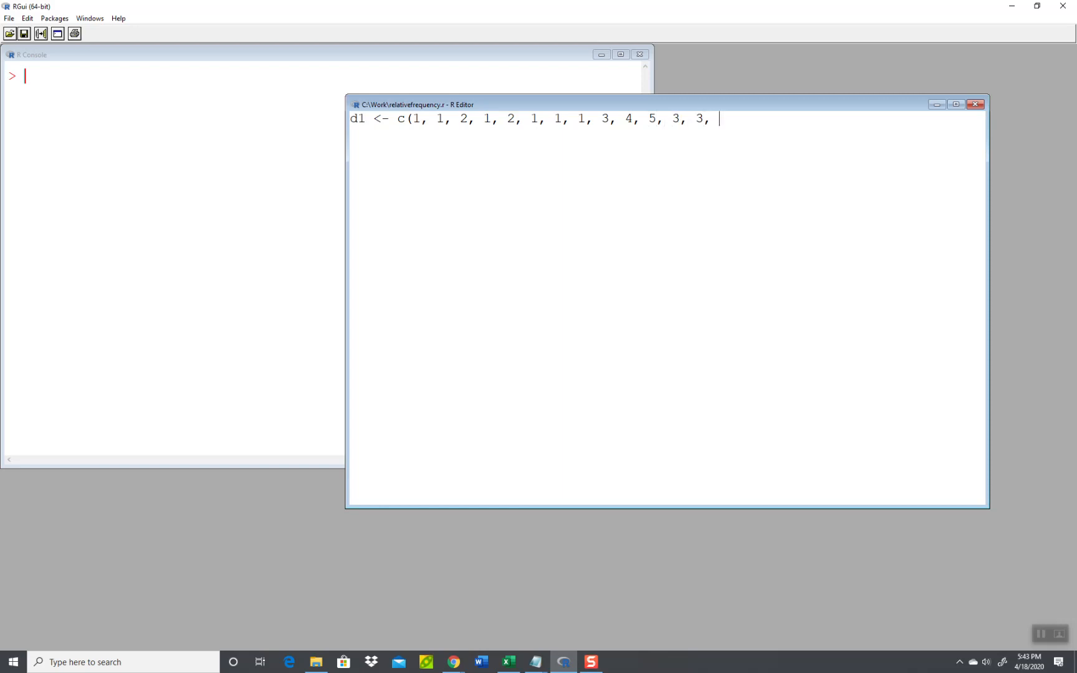
{"action": "type", "text": "4, 1"}
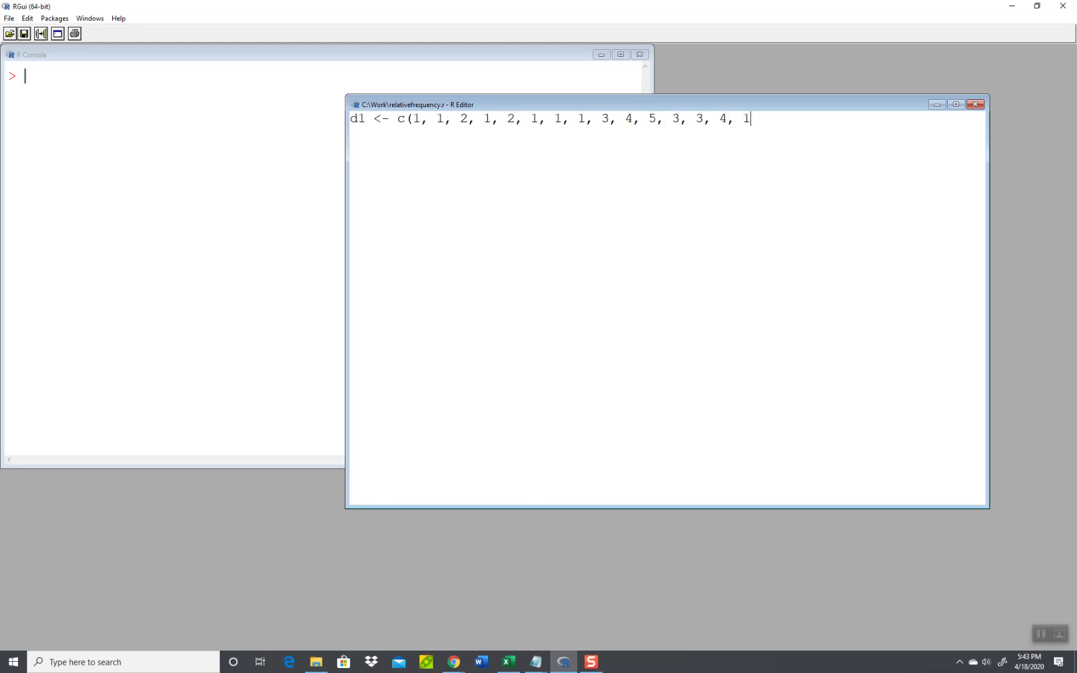
{"action": "type", "text": ", 15"}
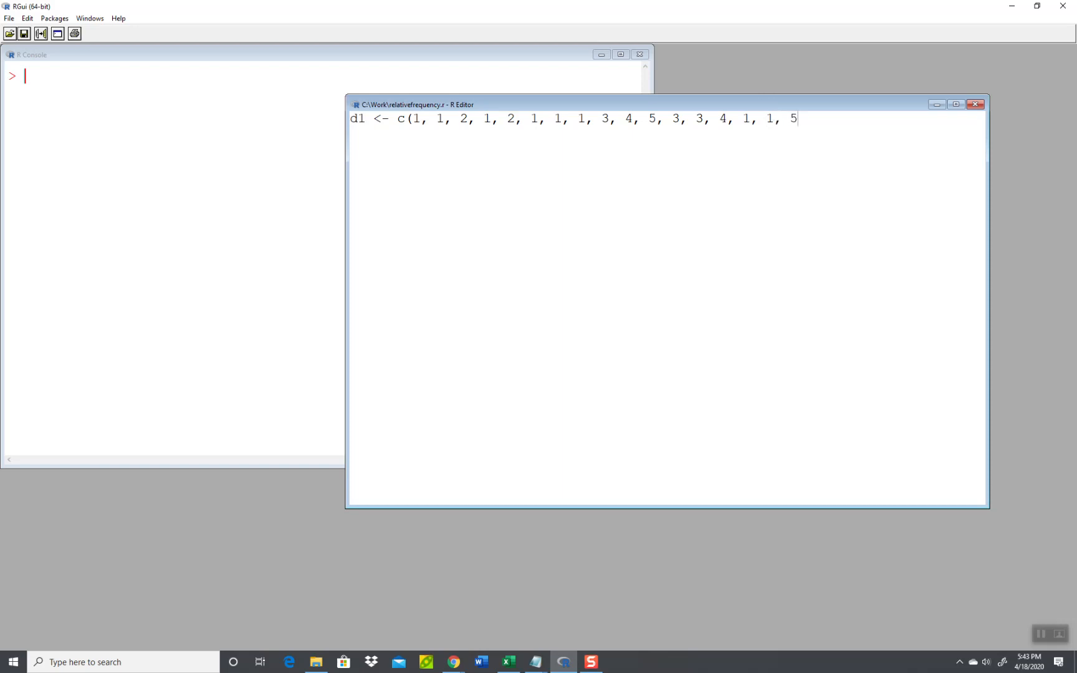
{"action": "type", "text": ")"}
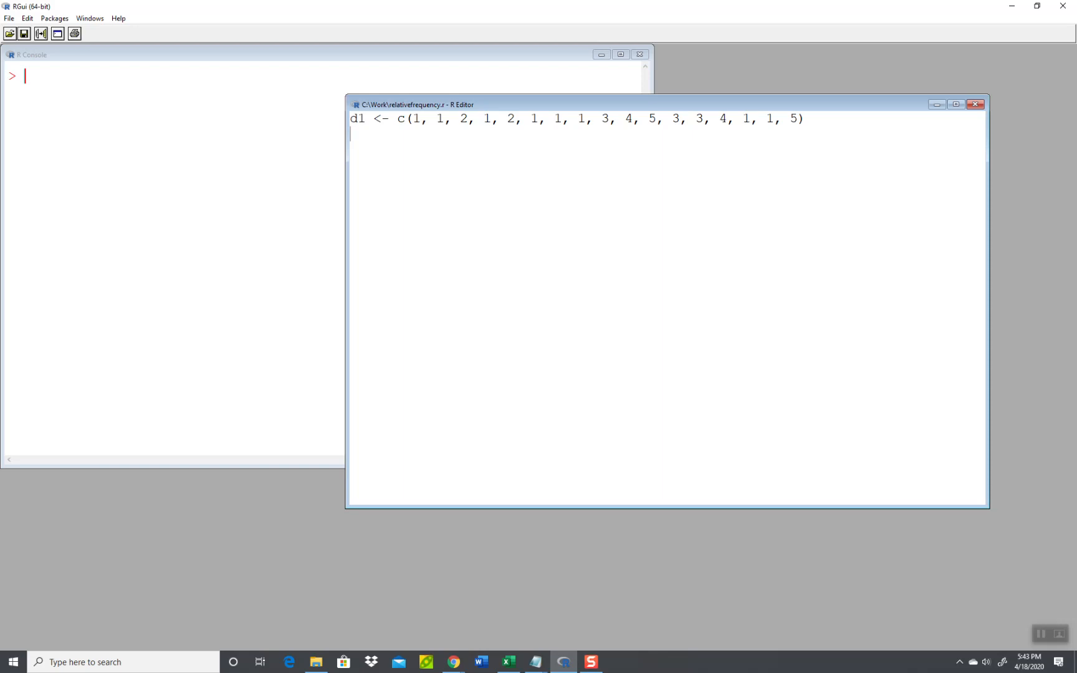
Step: Add a table(d1) line to tabulate the frequencies of d1
{"action": "type", "text": "t"}
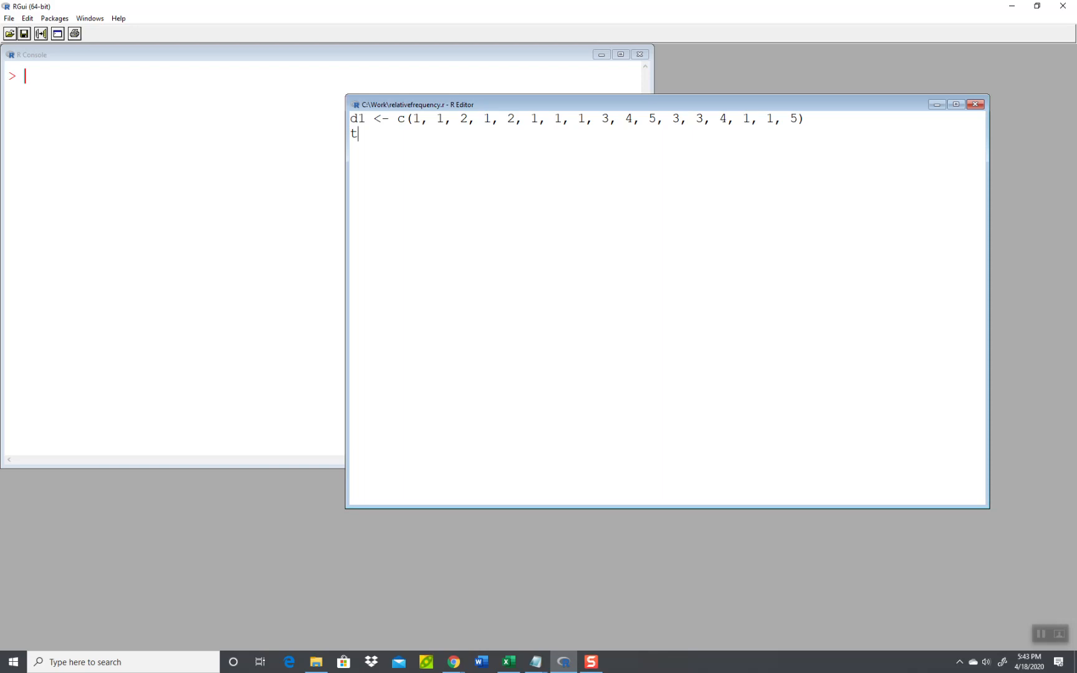
{"action": "type", "text": "able(d1"}
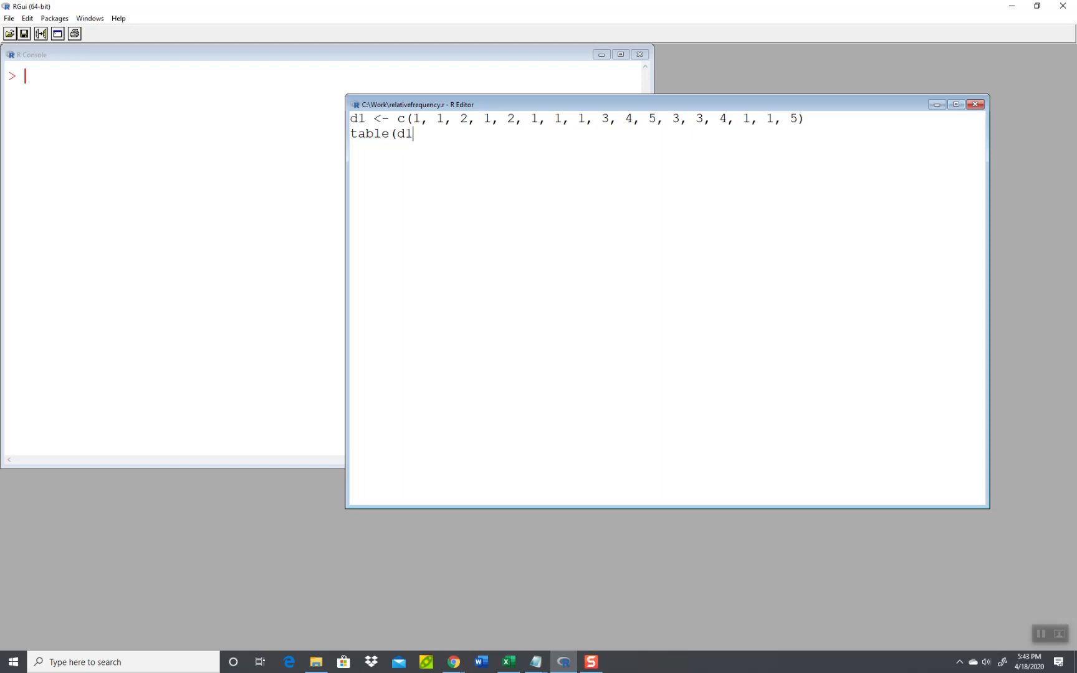
{"action": "type", "text": ")"}
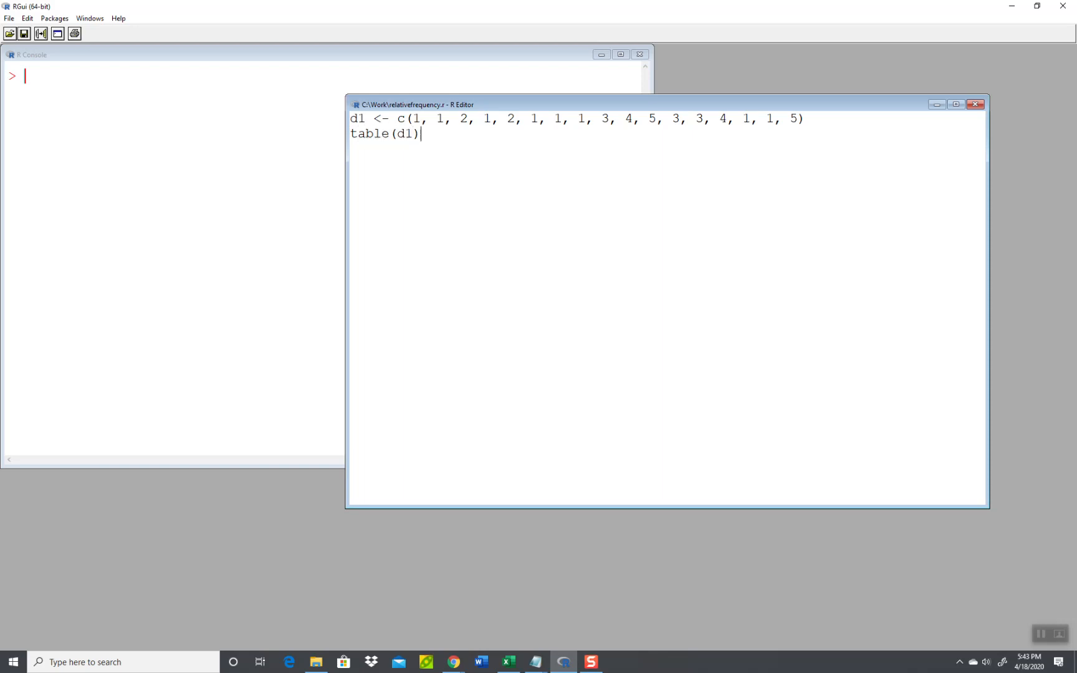
{"action": "mouse_move", "coordinate": [86, 55]}
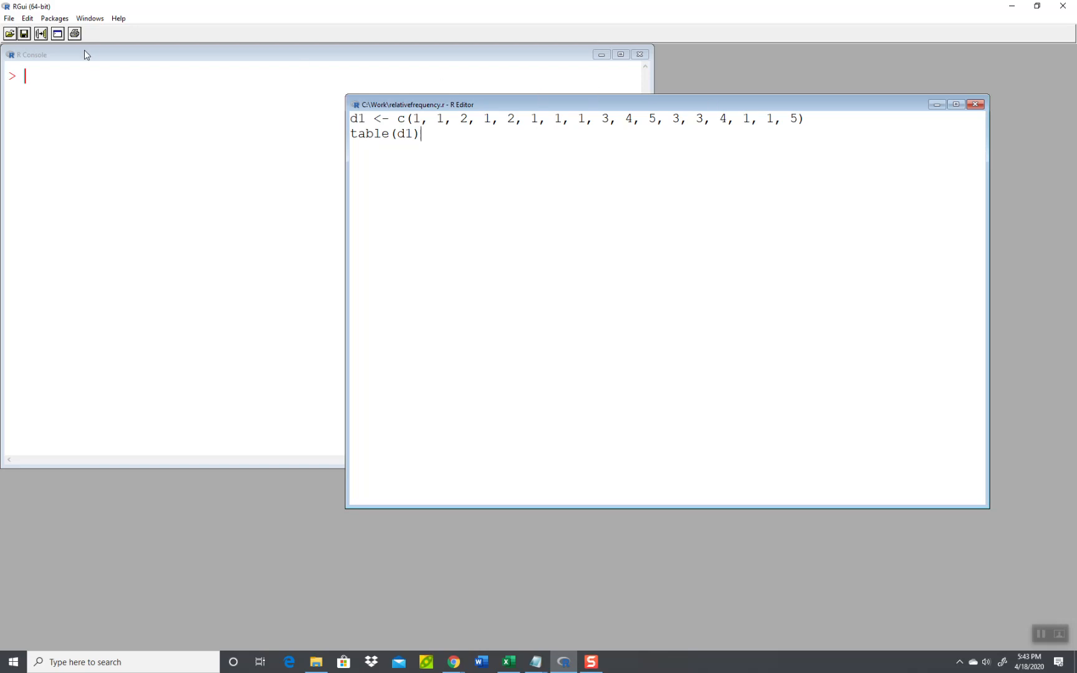
Step: Run the script so the console prints d1's counts 8, 2, 3, 2, 2 for values 1–5
{"action": "left_click", "coordinate": [27, 17]}
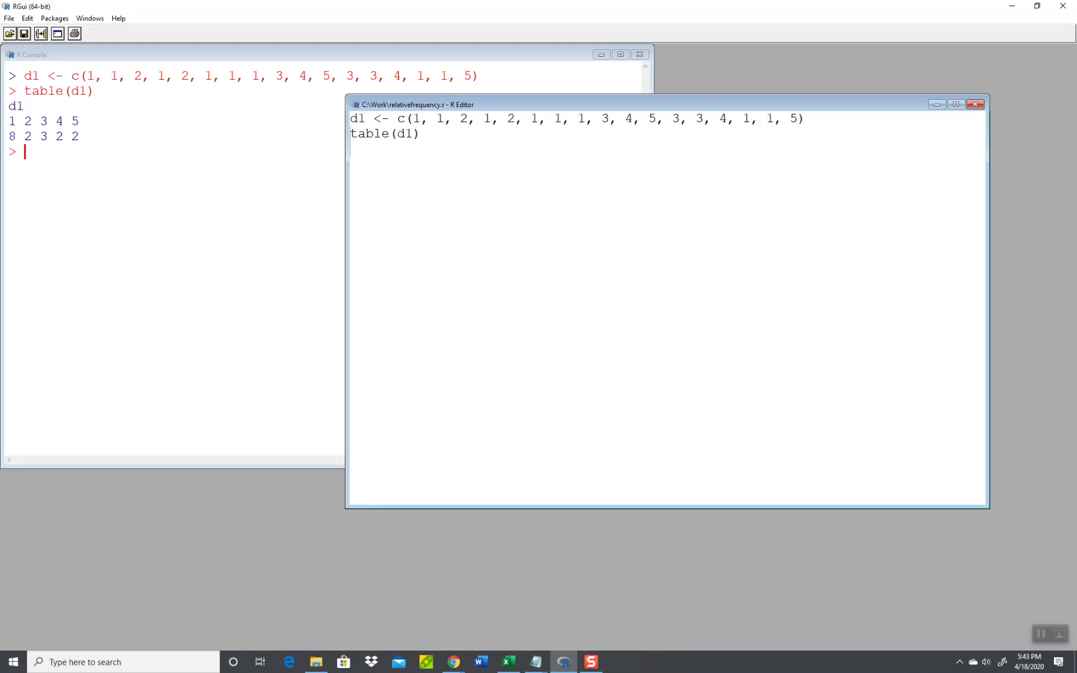
Step: Store the table as freq = table(d1), add a freq line, and run the script
{"action": "type", "text": "freq"}
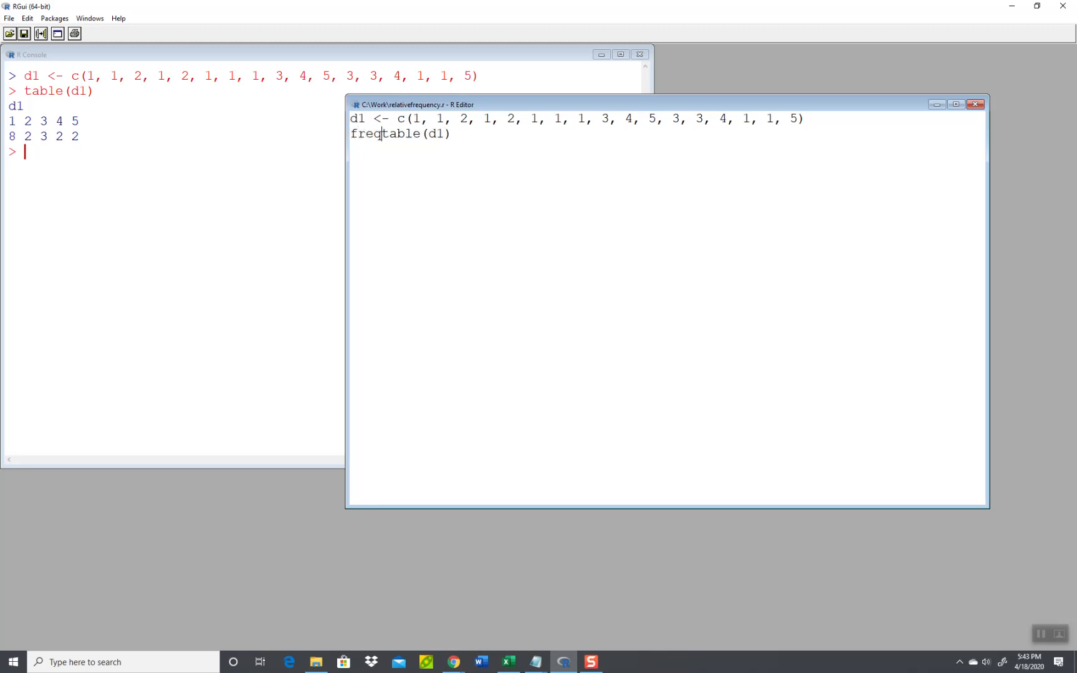
{"action": "type", "text": "-"}
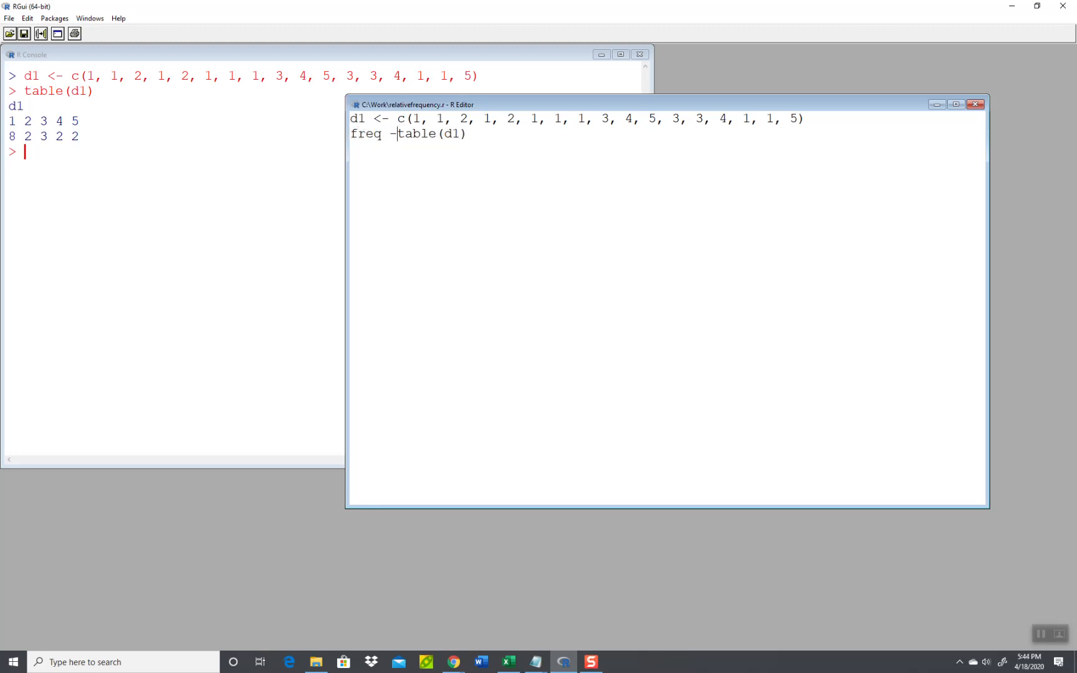
{"action": "type", "text": "="}
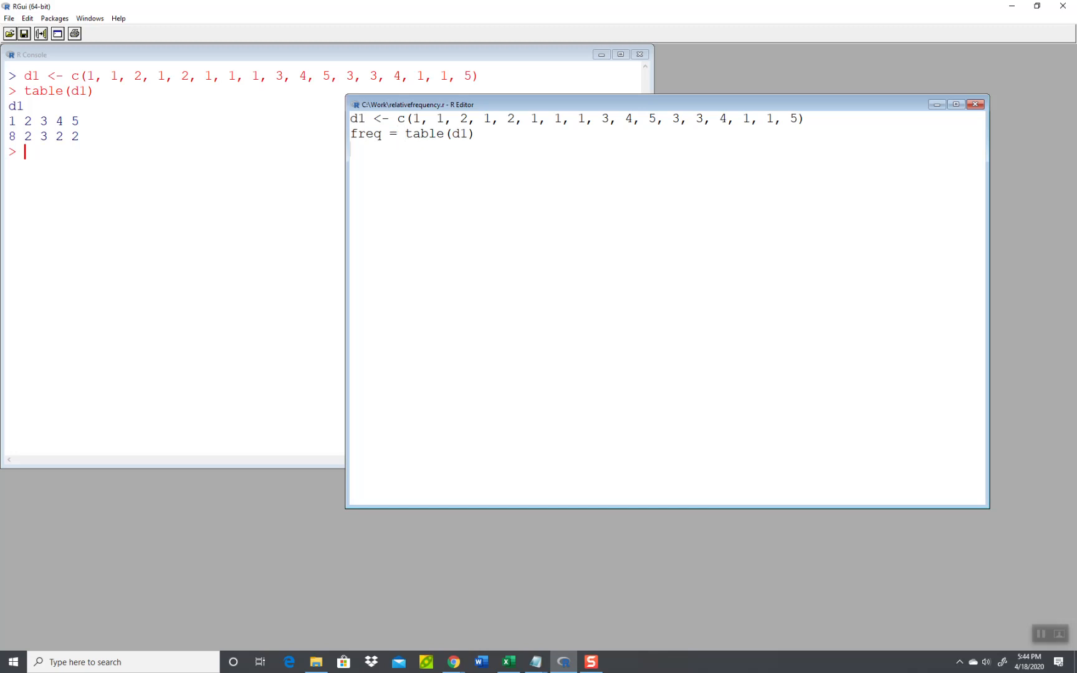
{"action": "type", "text": "freq"}
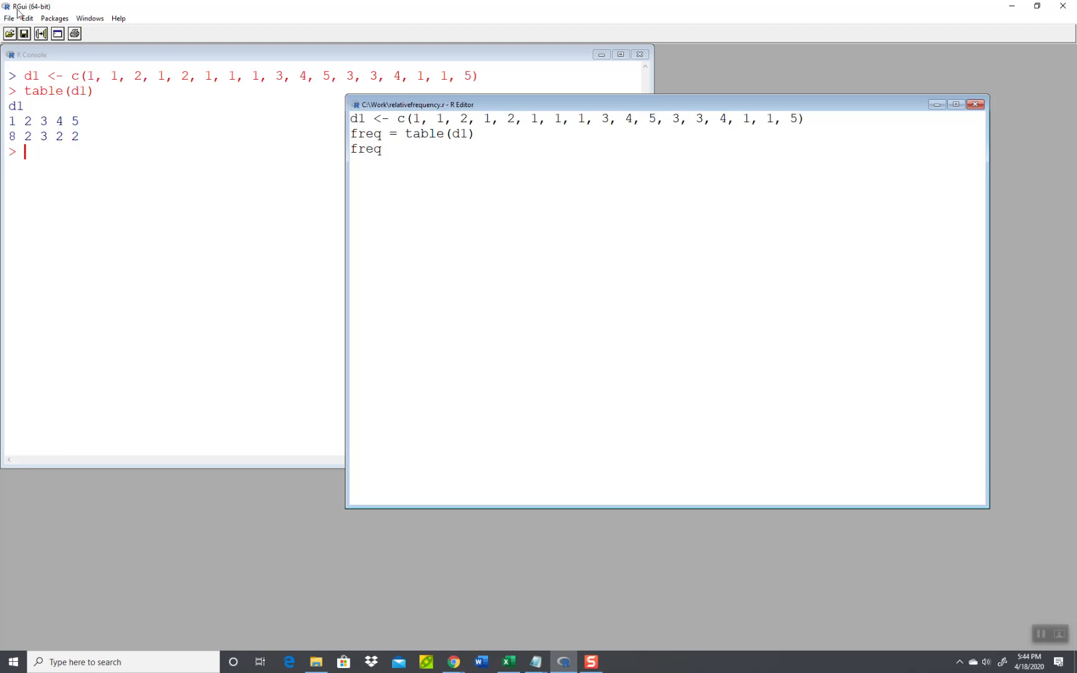
{"action": "left_click", "coordinate": [26, 18]}
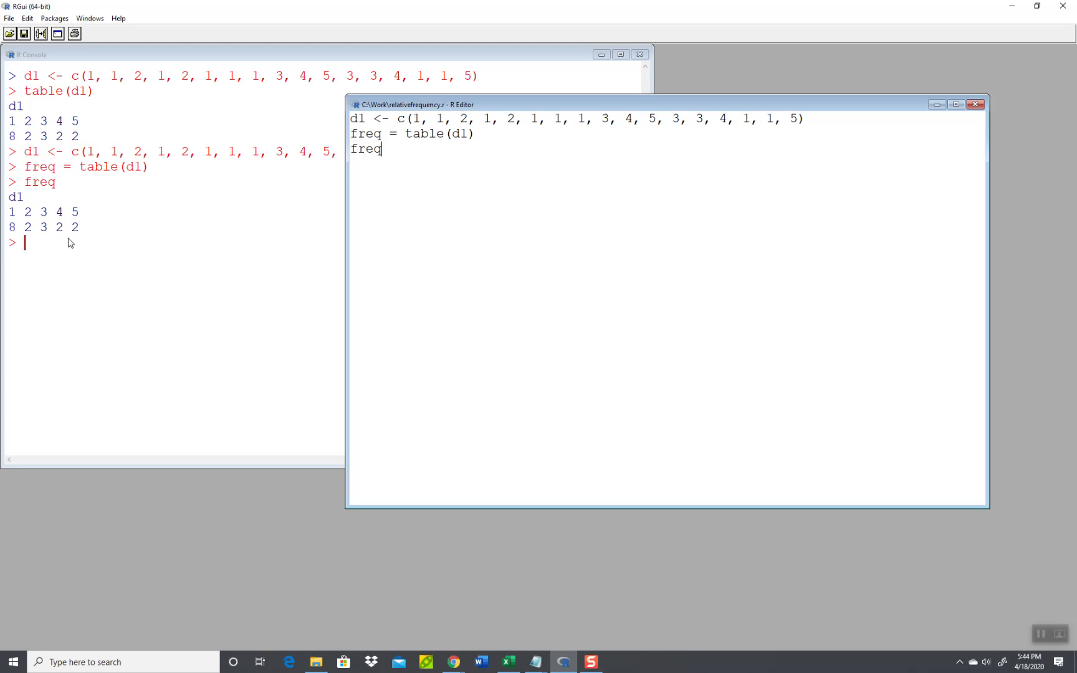
{"action": "mouse_move", "coordinate": [166, 250]}
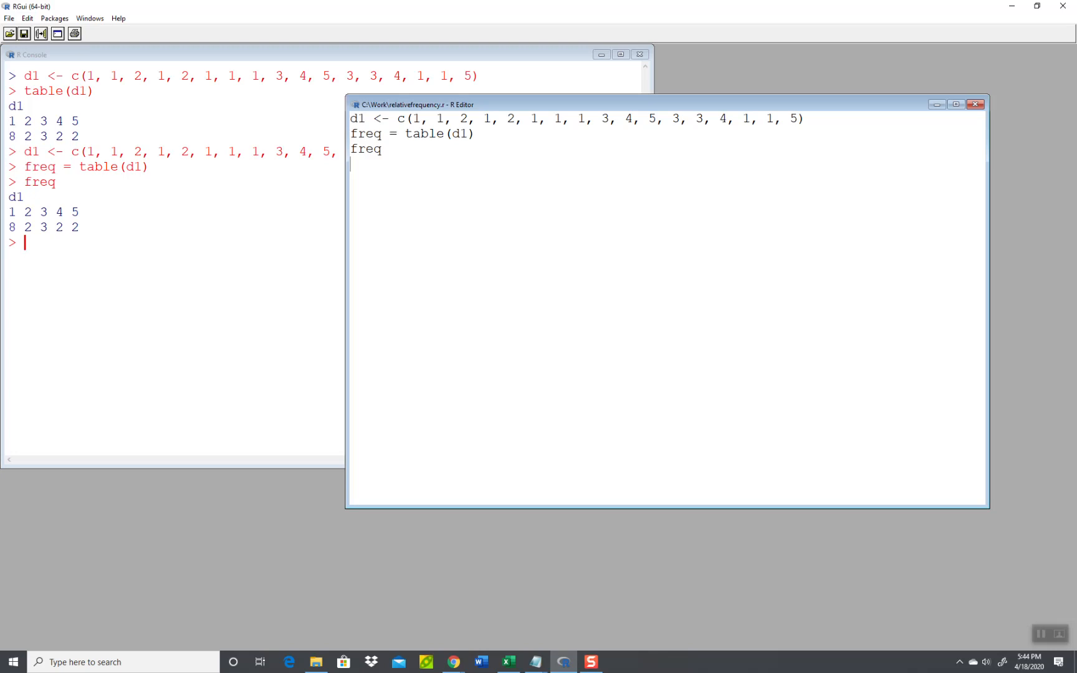
{"action": "mouse_move", "coordinate": [156, 166]}
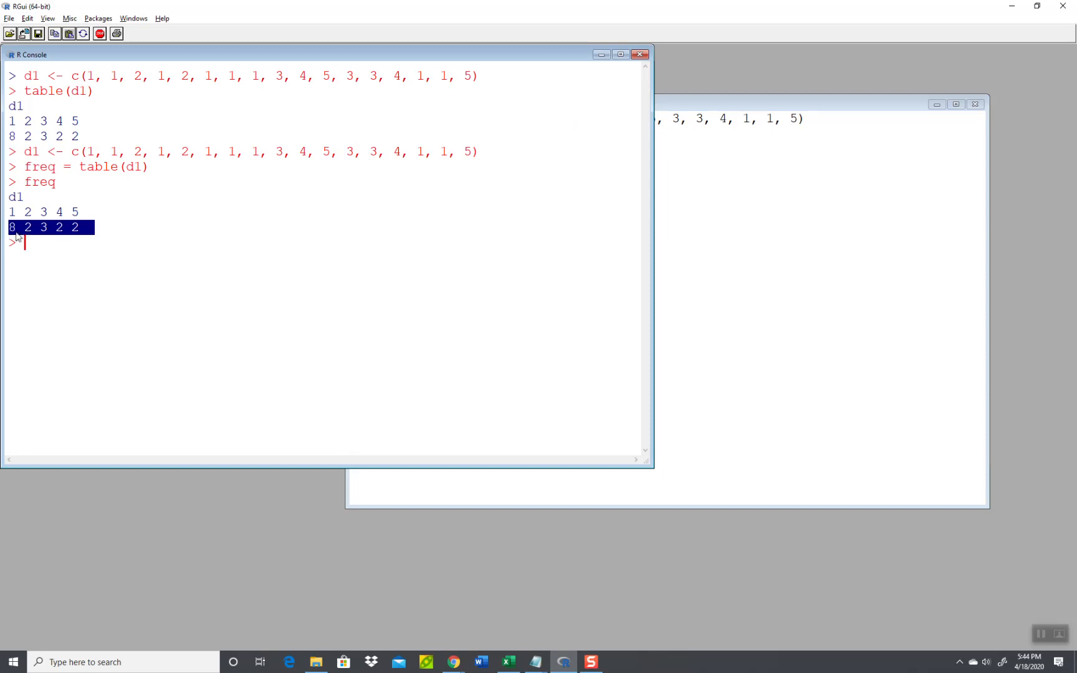
{"action": "mouse_move", "coordinate": [708, 264]}
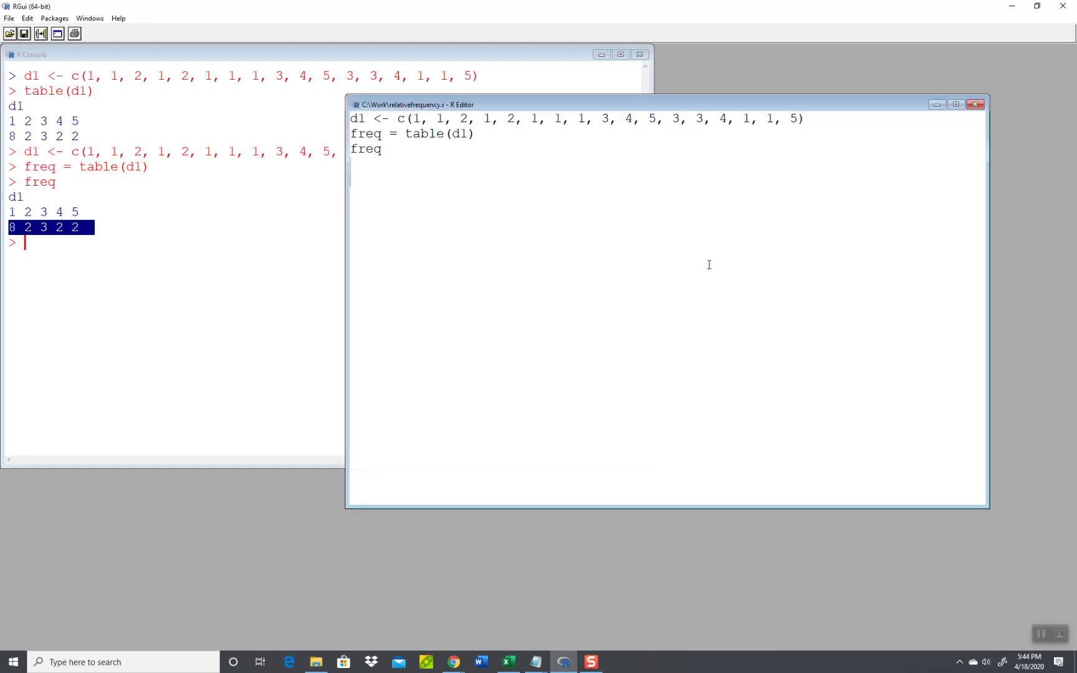
Step: Add freq / sum(freq) and run all, printing relative frequencies starting 0.4705882
{"action": "type", "text": "freq / s"}
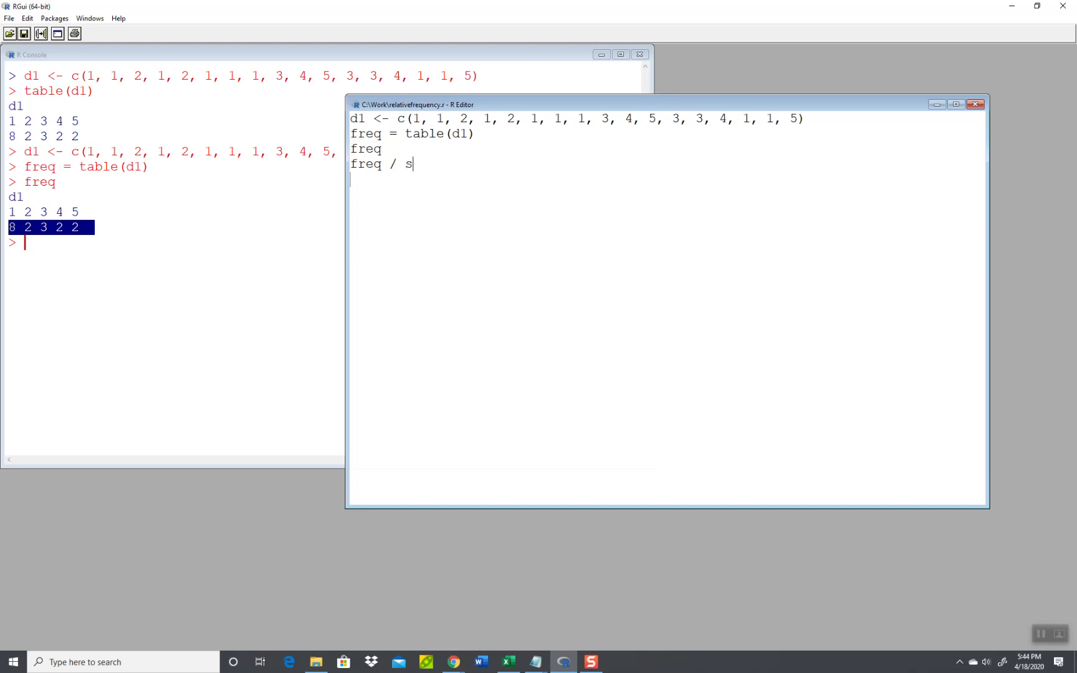
{"action": "type", "text": "um(freq"}
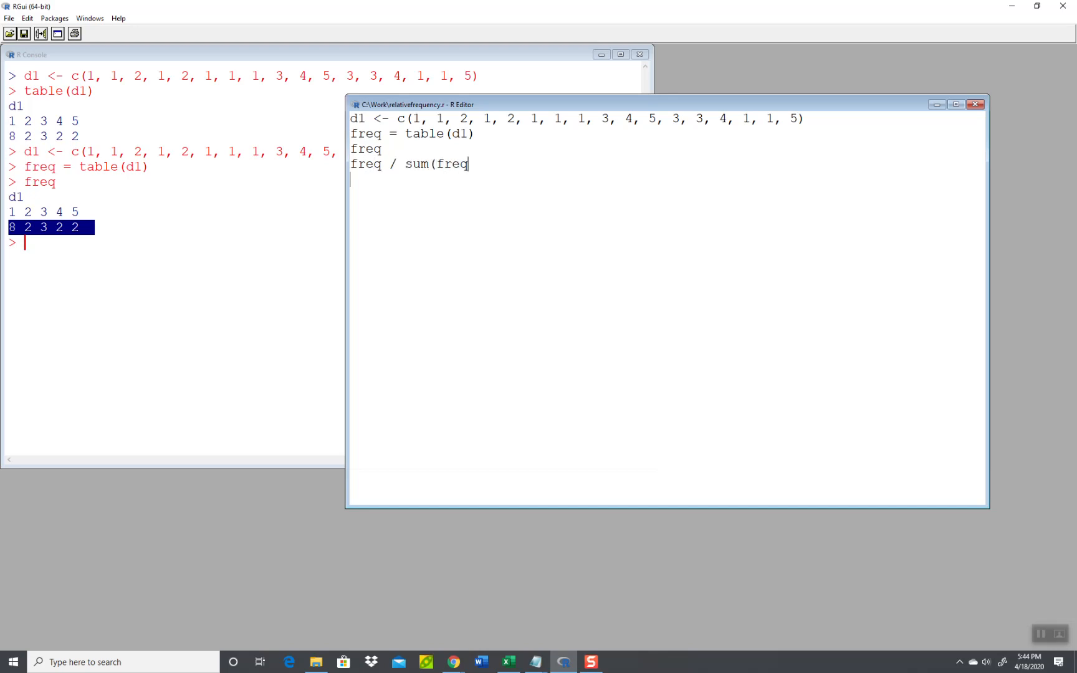
{"action": "type", "text": ")"}
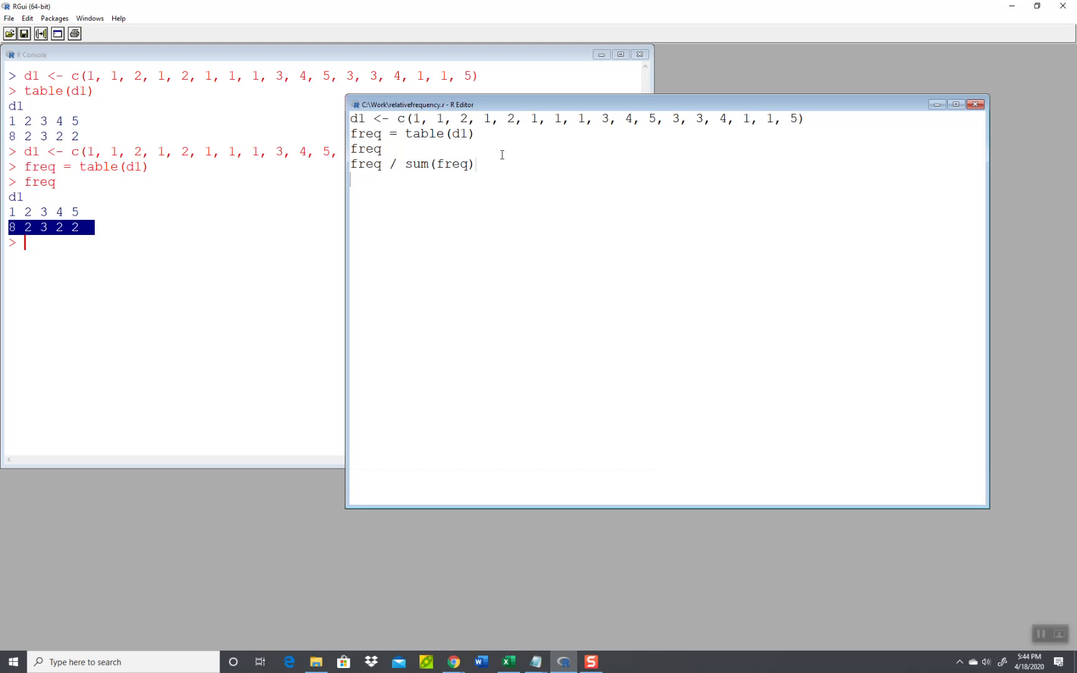
{"action": "left_click", "coordinate": [27, 17]}
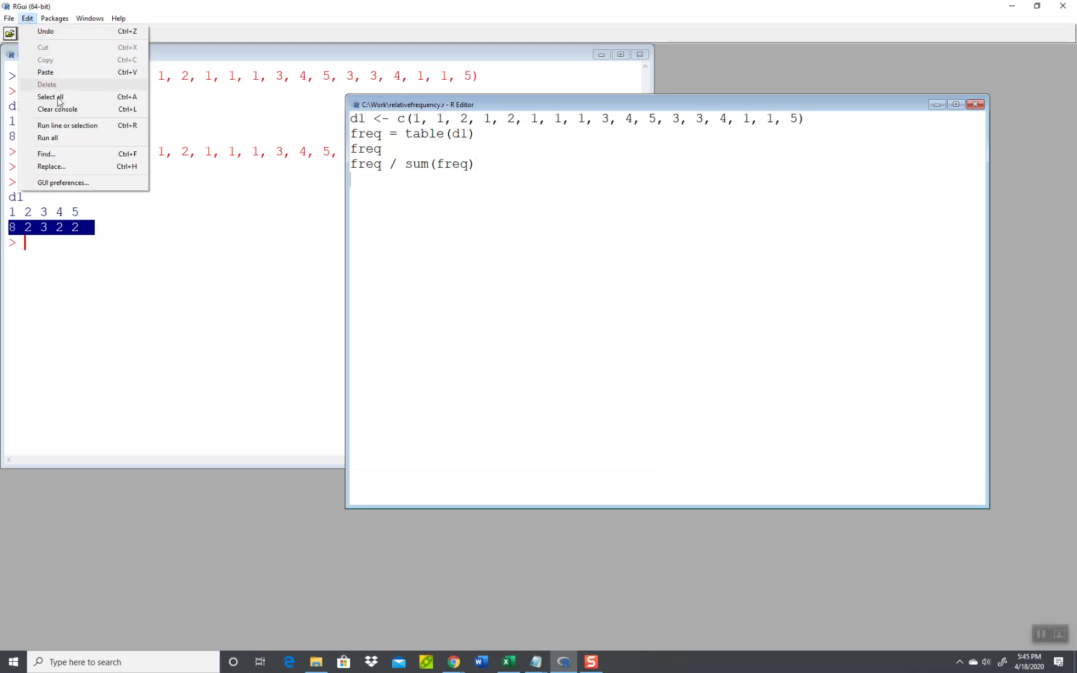
{"action": "left_click", "coordinate": [48, 138]}
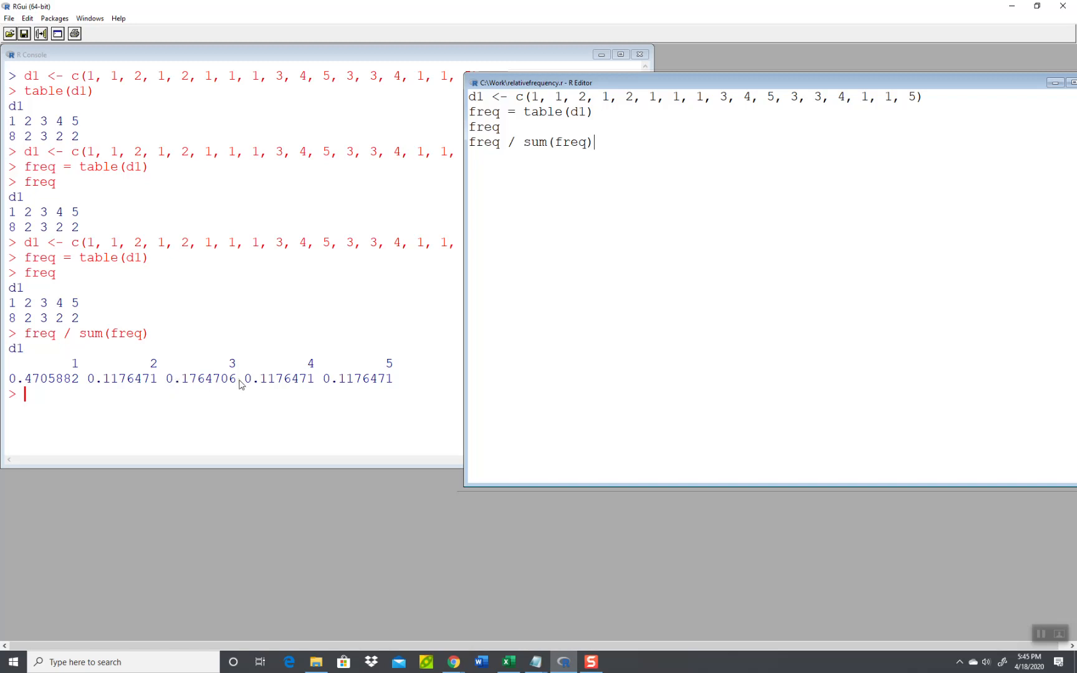
{"action": "mouse_move", "coordinate": [247, 418]}
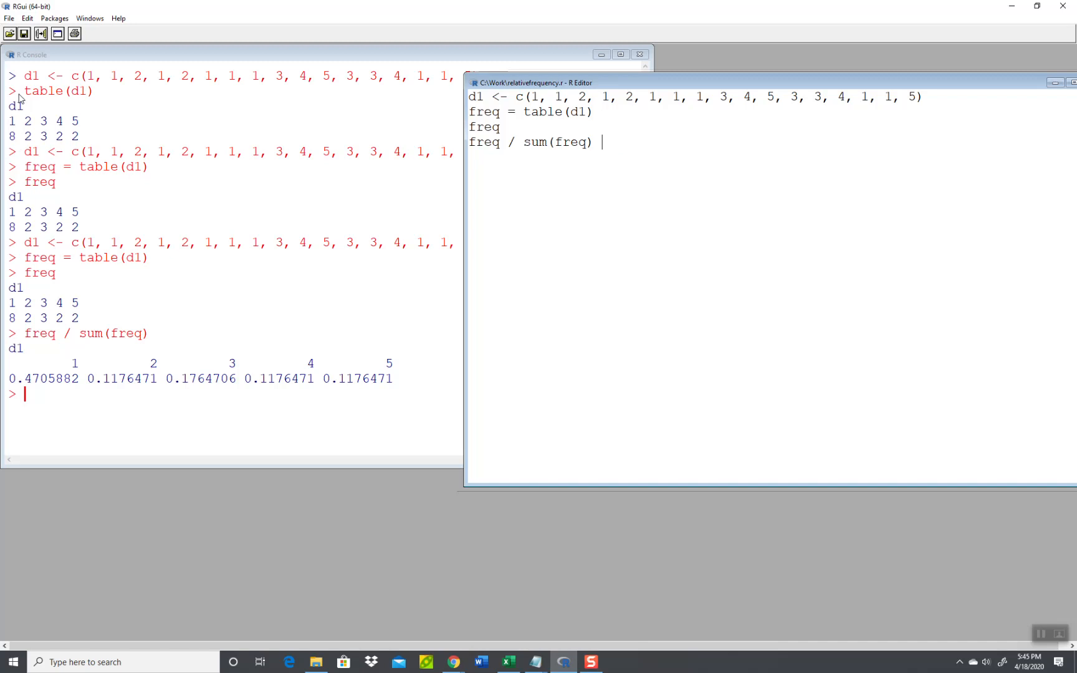
Step: Add freq / sum(freq) * 100 and run all, printing percentages starting 47.05882
{"action": "key", "text": "enter"}
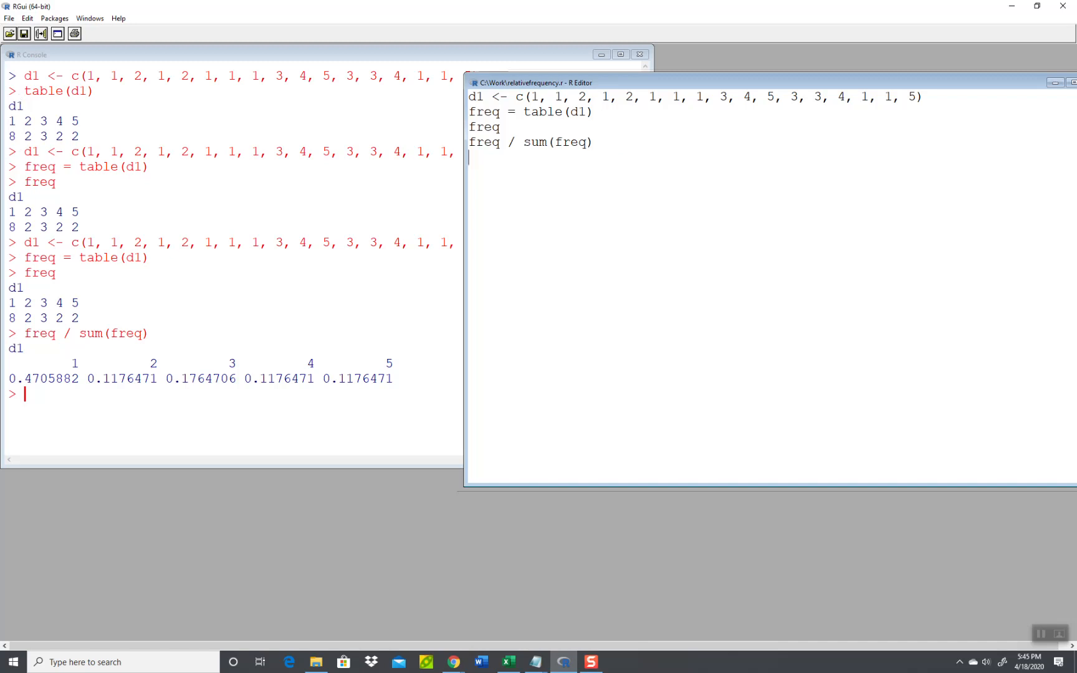
{"action": "type", "text": "freq / sum(freq) *"}
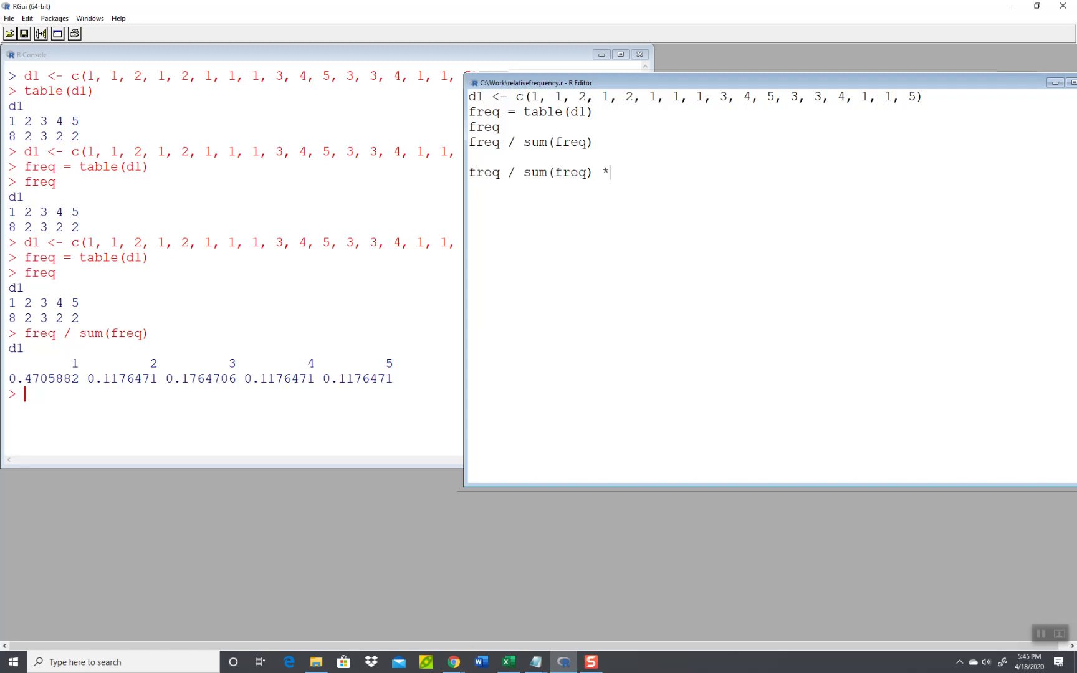
{"action": "type", "text": "100"}
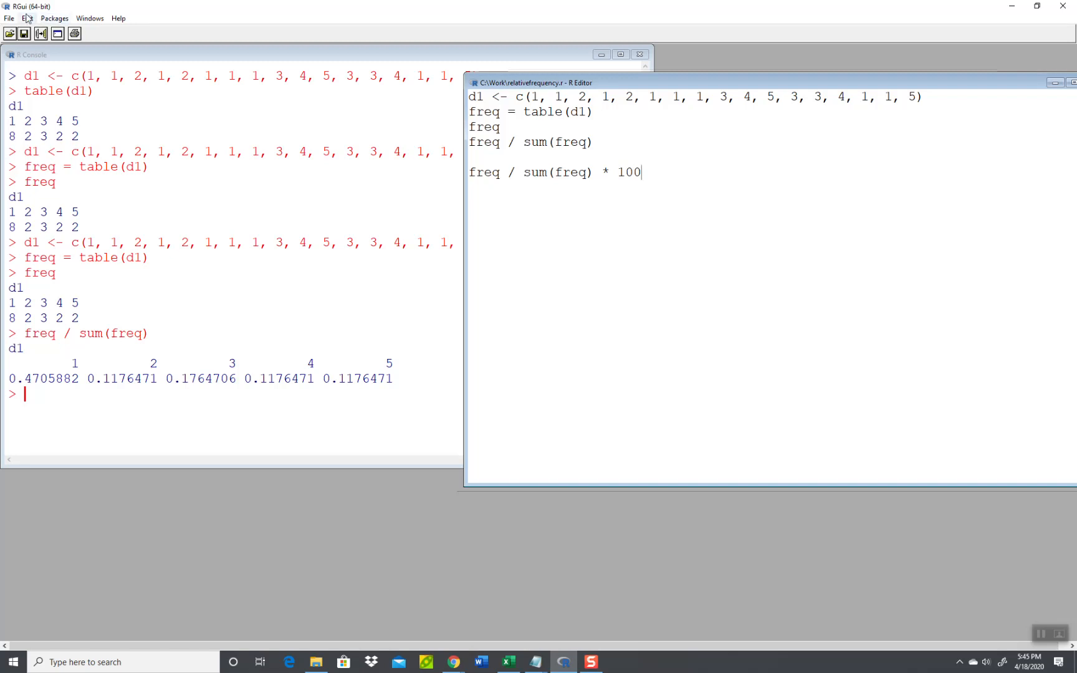
{"action": "left_click", "coordinate": [28, 17]}
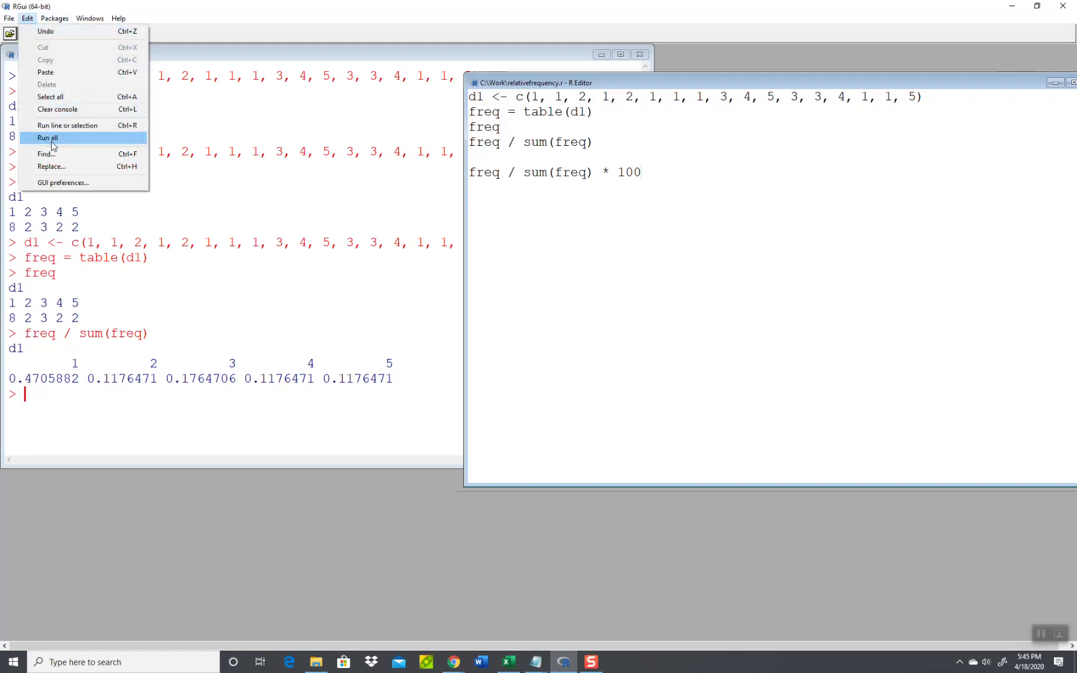
{"action": "left_click", "coordinate": [46, 137]}
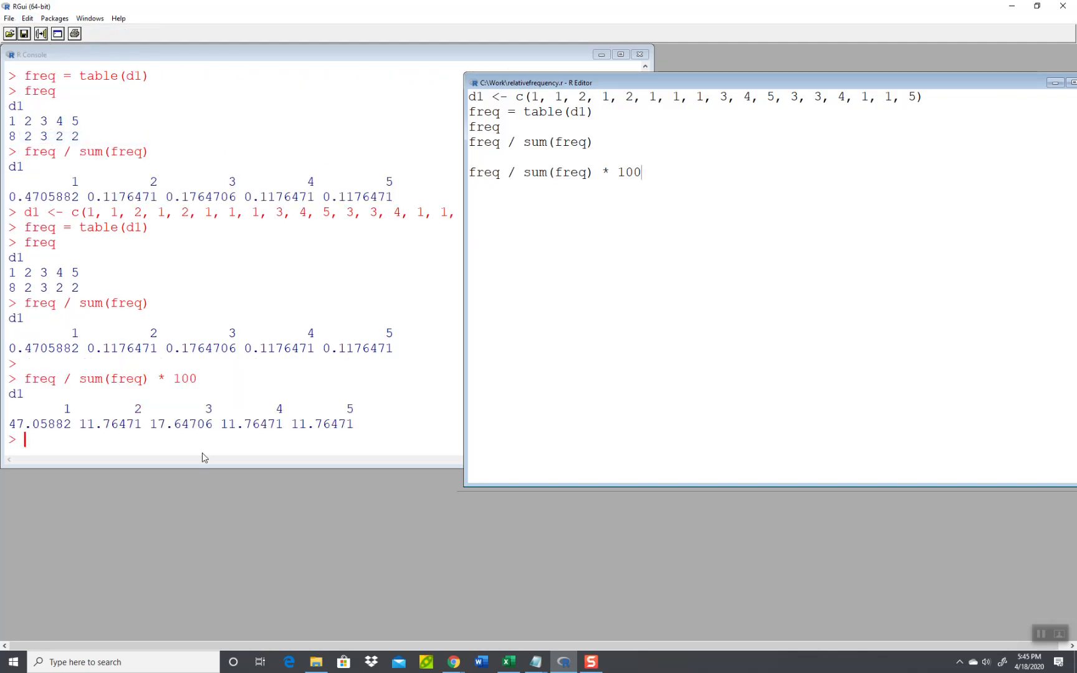
{"action": "mouse_move", "coordinate": [140, 437]}
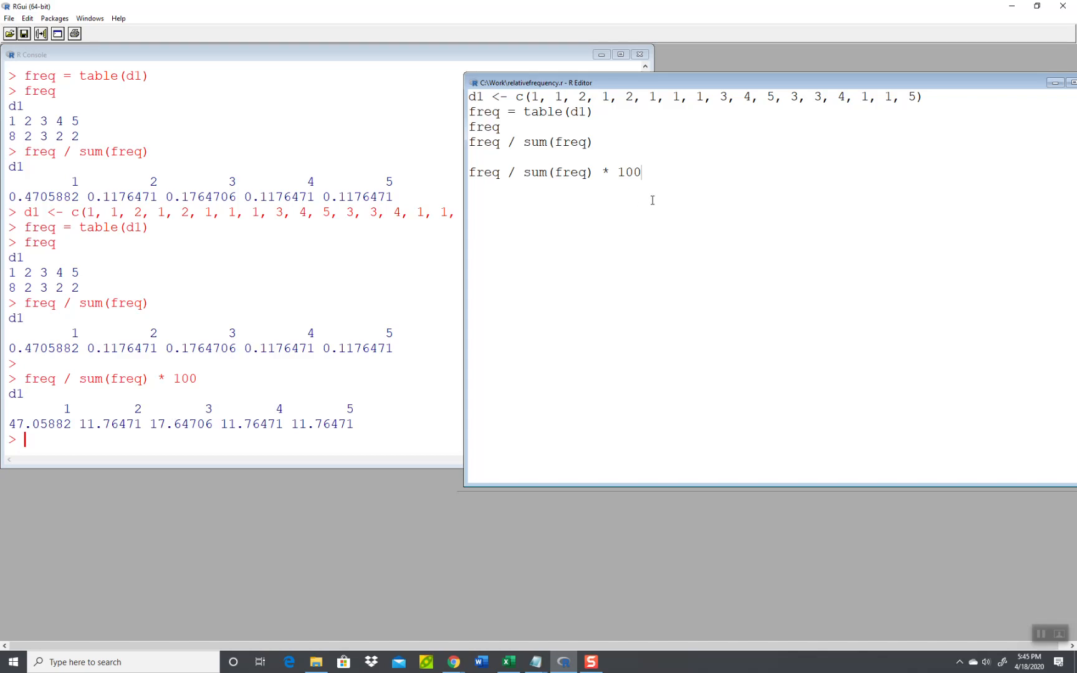
{"action": "mouse_move", "coordinate": [632, 190]}
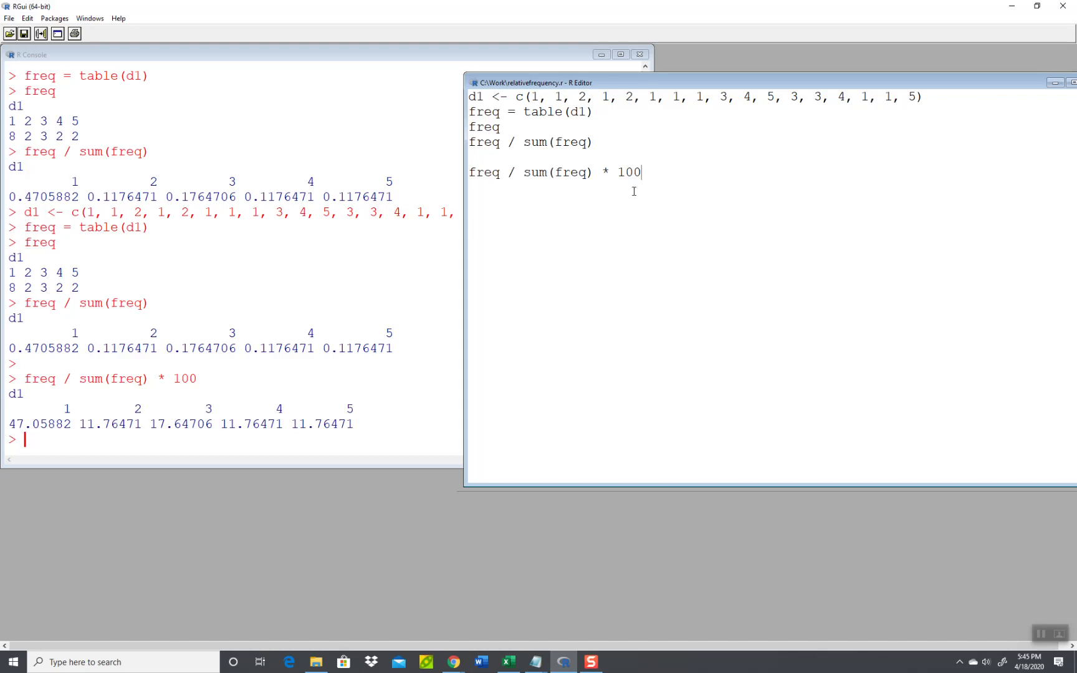
{"action": "mouse_move", "coordinate": [650, 170]}
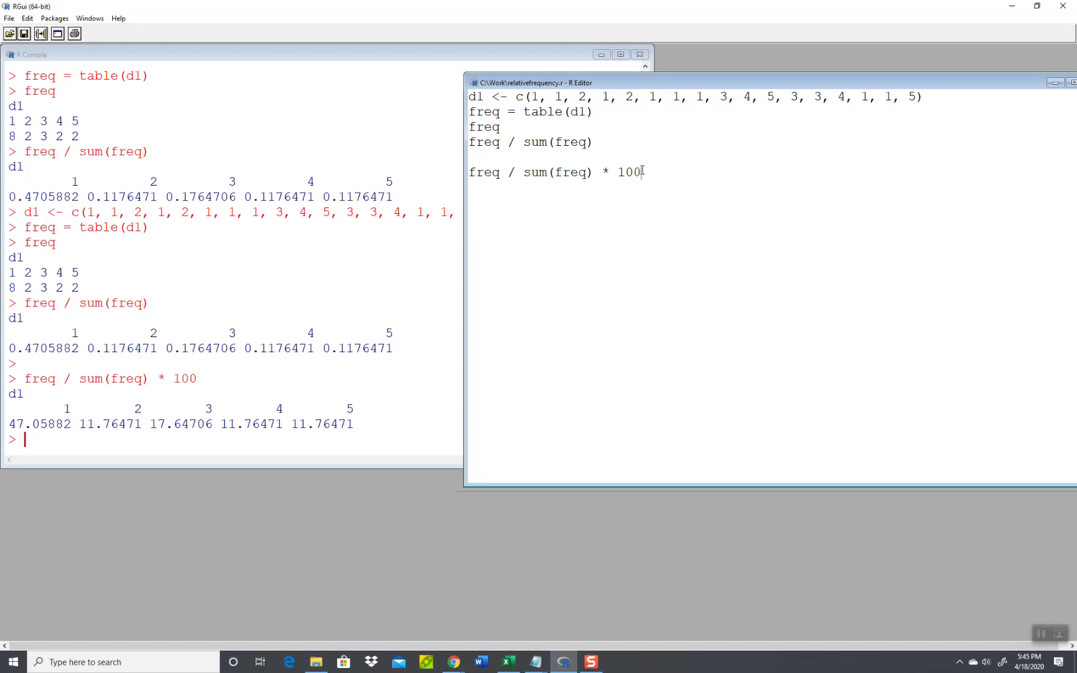
{"action": "mouse_move", "coordinate": [945, 205]}
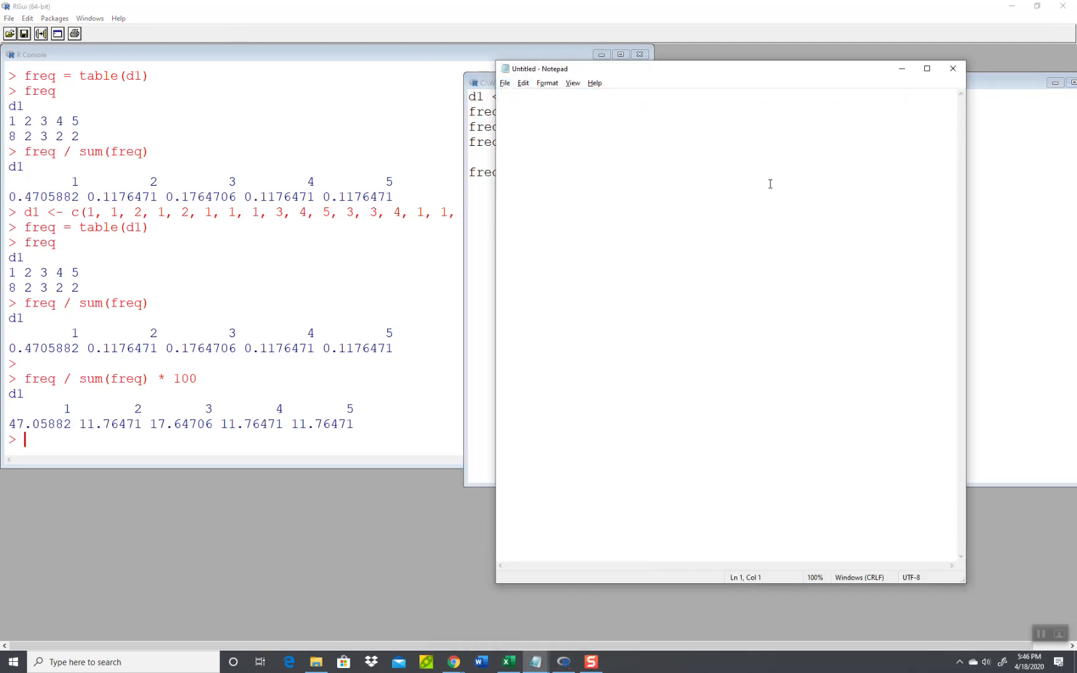
Step: Write the header numbers and the d1 values one per line, then start saving the file
{"action": "type", "text": "n"}
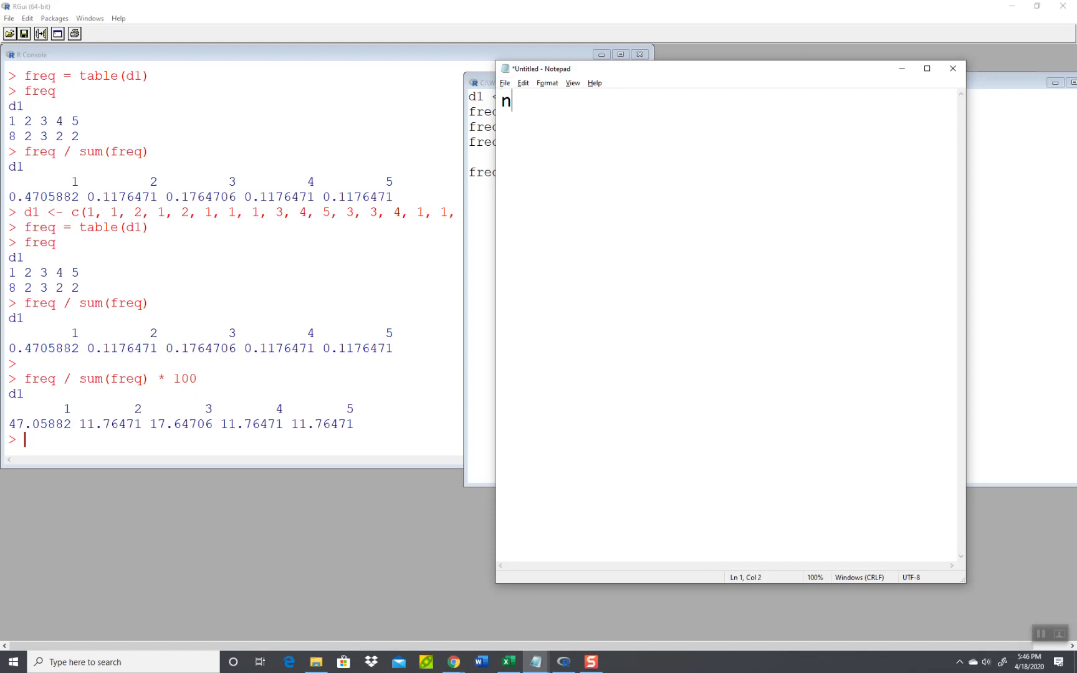
{"action": "type", "text": "umbers"}
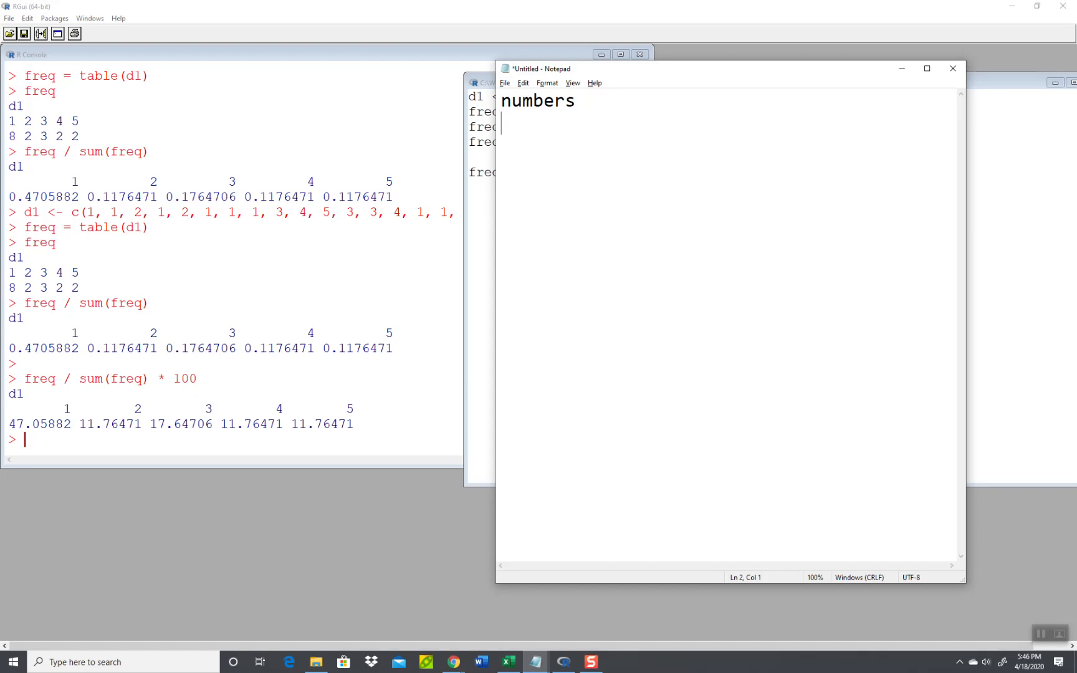
{"action": "type", "text": "1"}
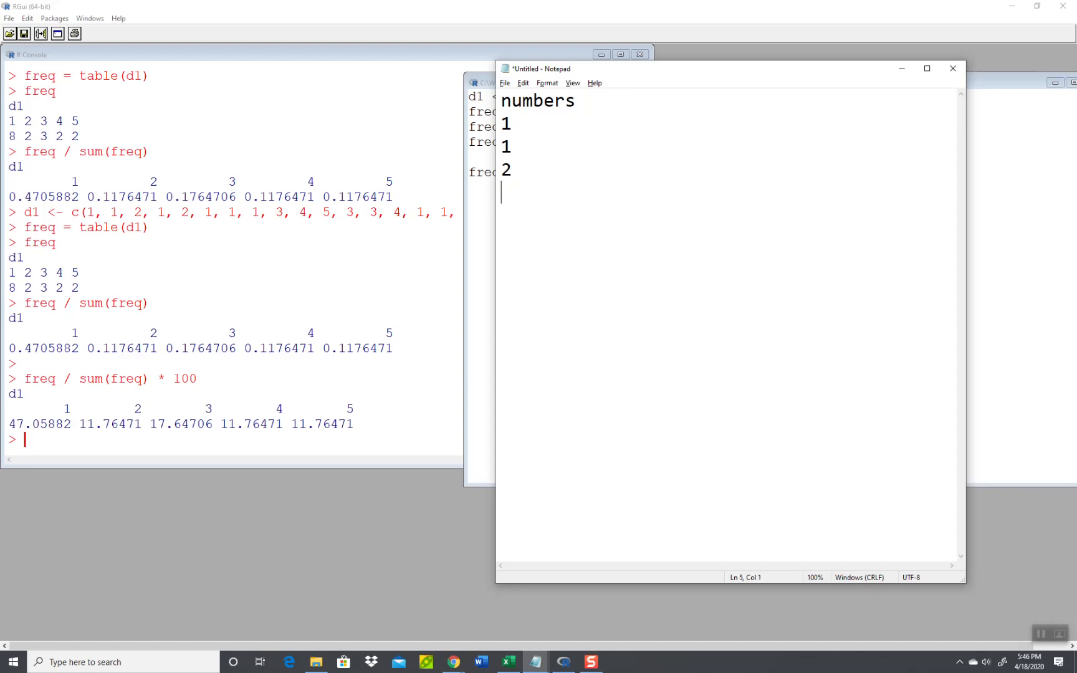
{"action": "type", "text": "1"}
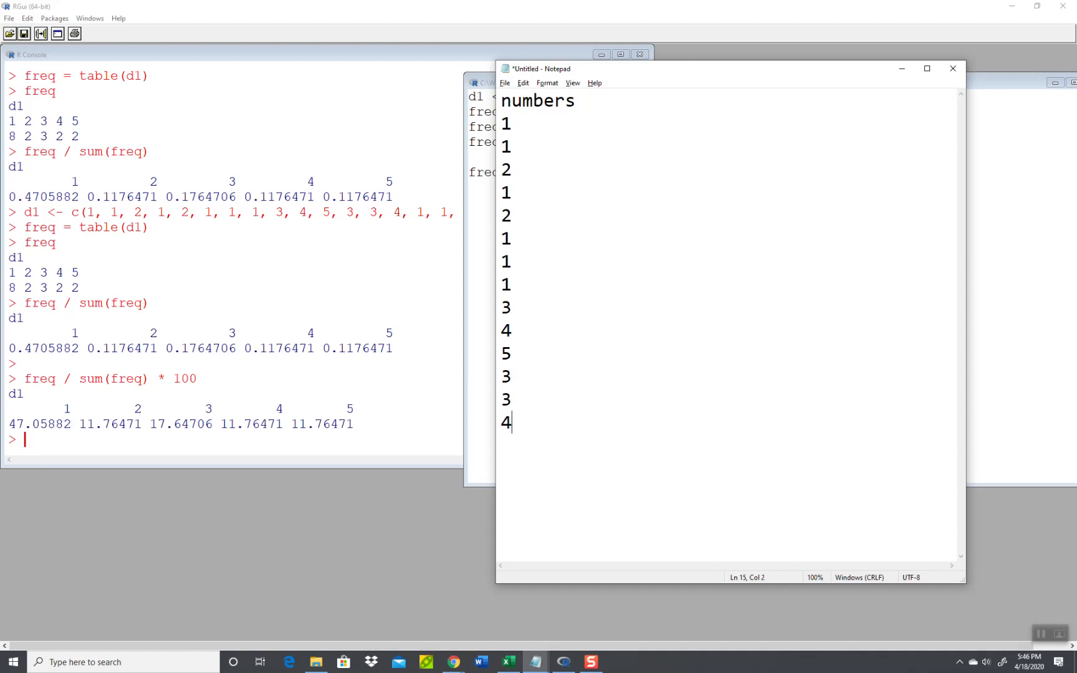
{"action": "type", "text": "1"}
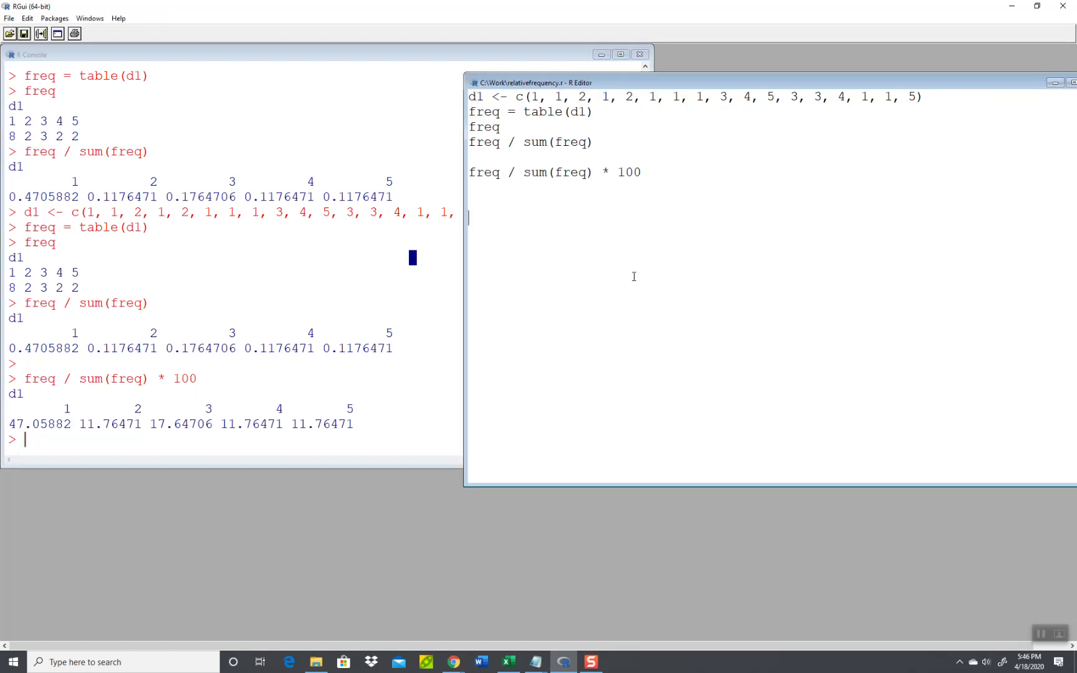
{"action": "left_click", "coordinate": [535, 661]}
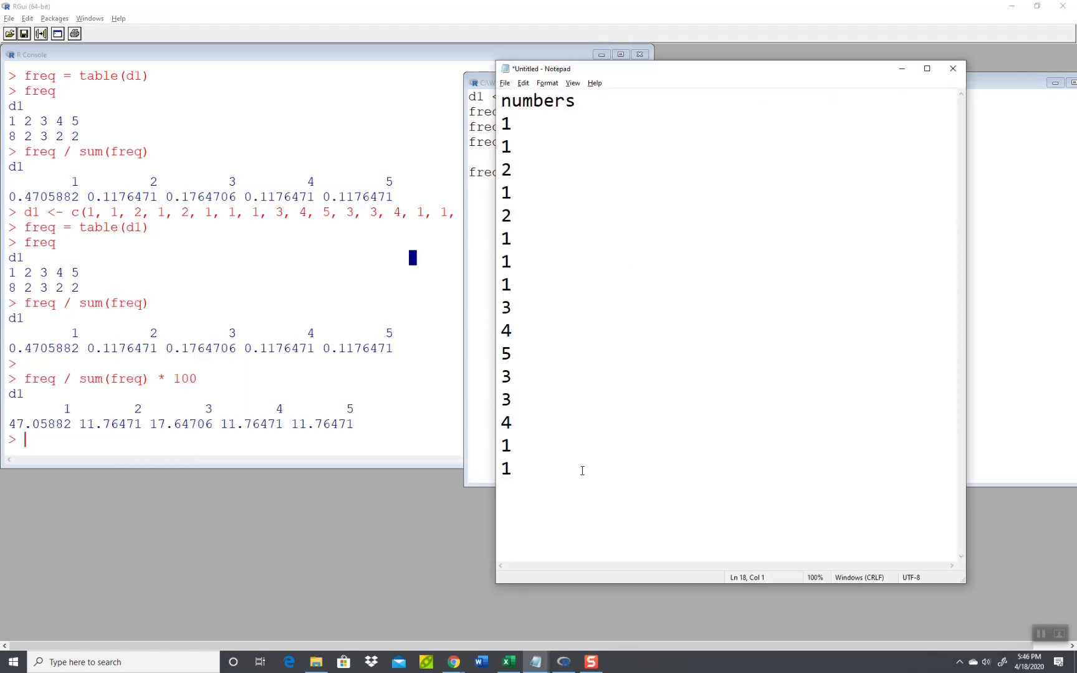
{"action": "type", "text": "5"}
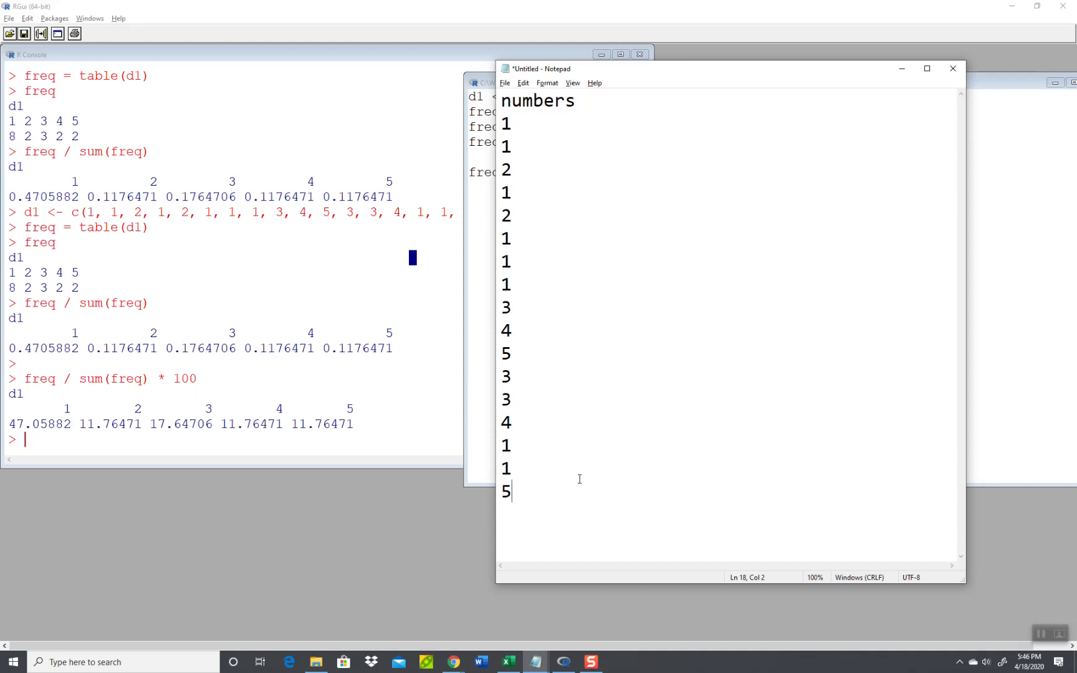
{"action": "left_click", "coordinate": [505, 82]}
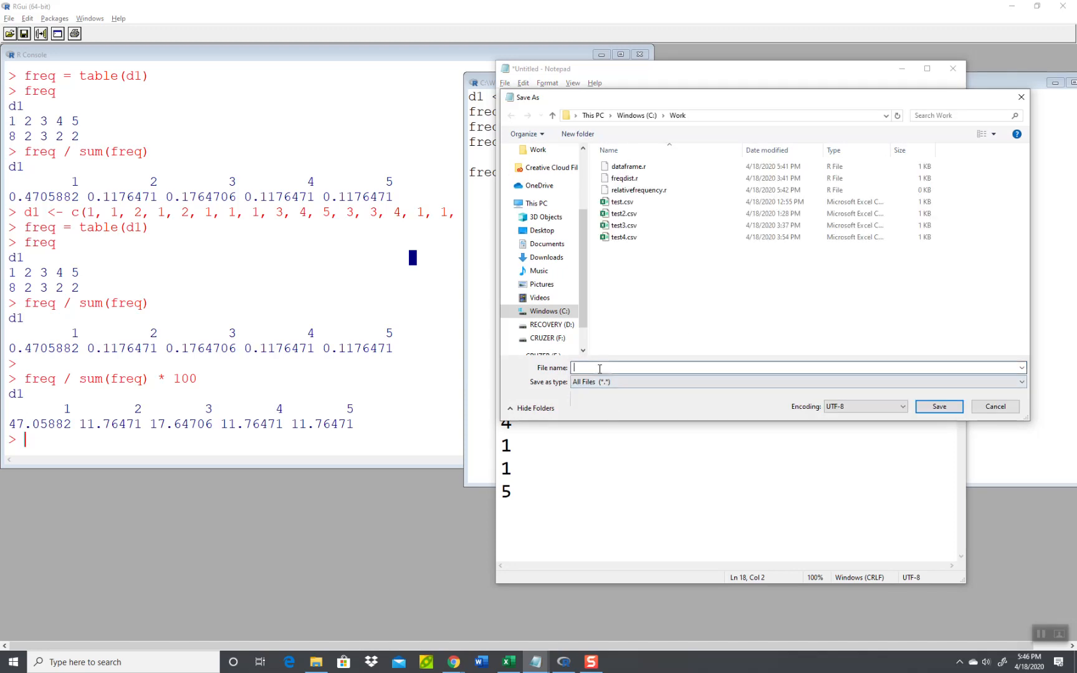
Step: Save the numbers list as test5.csv in the Work folder
{"action": "type", "text": "test5.csv"}
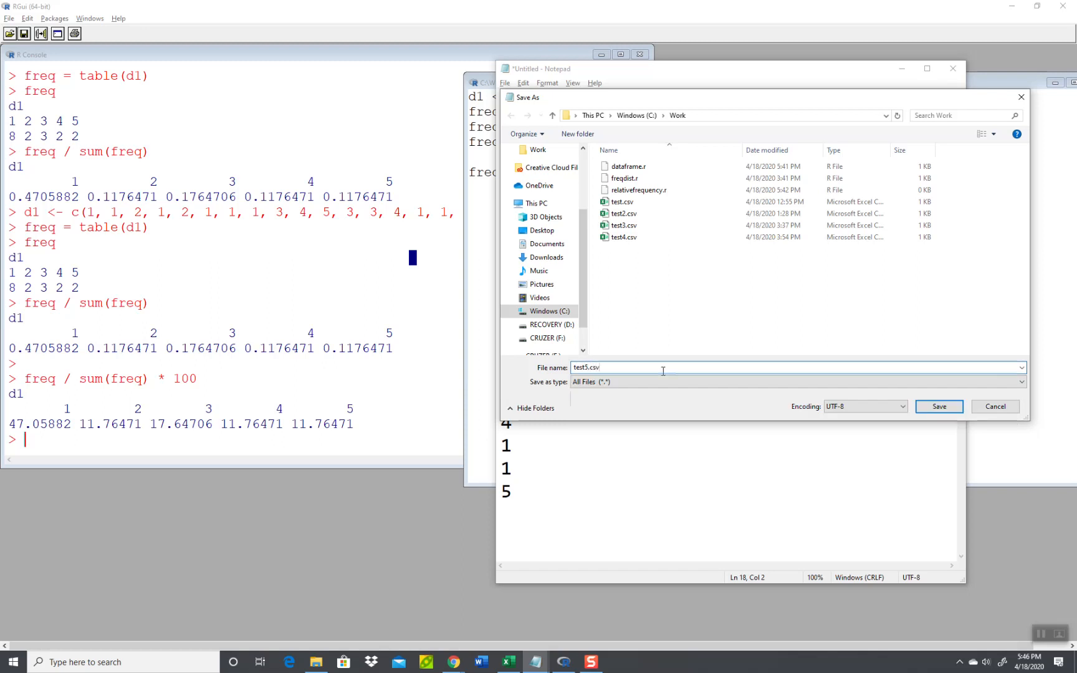
{"action": "left_click", "coordinate": [937, 406]}
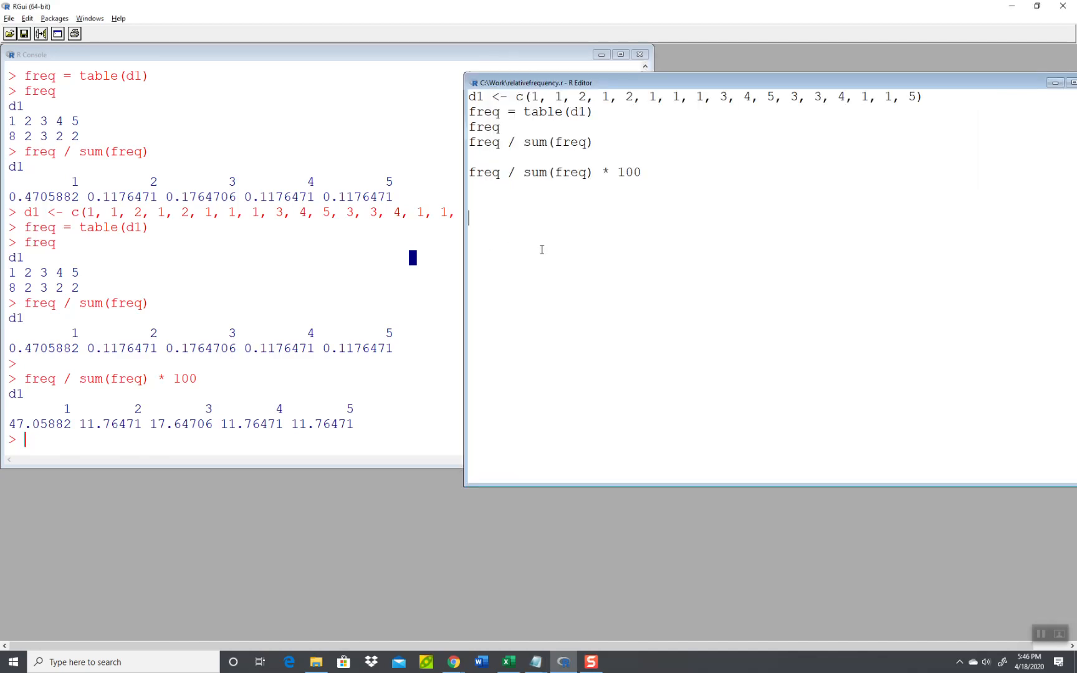
Step: Add setwd("C:\\work") and d2 <- read.csv("test5.csv") to load the CSV data
{"action": "type", "text": "d2"}
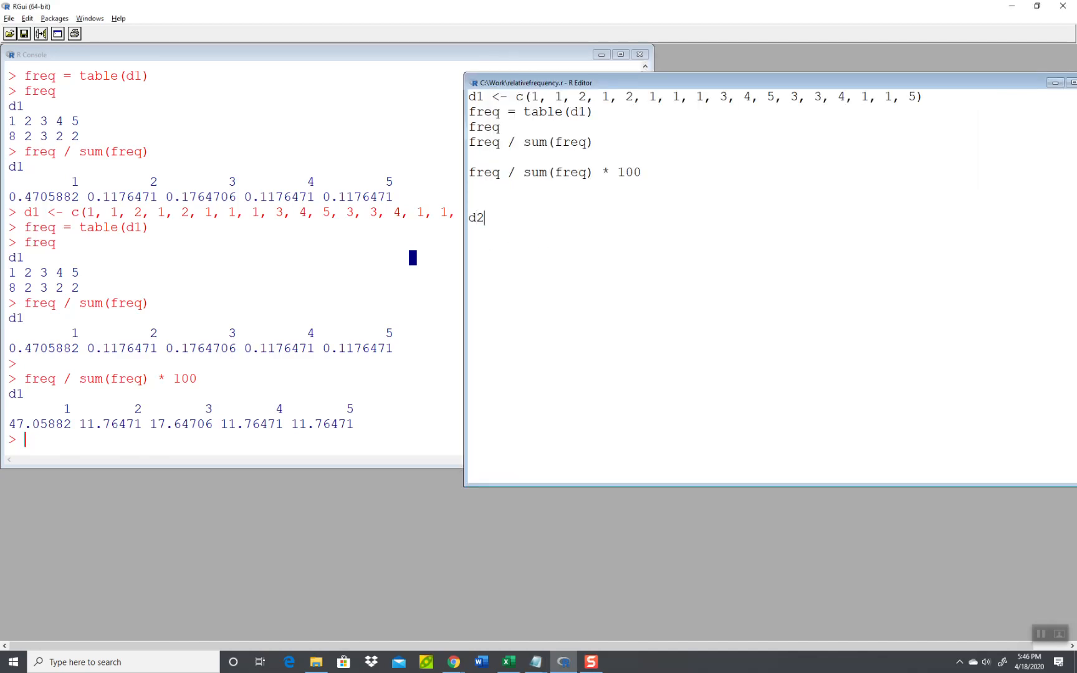
{"action": "type", "text": "<- read"}
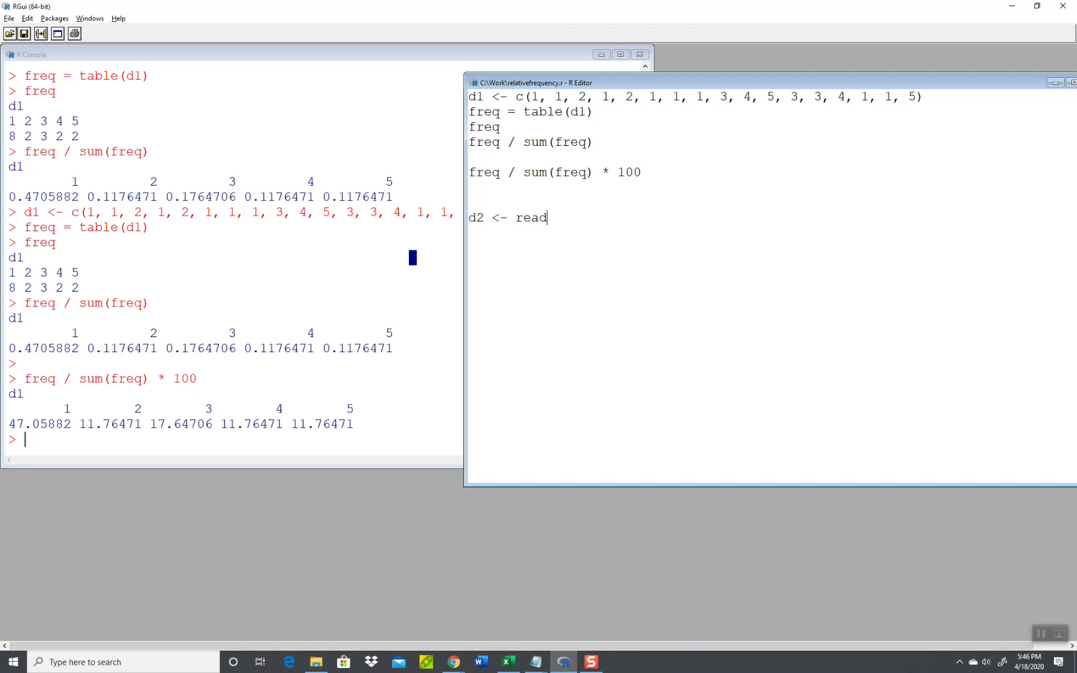
{"action": "type", "text": ".csv("}
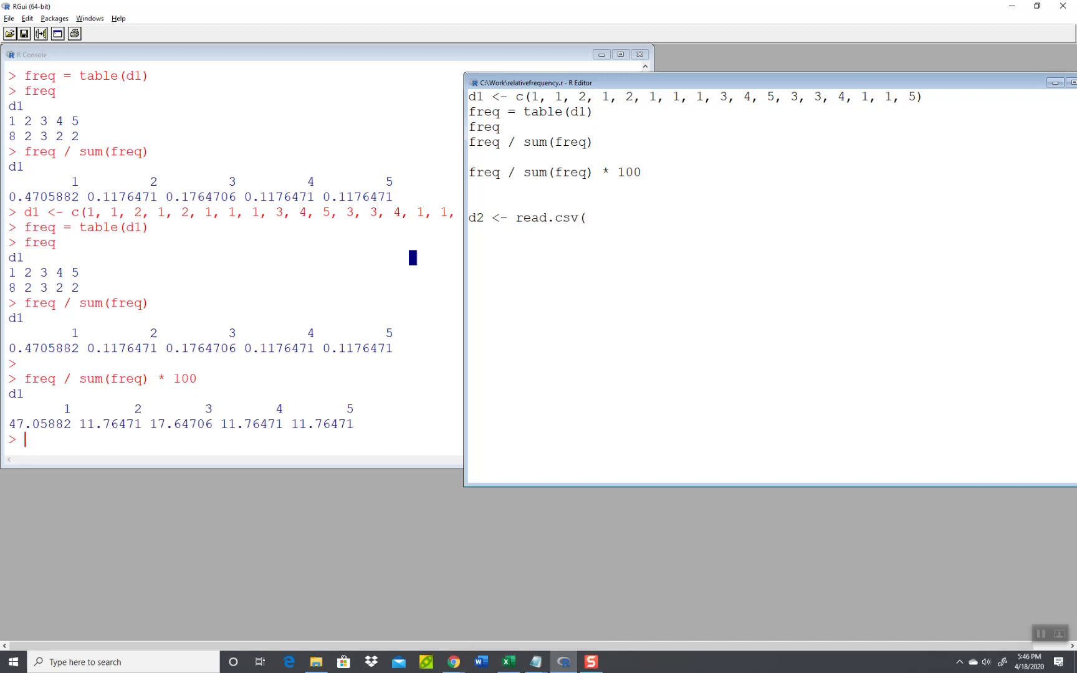
{"action": "type", "text": "\"t"}
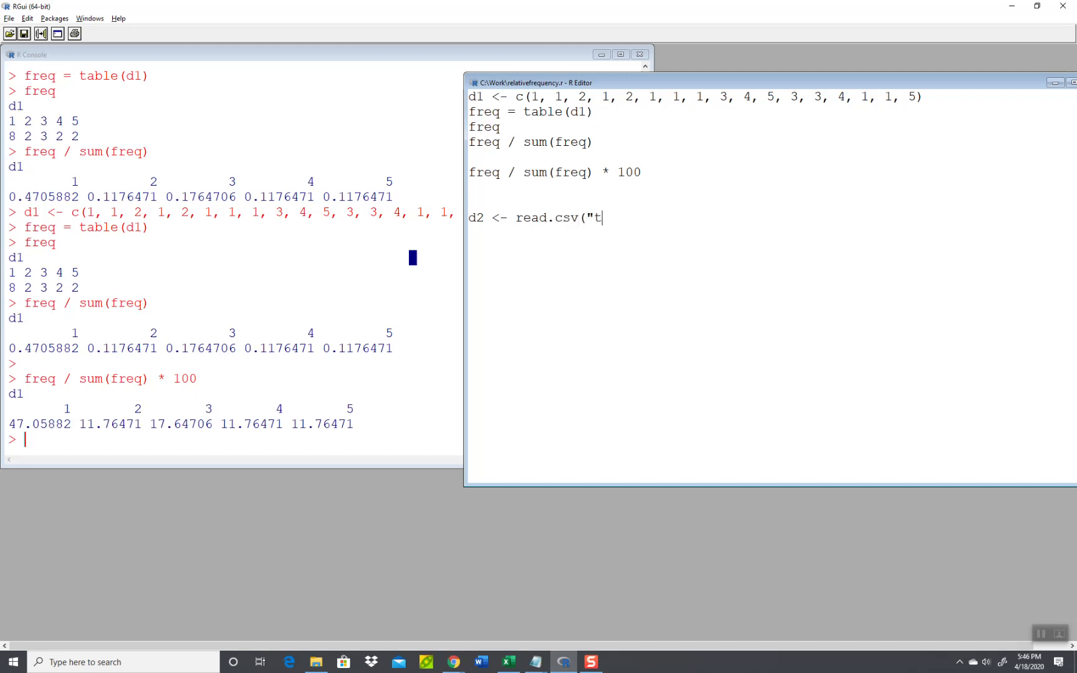
{"action": "type", "text": "est5.csv\""}
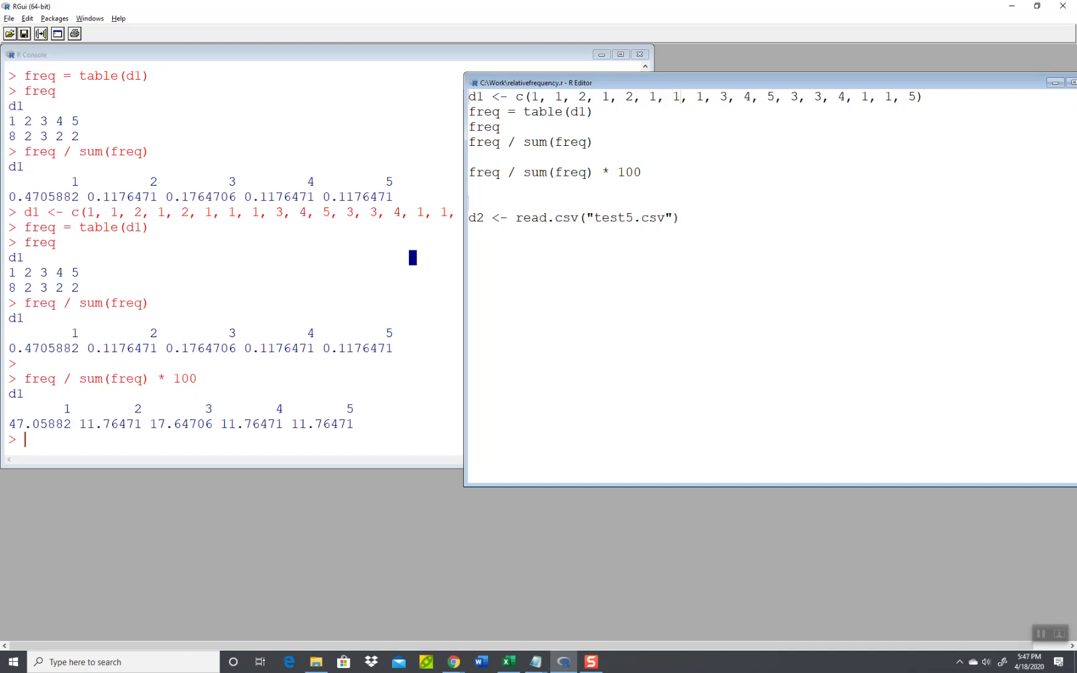
{"action": "type", "text": "setwd"}
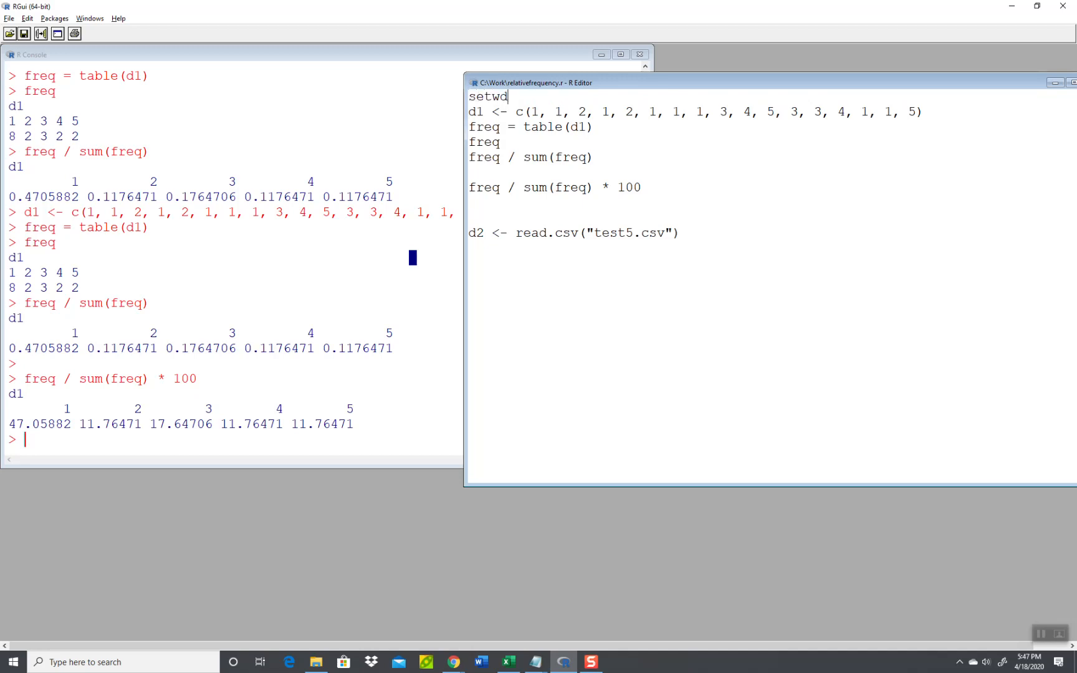
{"action": "type", "text": "(\"C:"}
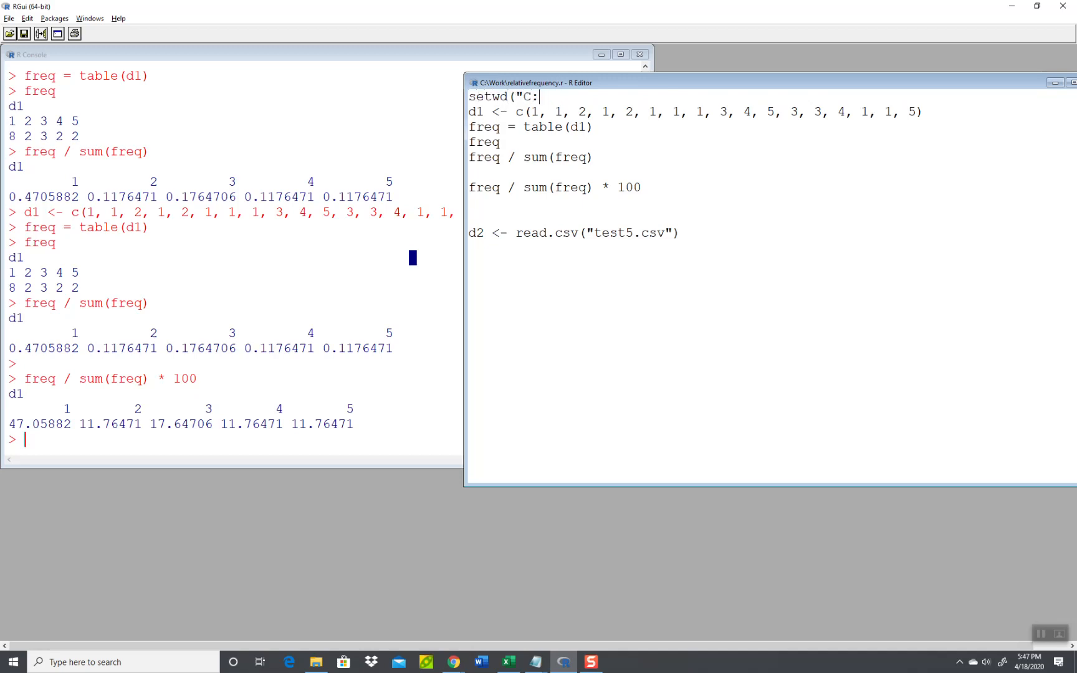
{"action": "type", "text": "\\\\work"}
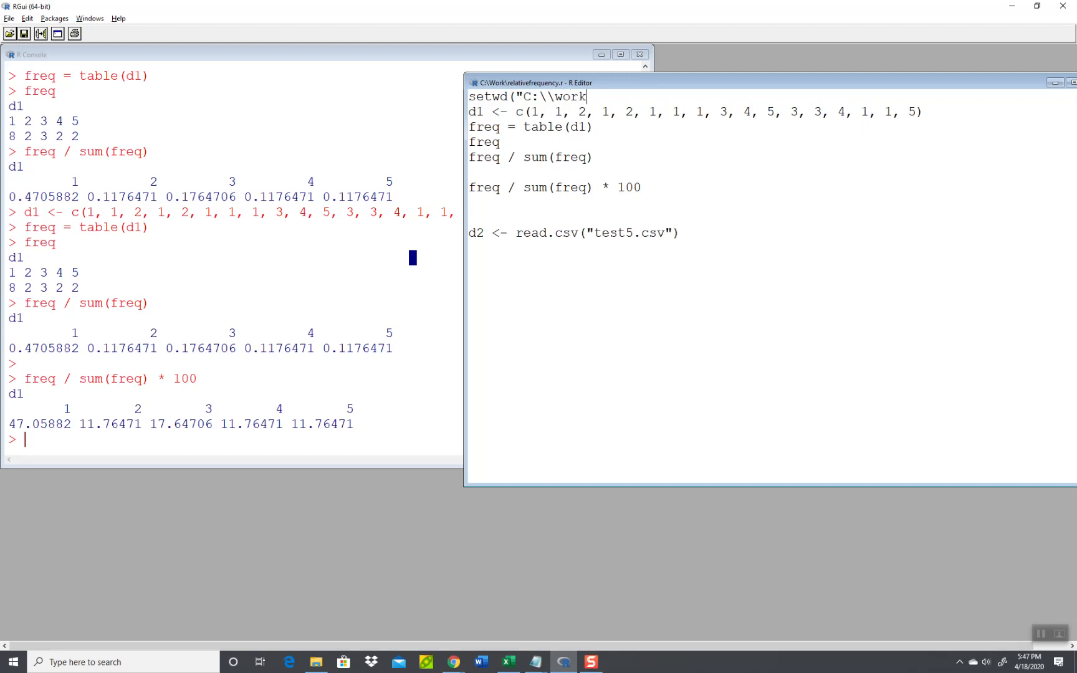
{"action": "type", "text": "\")"}
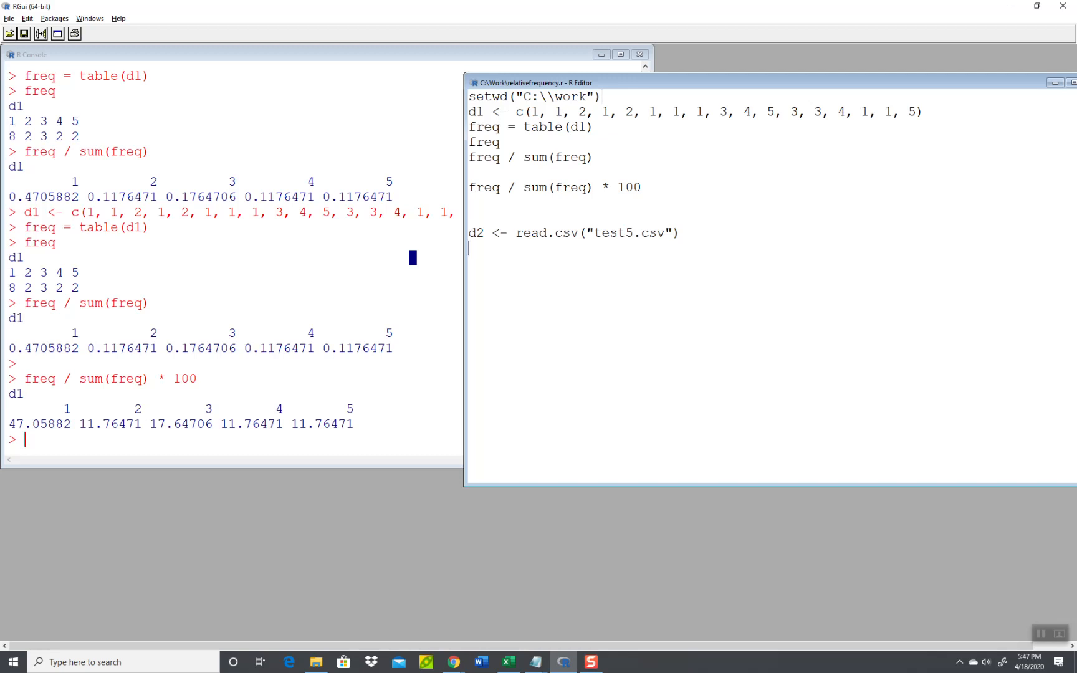
Step: Add table(d2), freq / sum(freq) and freq / sum(freq) * 100 lines for d2 and run them
{"action": "type", "text": "freq ="}
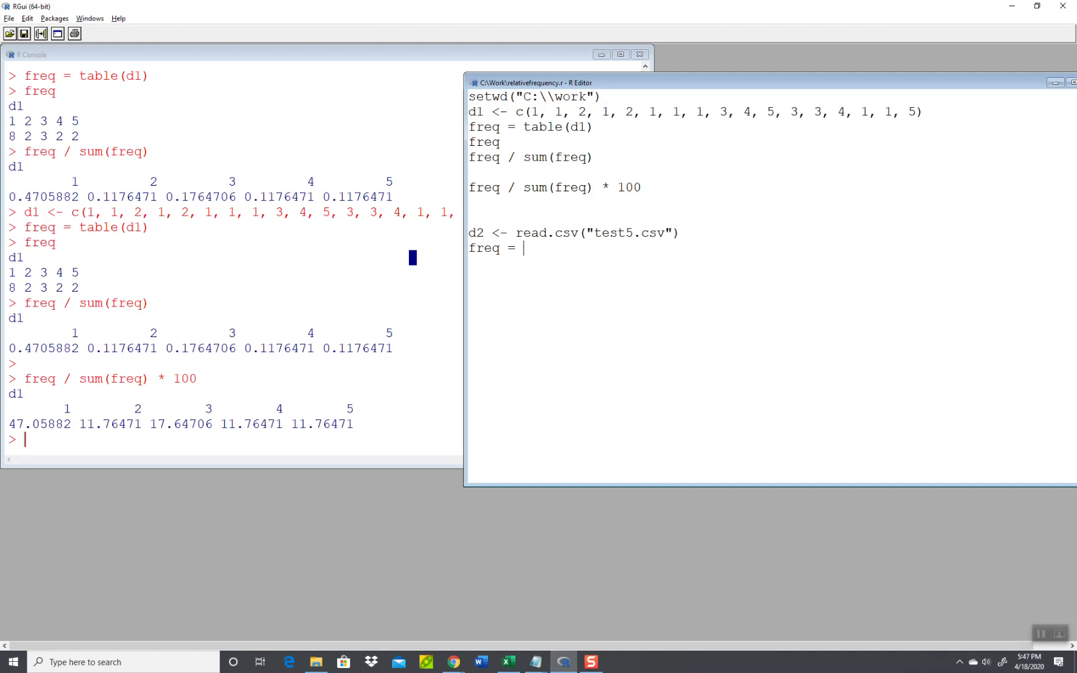
{"action": "type", "text": "table(d2"}
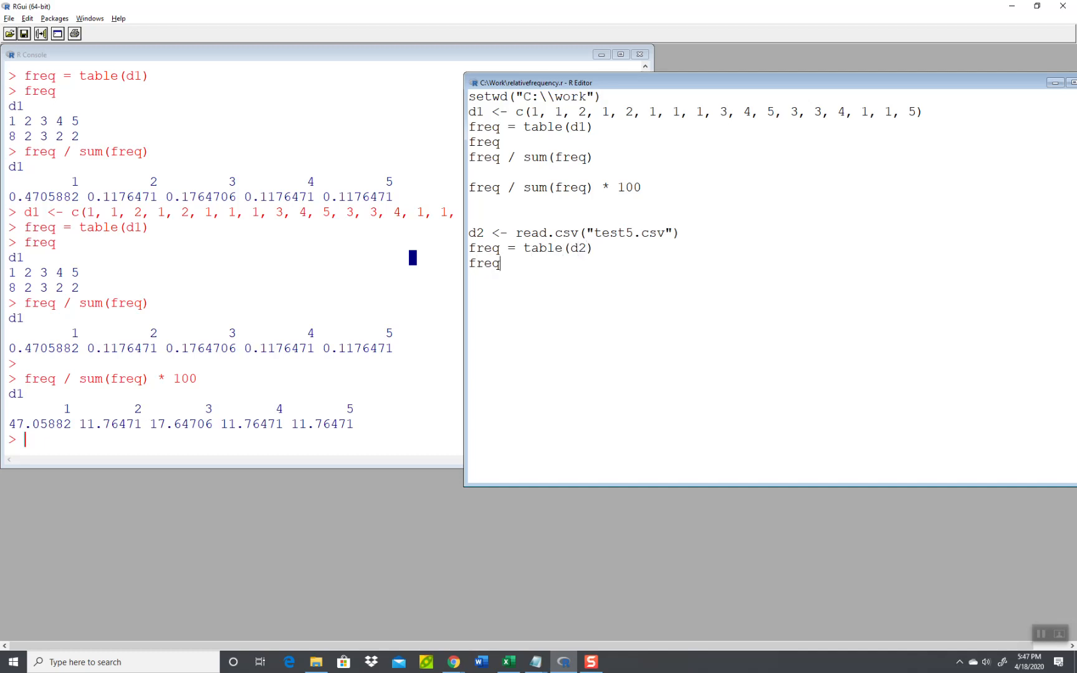
{"action": "type", "text": "freq /"}
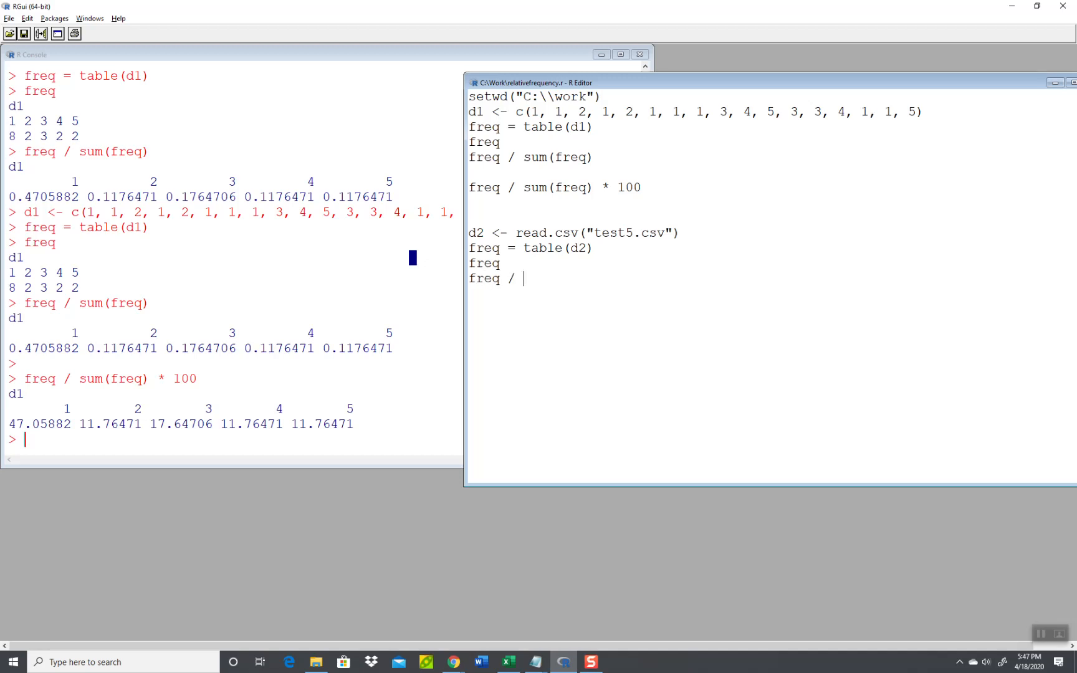
{"action": "type", "text": "sum(freq"}
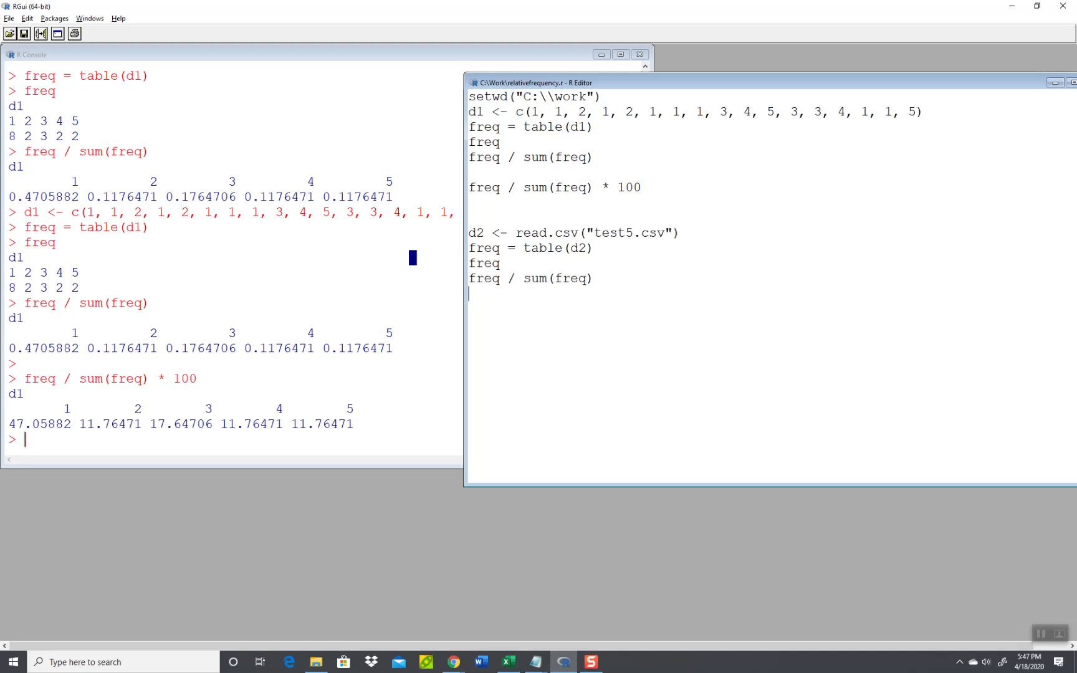
{"action": "type", "text": "freq"}
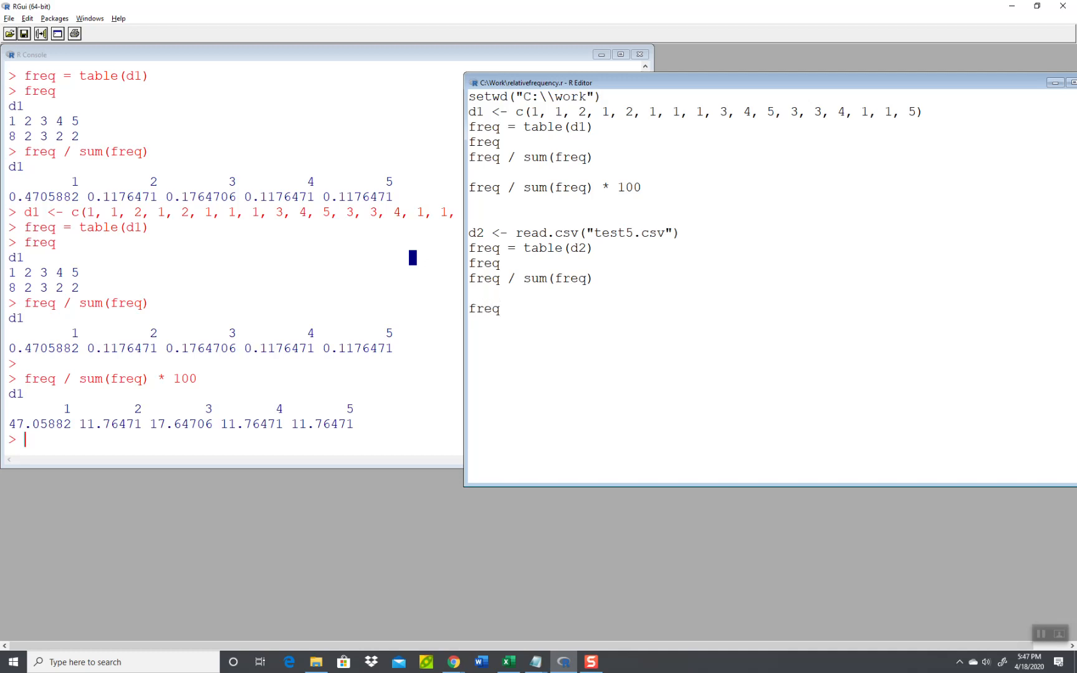
{"action": "type", "text": "/ sum(f"}
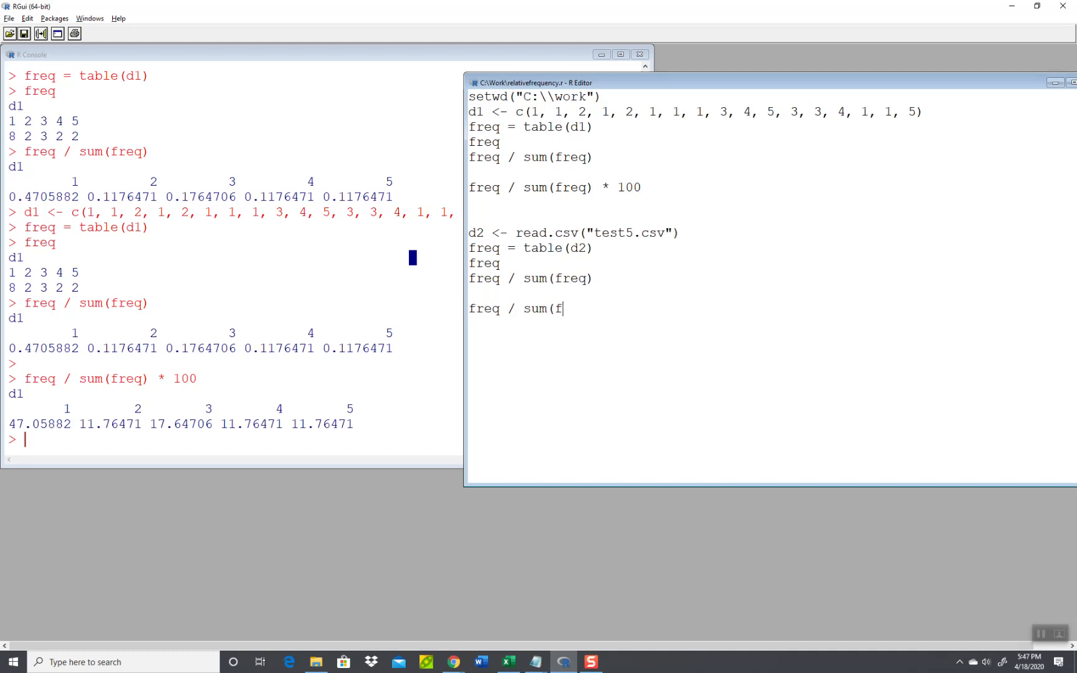
{"action": "type", "text": "req) *"}
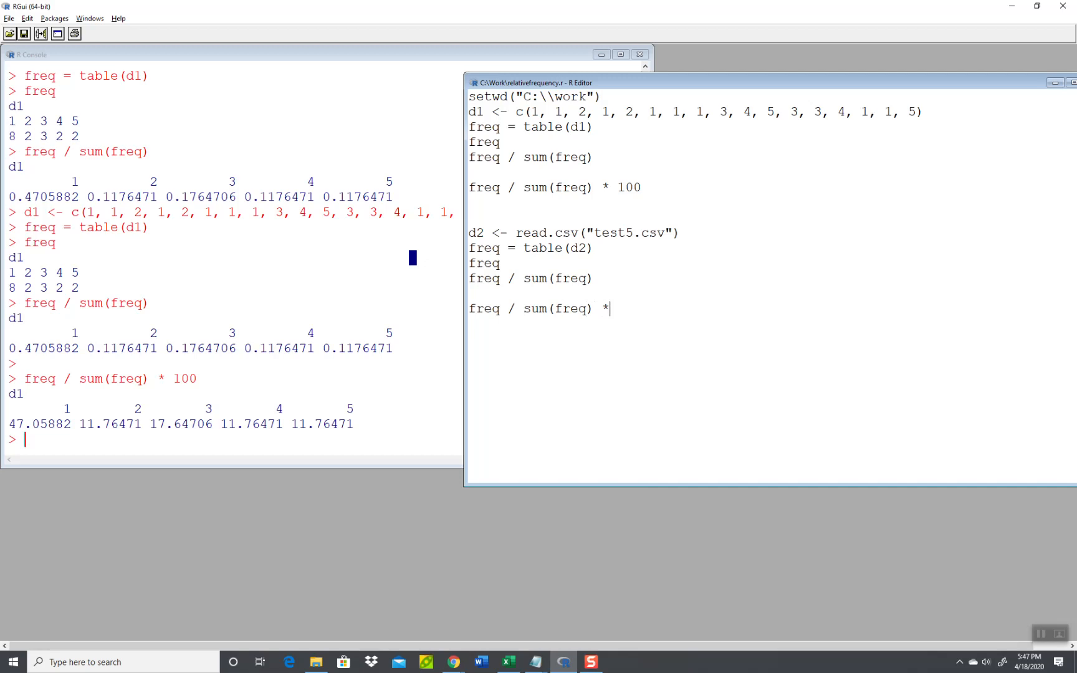
{"action": "type", "text": "100"}
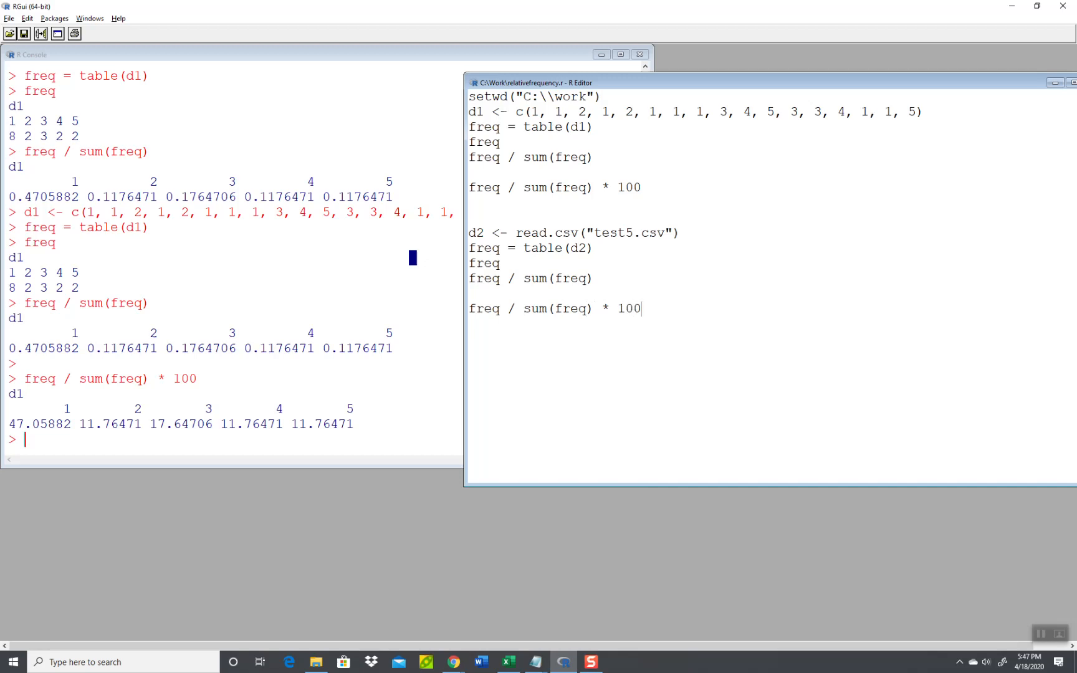
{"action": "left_click", "coordinate": [28, 17]}
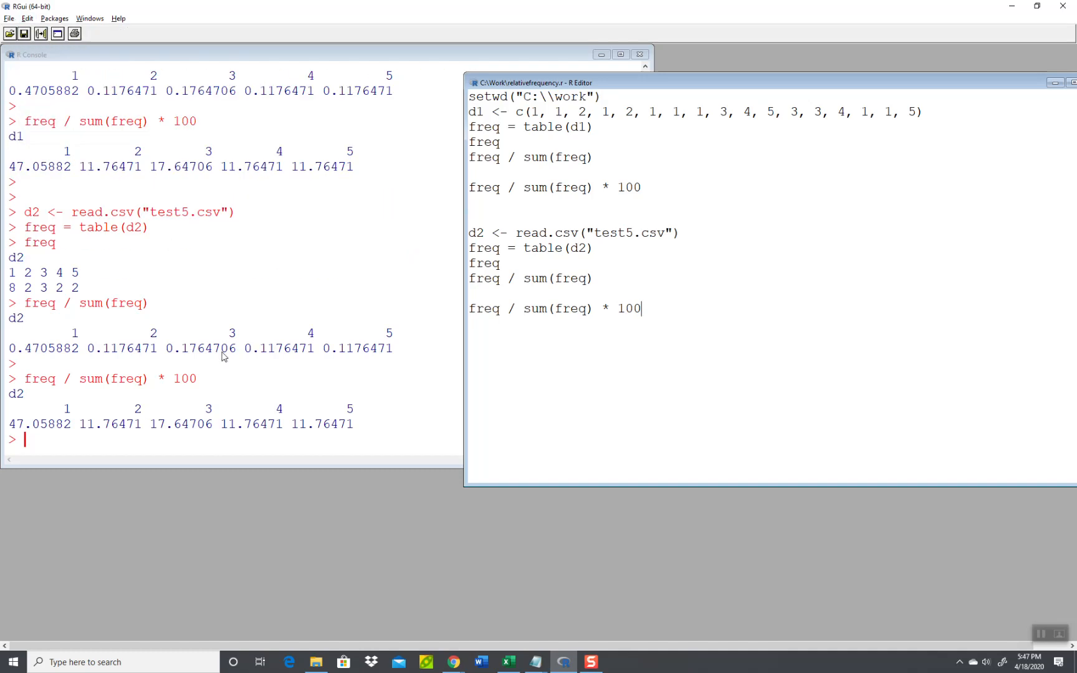
{"action": "mouse_move", "coordinate": [73, 426]}
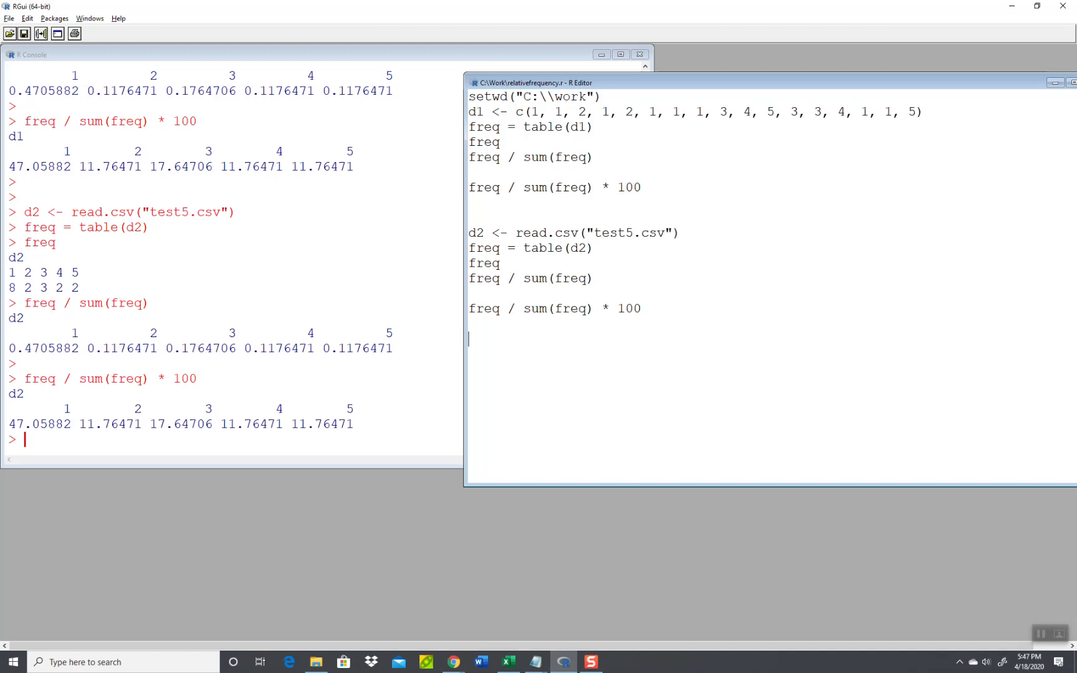
Step: Add freq = data.frame(table(d2)) and a freq line, and run them to print the data frame
{"action": "type", "text": "fr"}
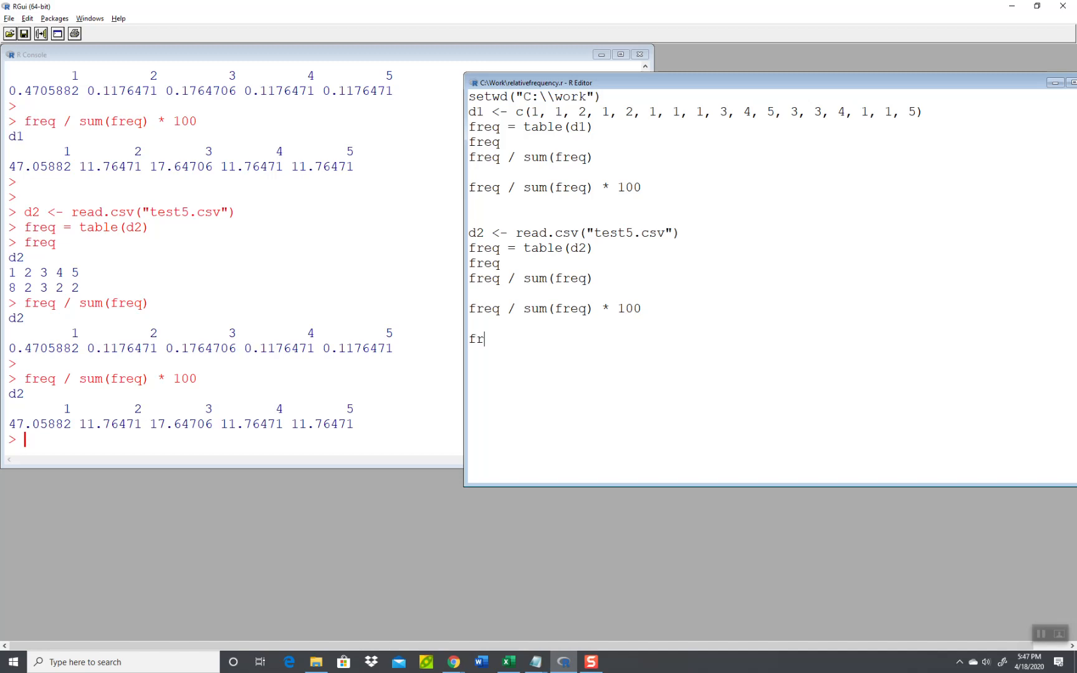
{"action": "type", "text": "eq = d"}
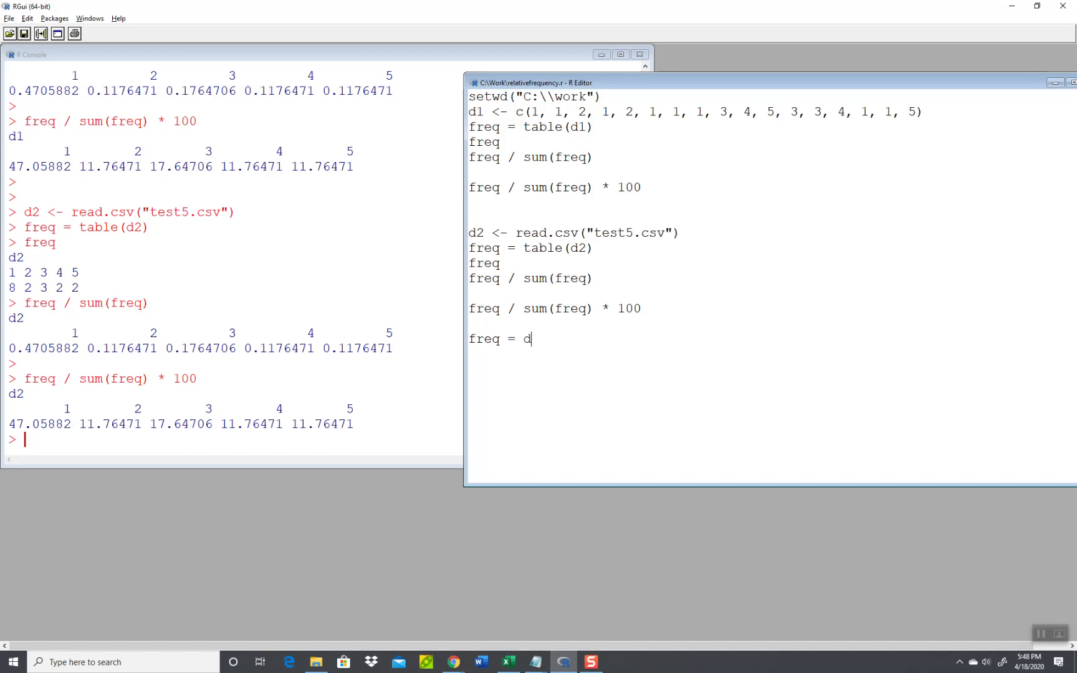
{"action": "type", "text": "ata.fr"}
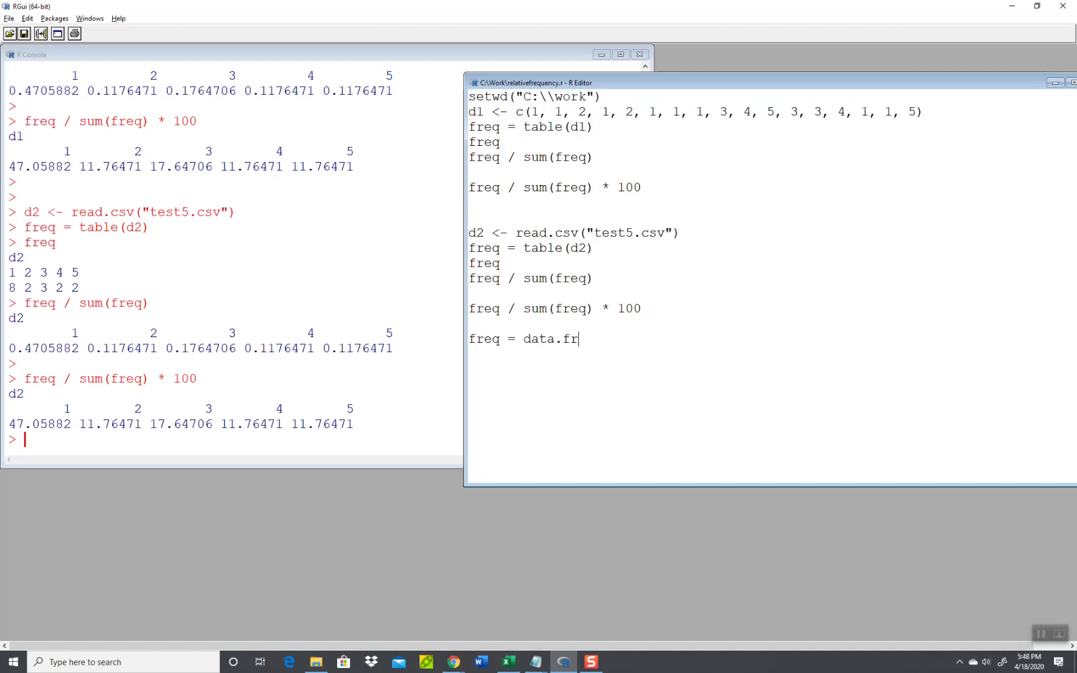
{"action": "type", "text": "ame(table"}
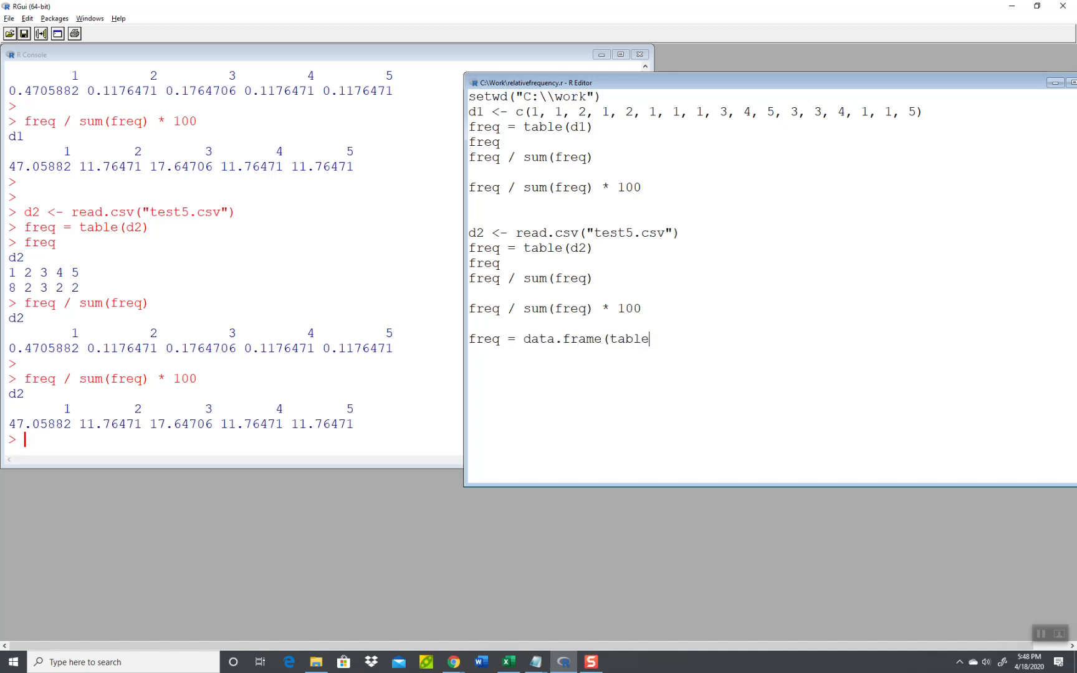
{"action": "type", "text": "(d2)"}
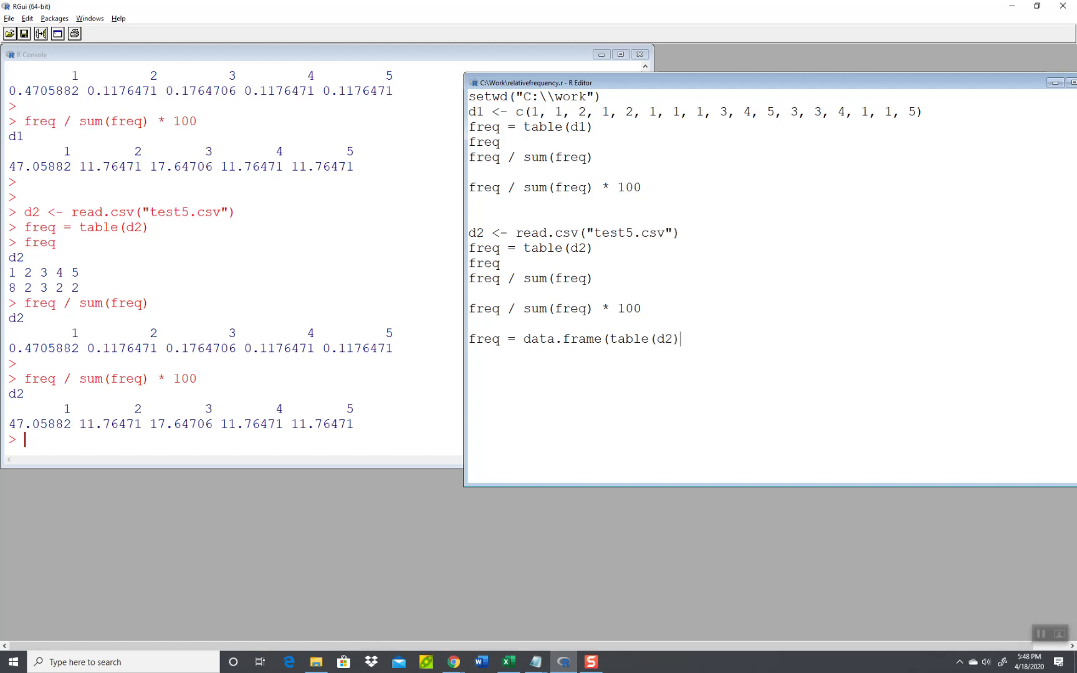
{"action": "type", "text": ")"}
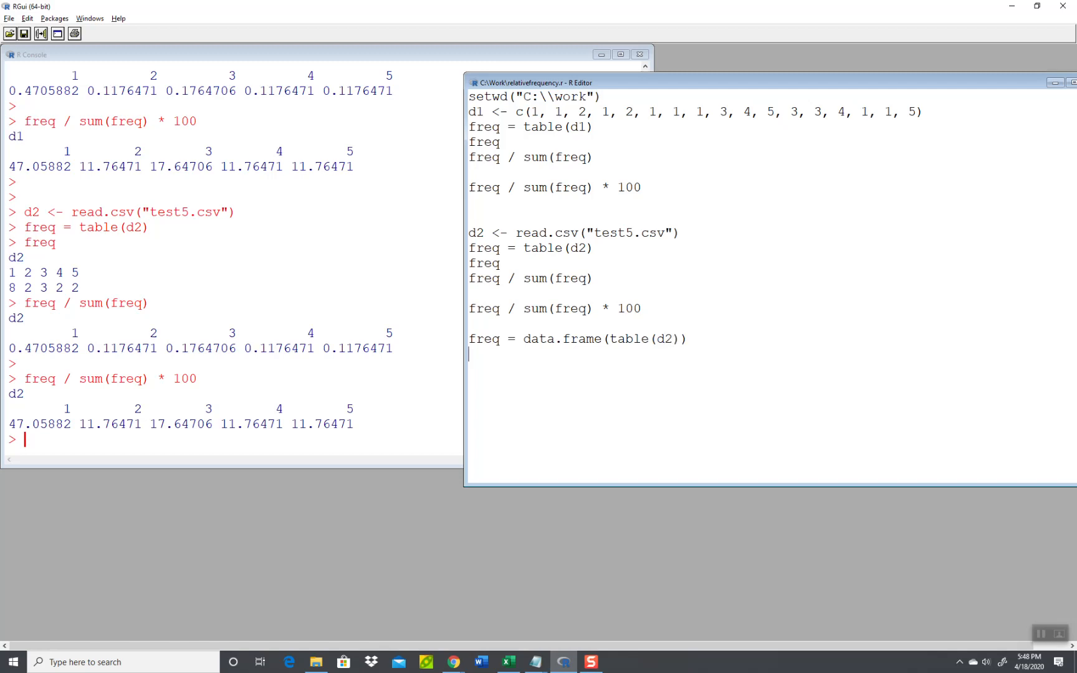
{"action": "type", "text": "freq"}
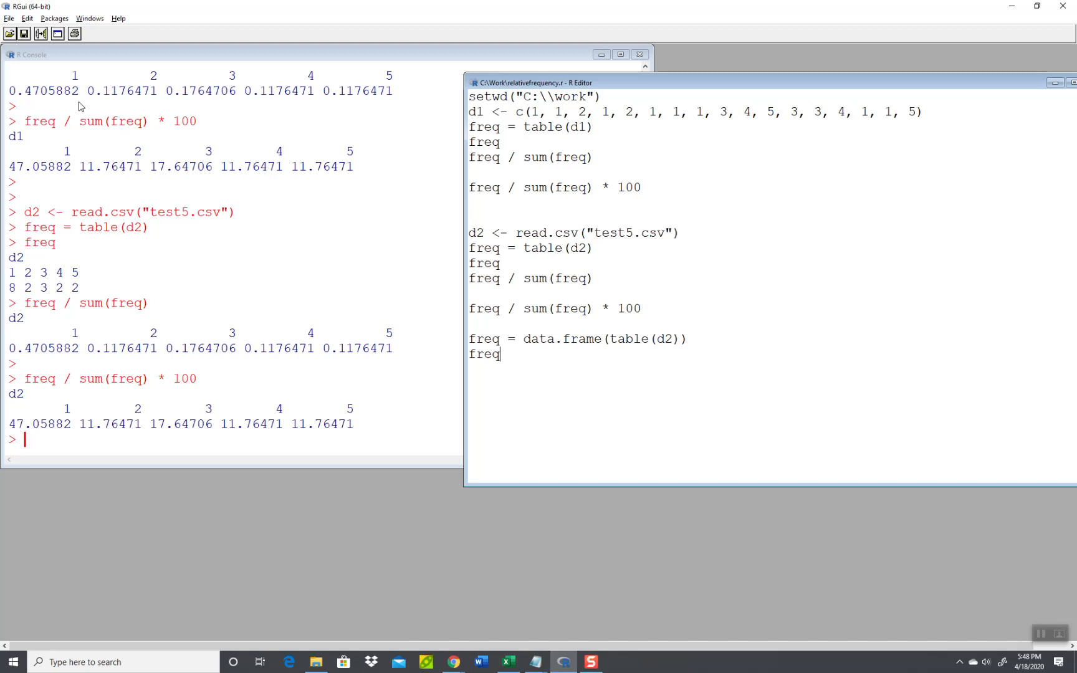
{"action": "left_click", "coordinate": [27, 19]}
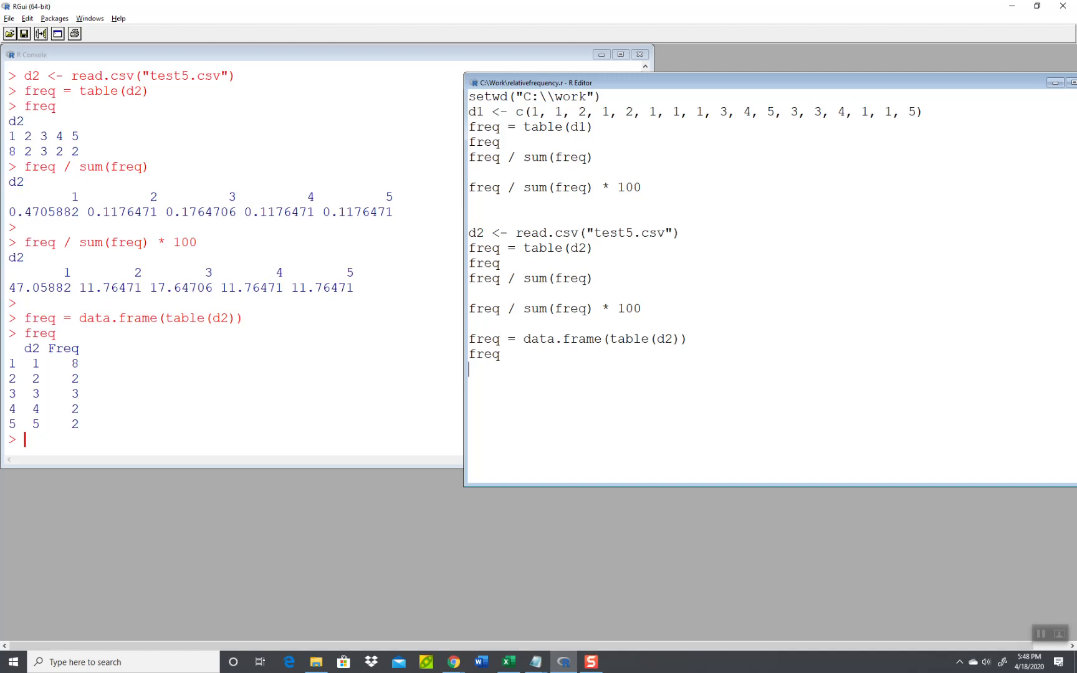
Step: Add freq / sum(freq) on the data frame and run it, which raises a non-numeric error
{"action": "type", "text": "freq"}
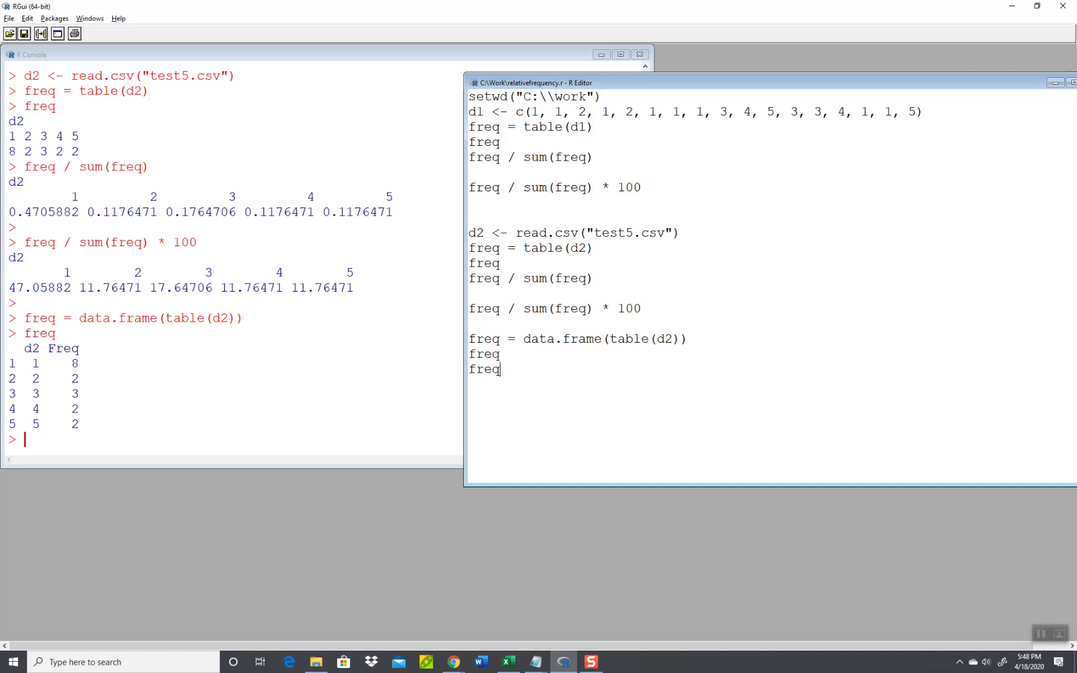
{"action": "type", "text": "/ sum"}
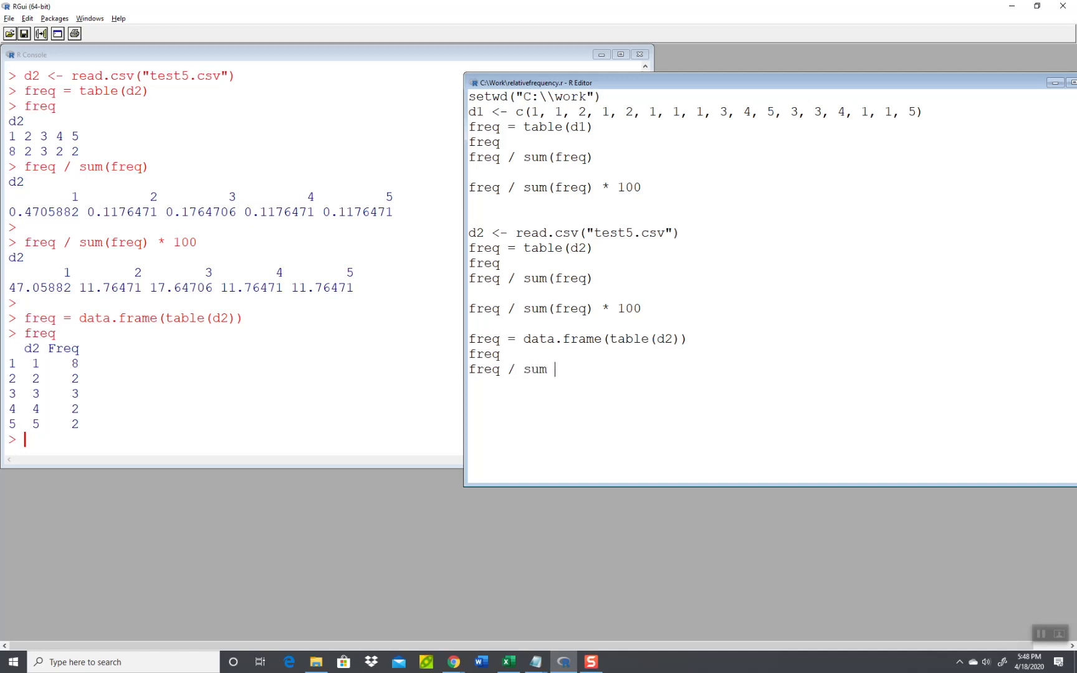
{"action": "type", "text": "(freq)"}
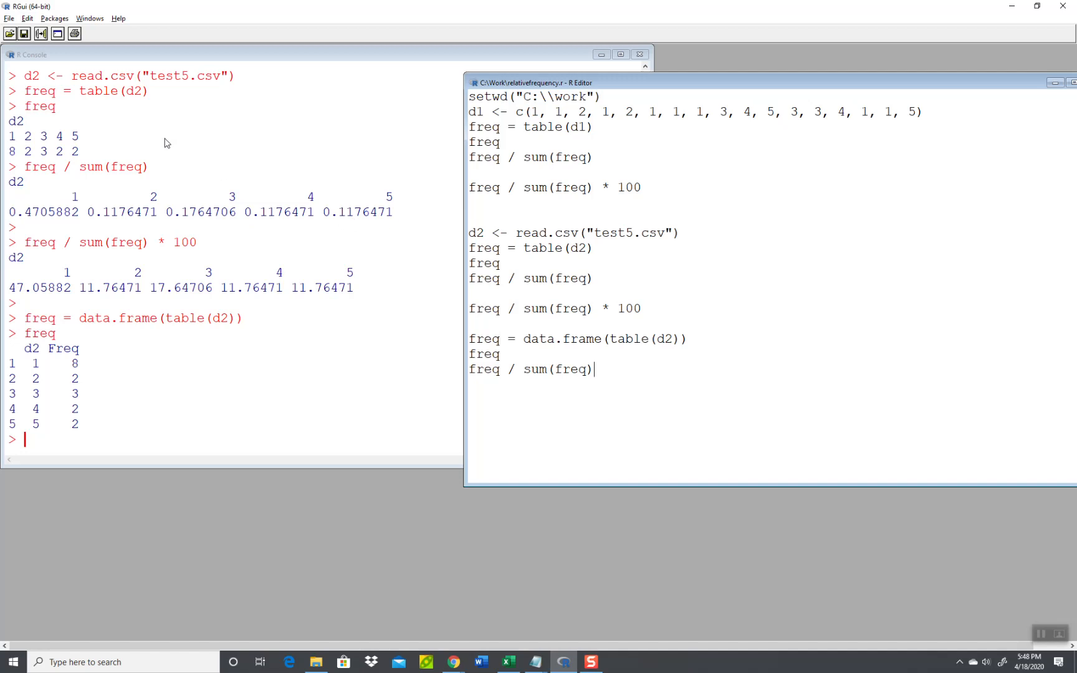
{"action": "left_click", "coordinate": [28, 19]}
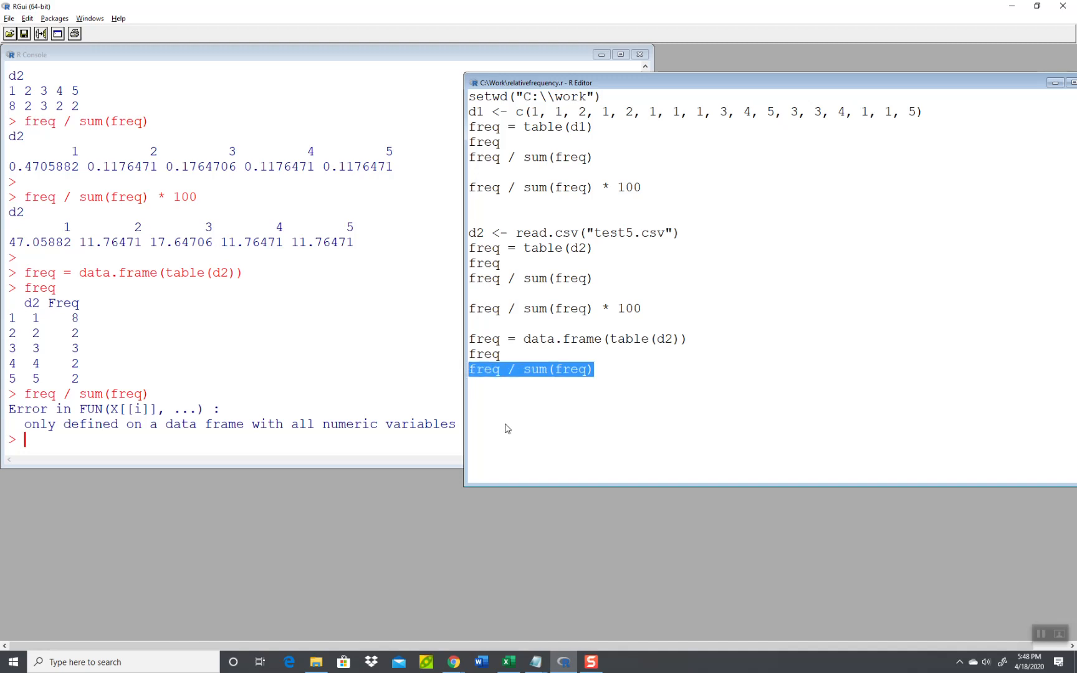
Step: Start a new line freq2 = data.frame(table(d2 and trim the stray character
{"action": "type", "text": "fr"}
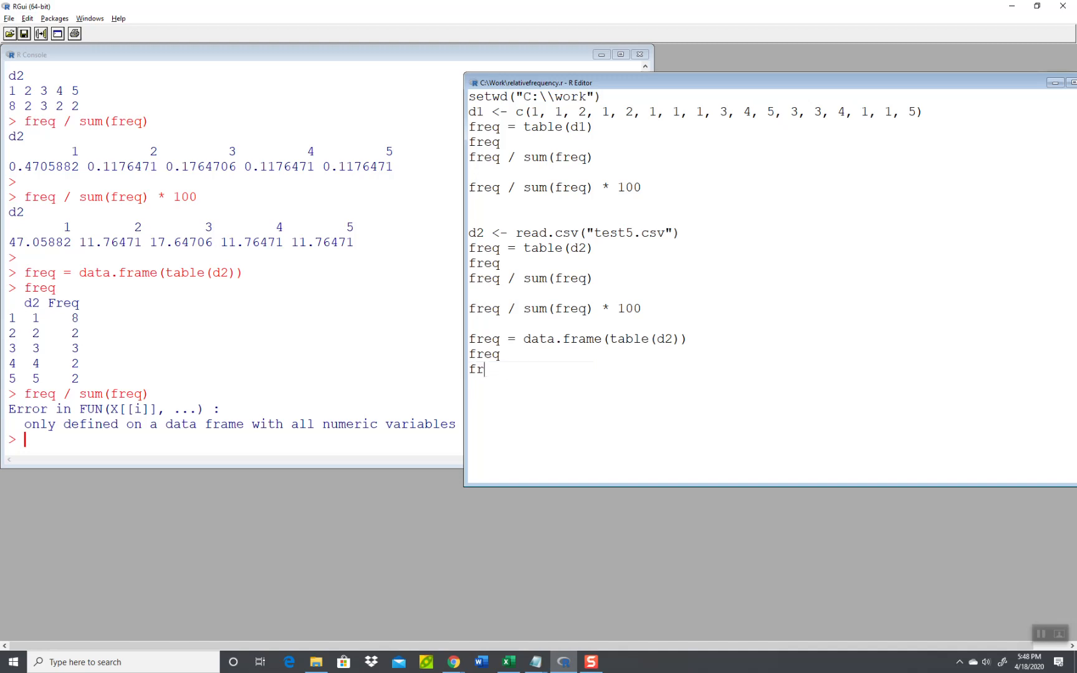
{"action": "type", "text": "eq"}
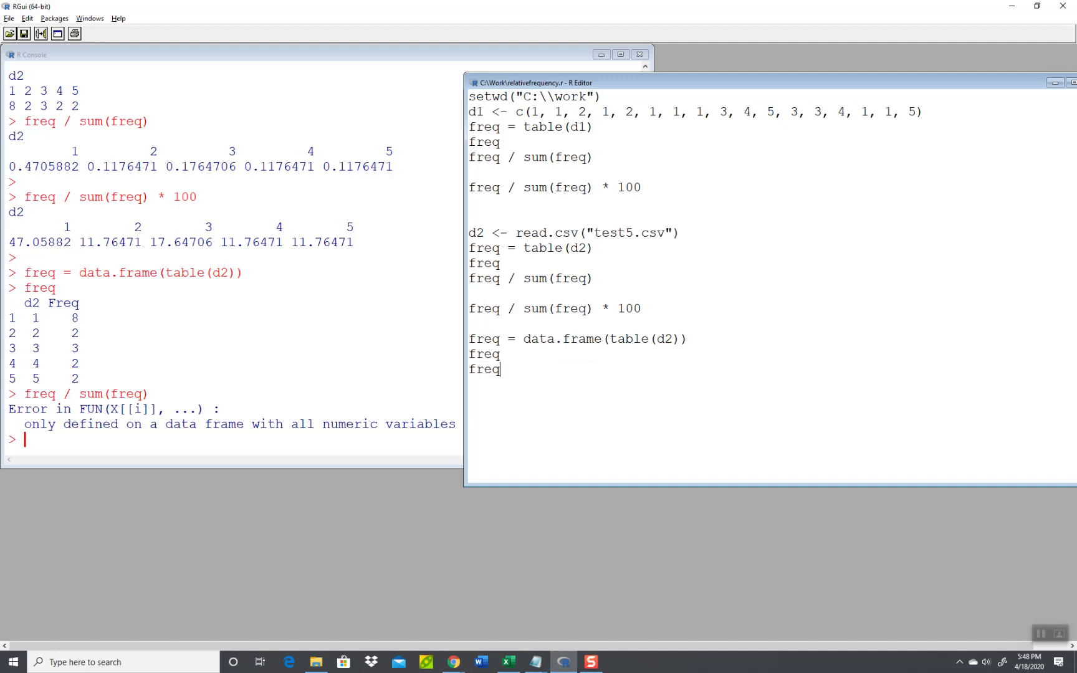
{"action": "type", "text": "2 = data"}
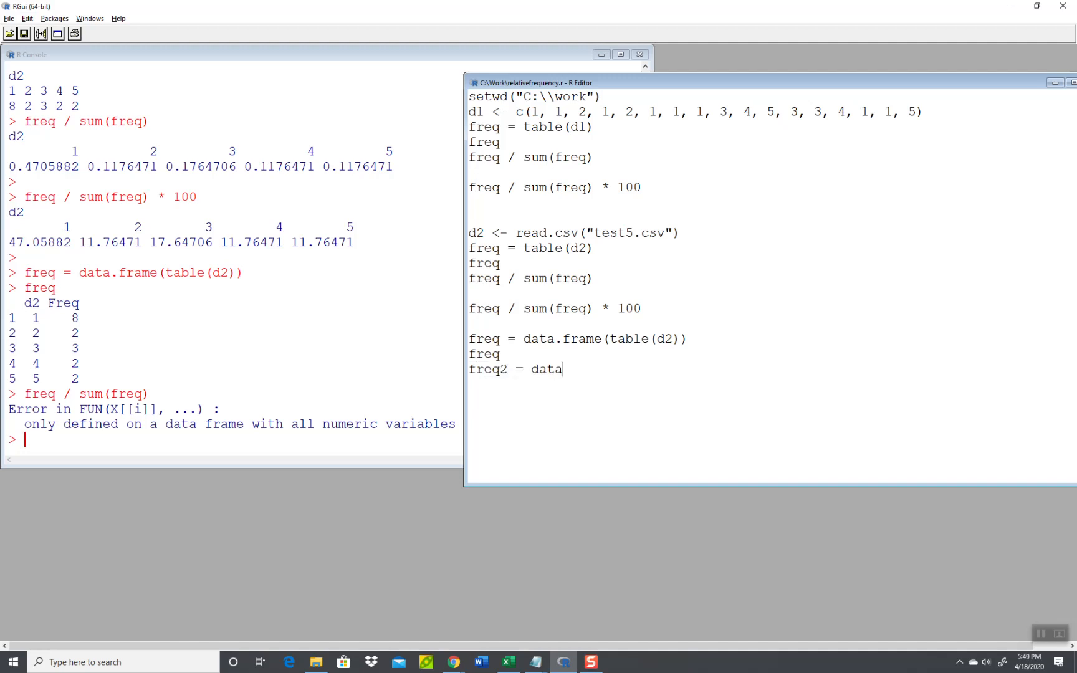
{"action": "type", "text": ".frame(table"}
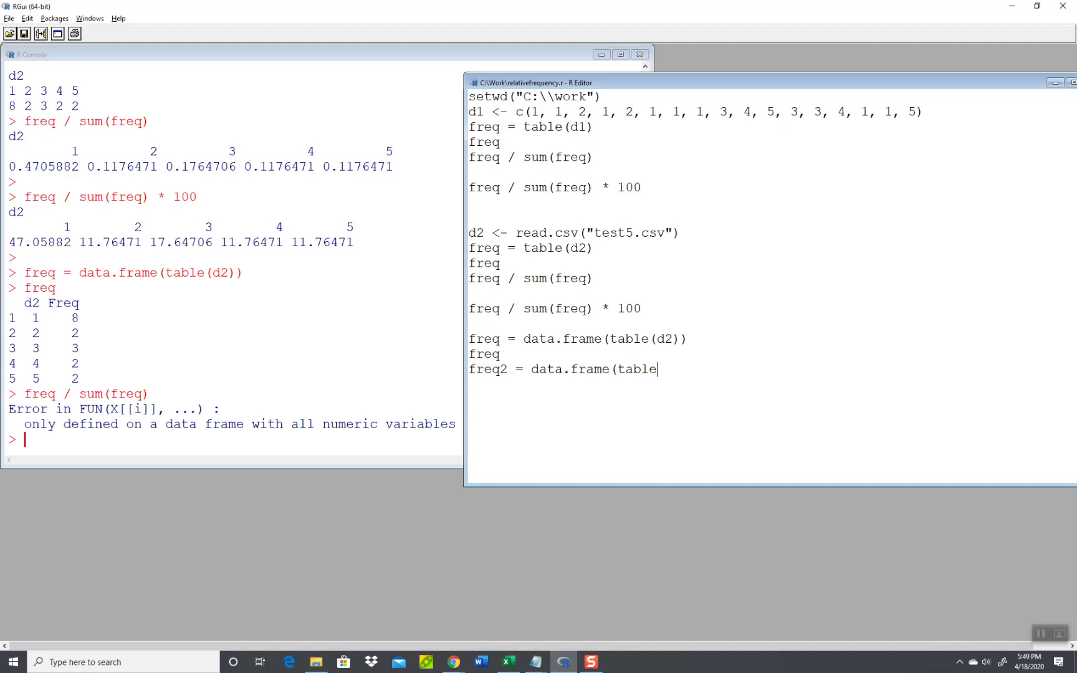
{"action": "type", "text": "(d"}
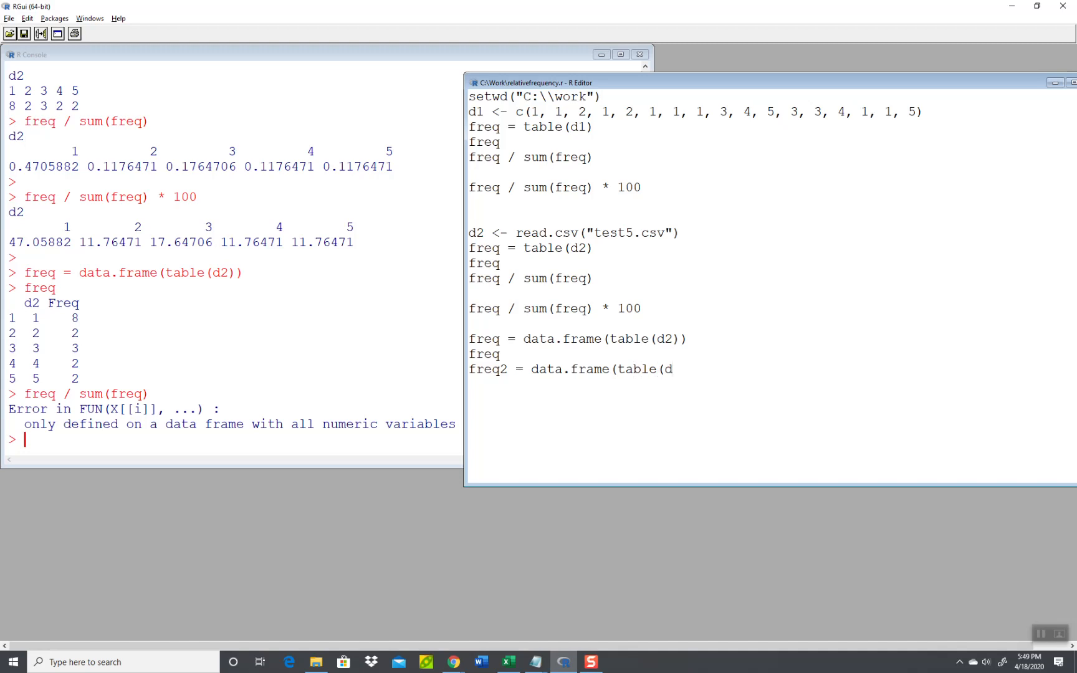
{"action": "type", "text": "2"}
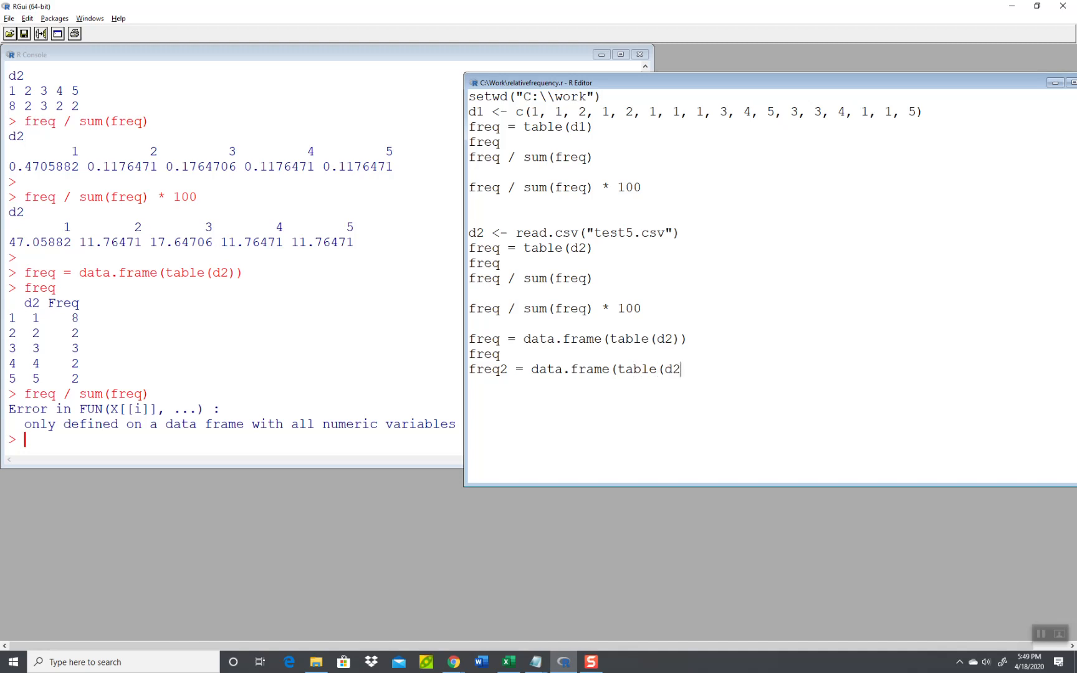
{"action": "key", "text": "Backspace"}
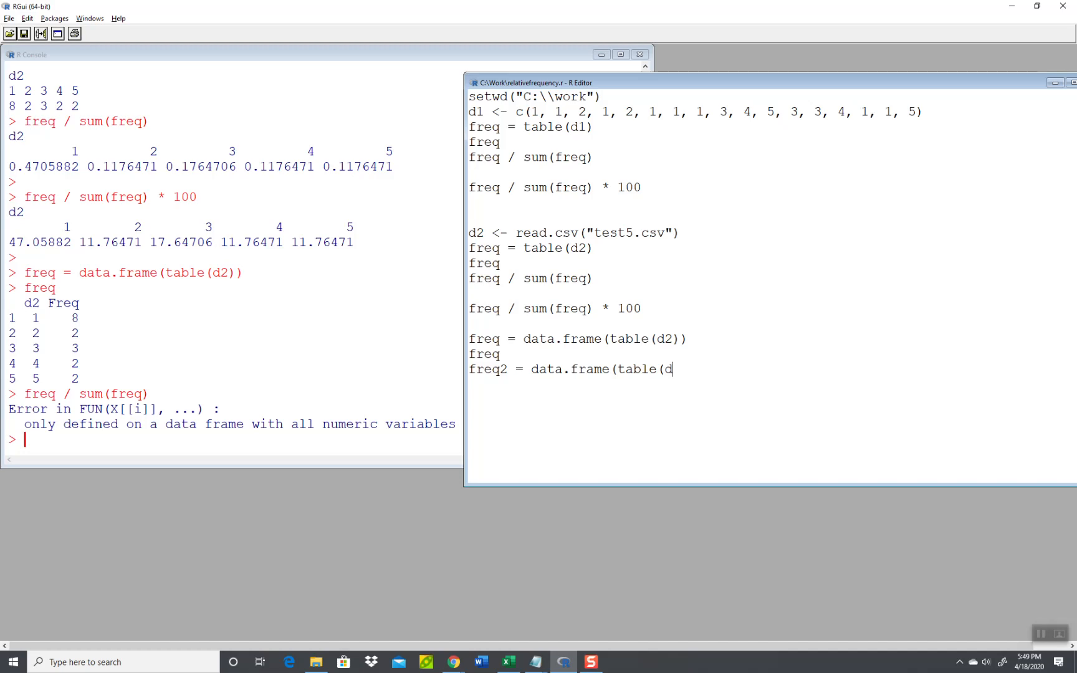
Step: Revert the earlier freq line to a plain table(d2)
{"action": "left_click", "coordinate": [501, 353]}
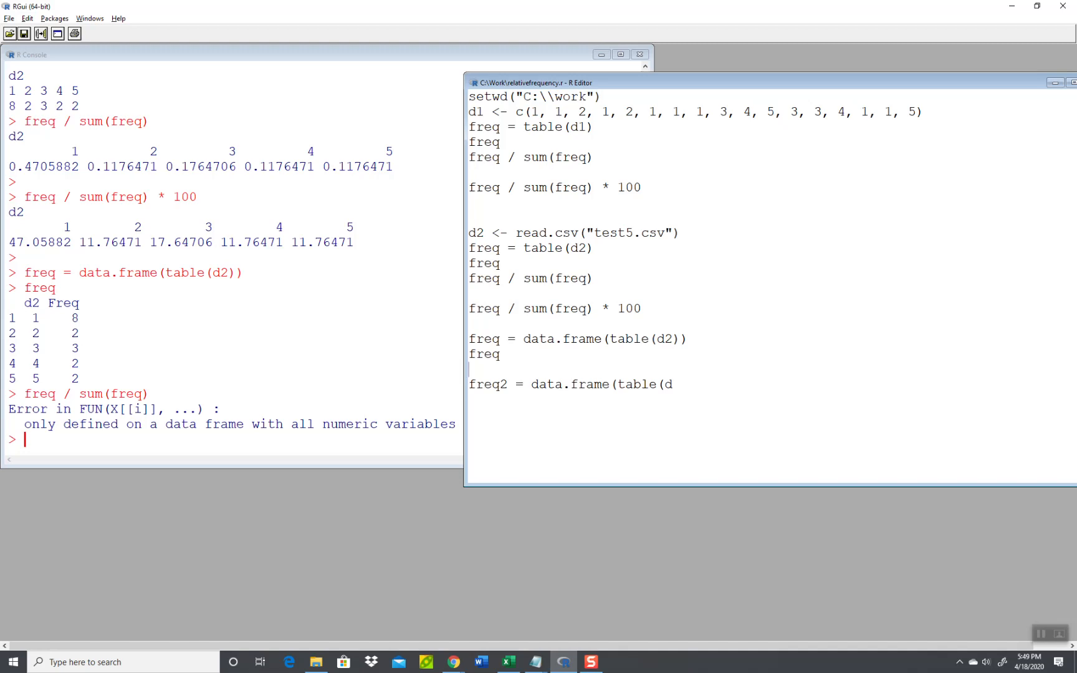
{"action": "double_click", "coordinate": [482, 354]}
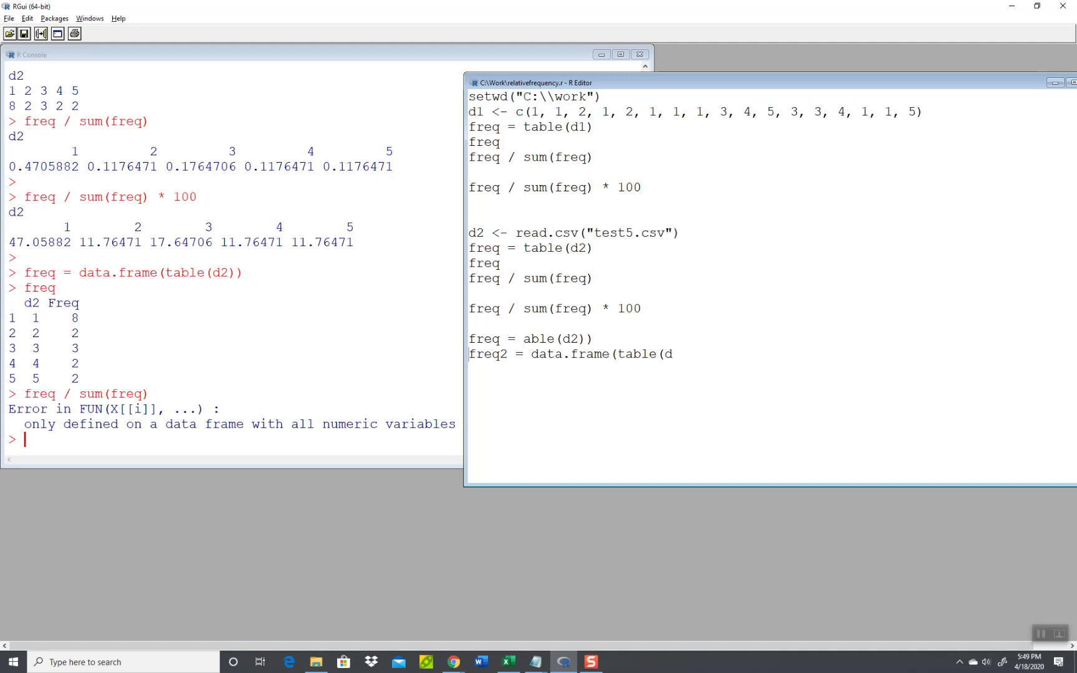
{"action": "type", "text": "table(d2)"}
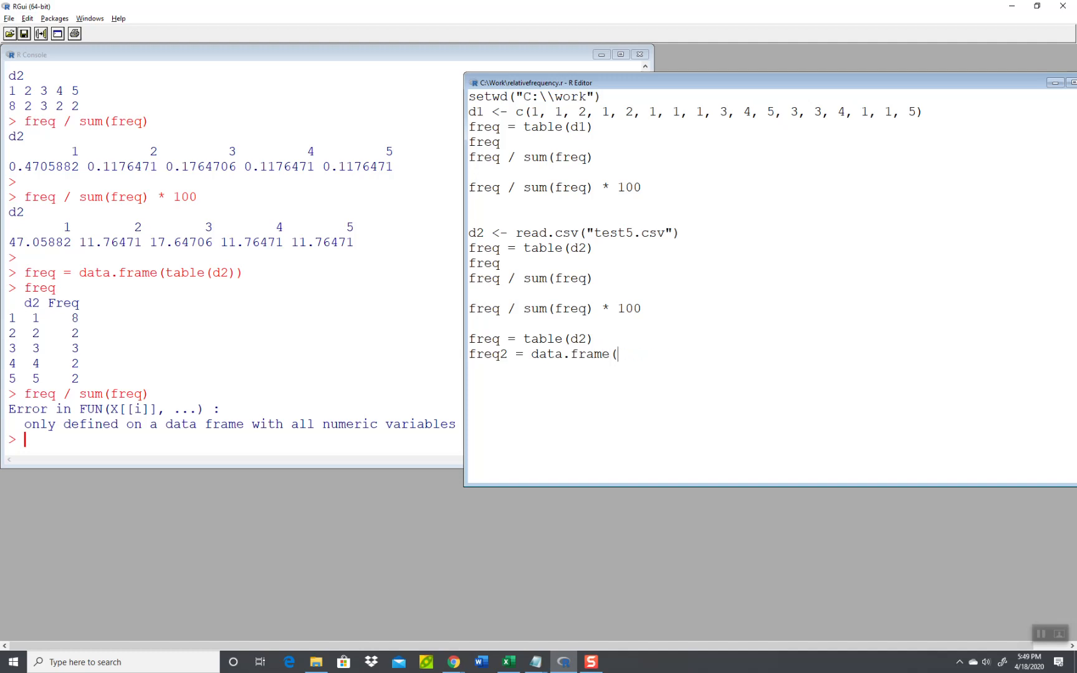
Step: Complete the new line as freq2 = data.frame(feq / sum(freq))
{"action": "type", "text": "f"}
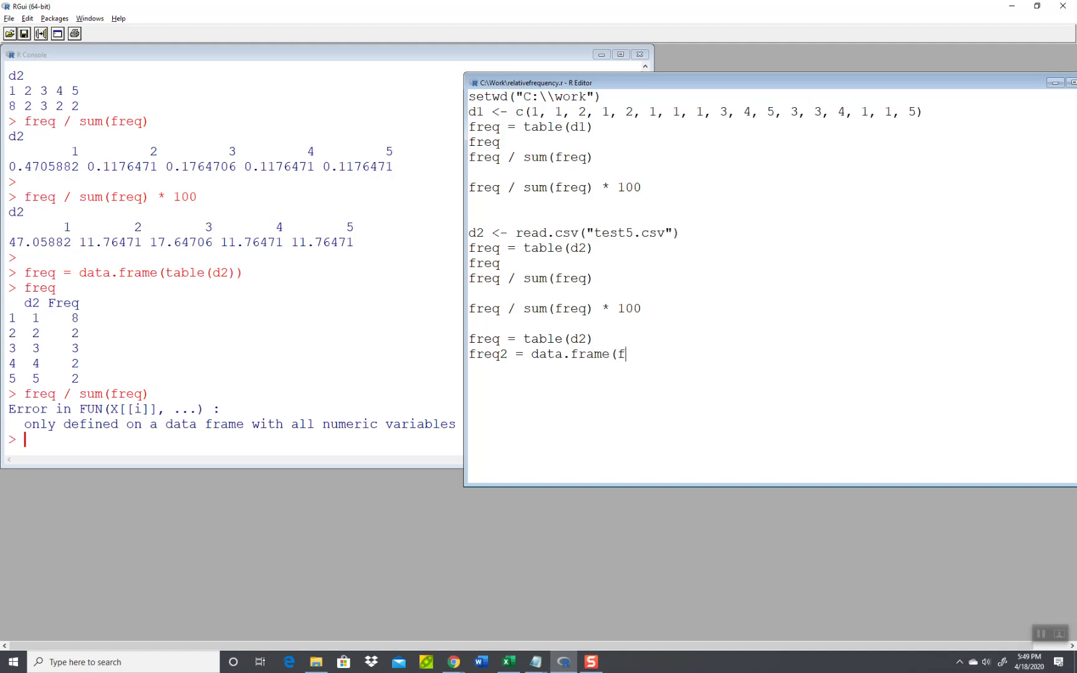
{"action": "type", "text": "eq /"}
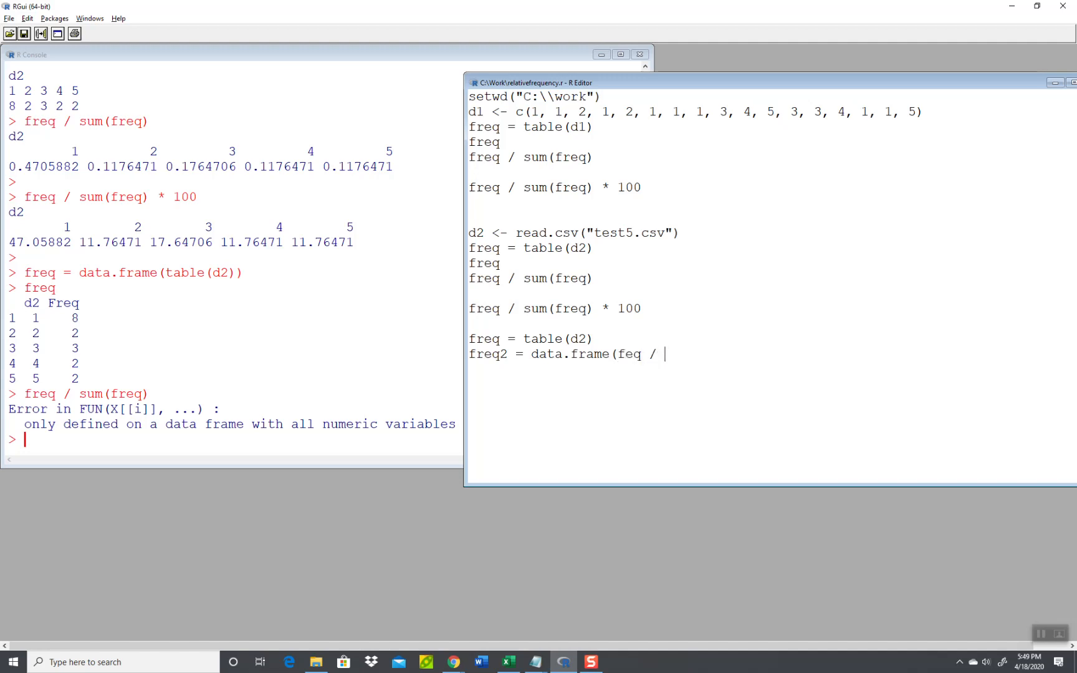
{"action": "type", "text": "sum(freq)"}
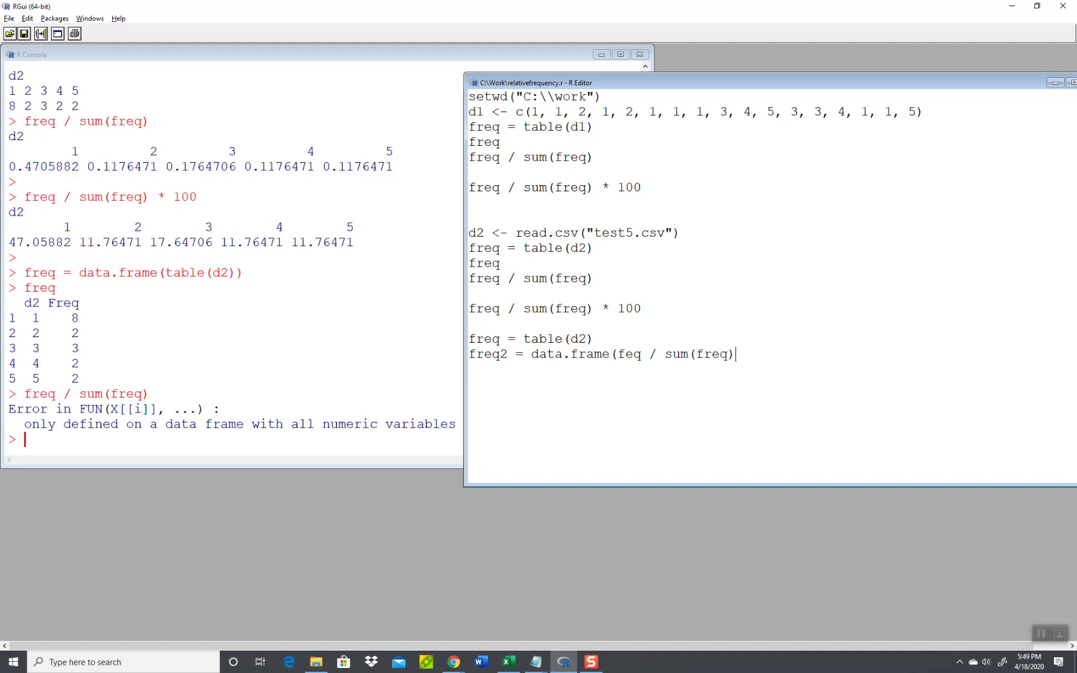
{"action": "type", "text": ")"}
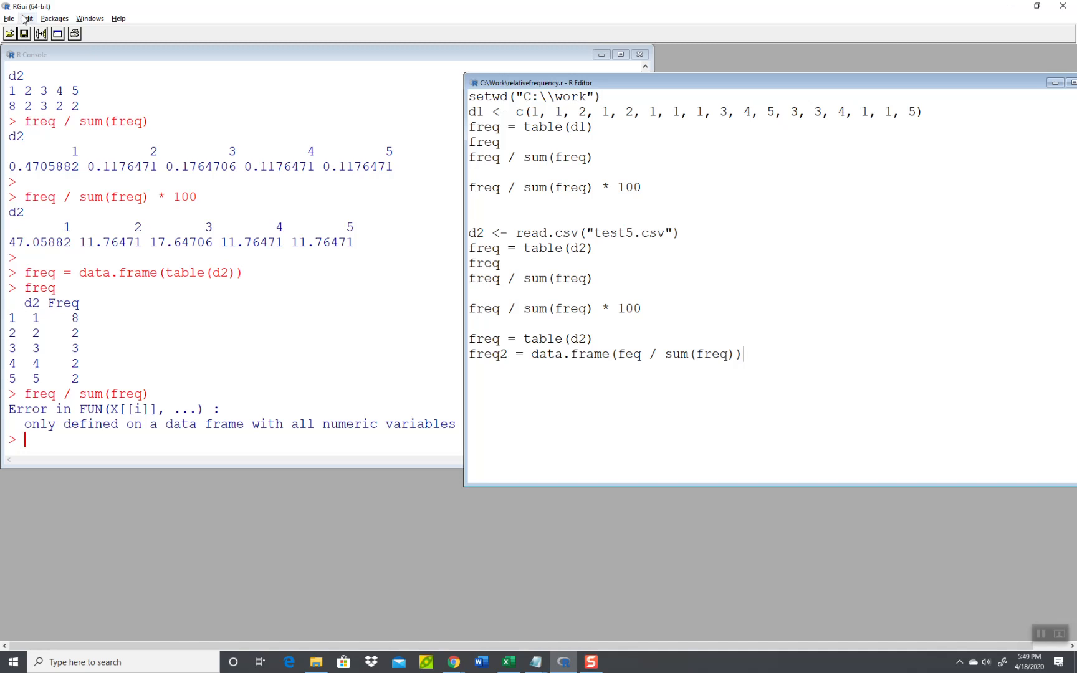
Step: Run the entire script via Edit > Run all, hitting the 'feq not found' error
{"action": "left_click", "coordinate": [26, 17]}
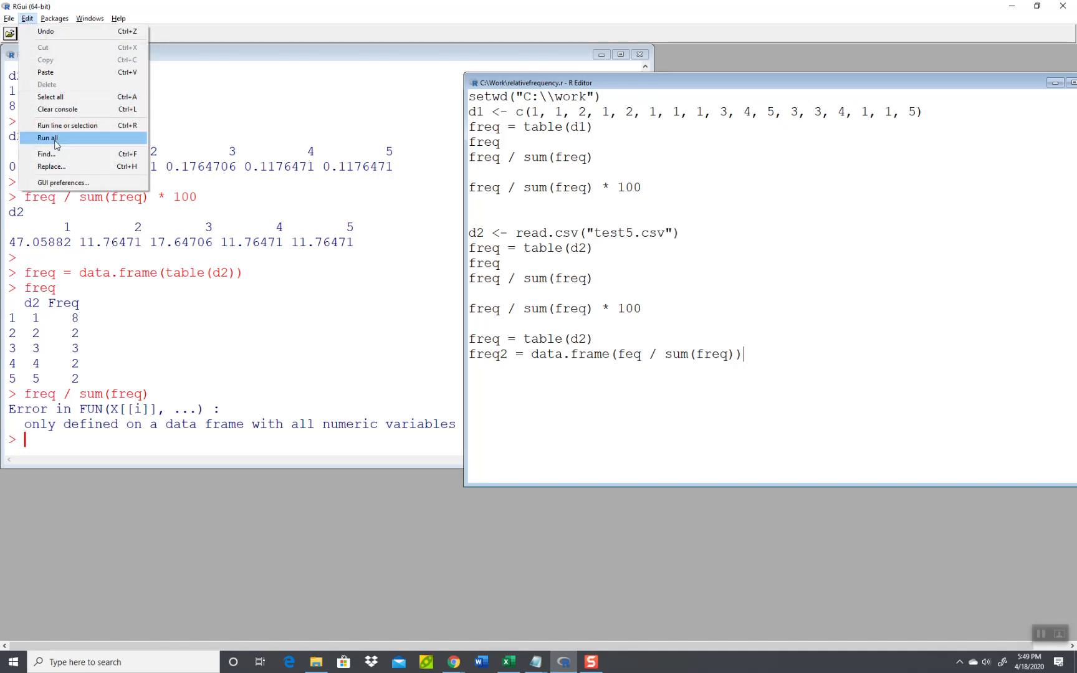
{"action": "left_click", "coordinate": [48, 138]}
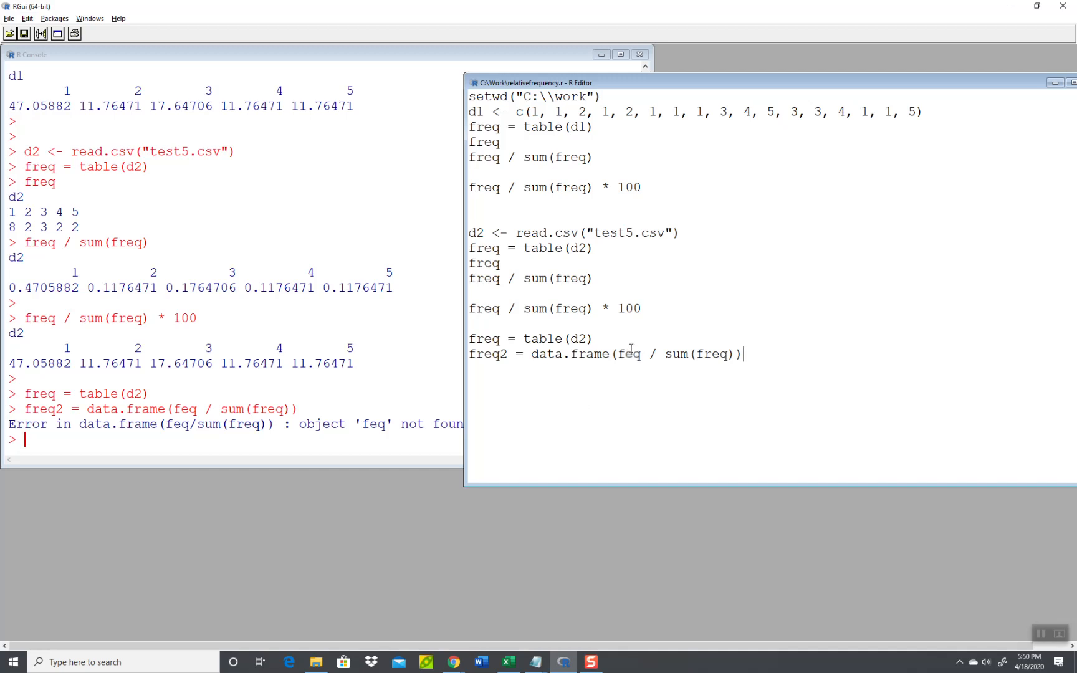
{"action": "mouse_move", "coordinate": [646, 385]}
{"action": "type", "text": "r"}
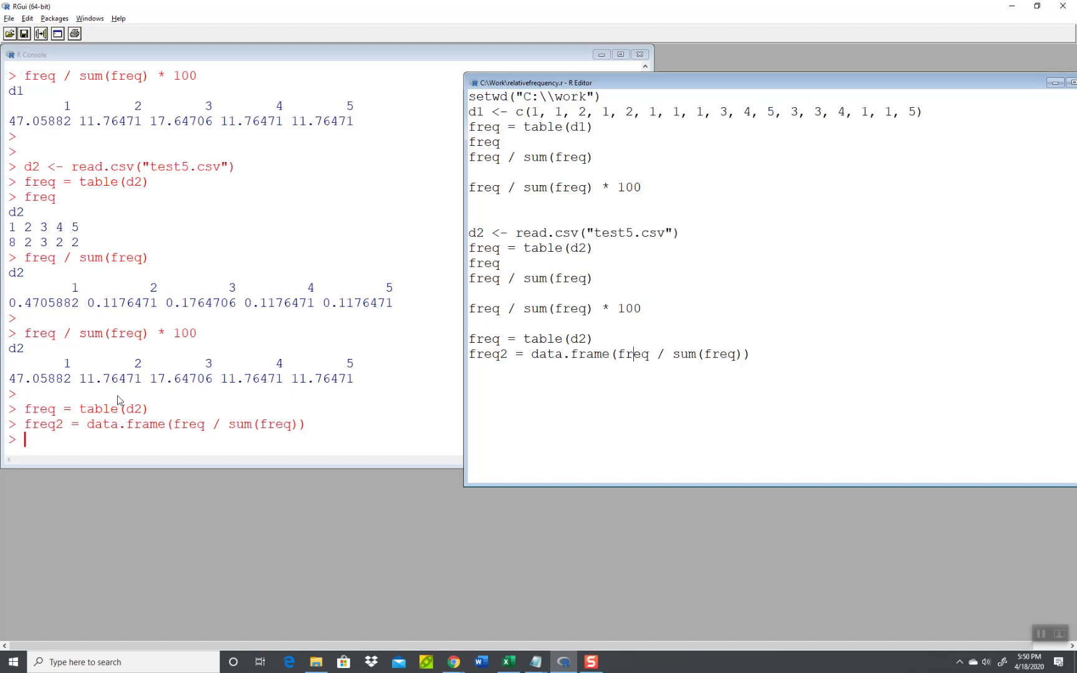
{"action": "mouse_move", "coordinate": [353, 385]}
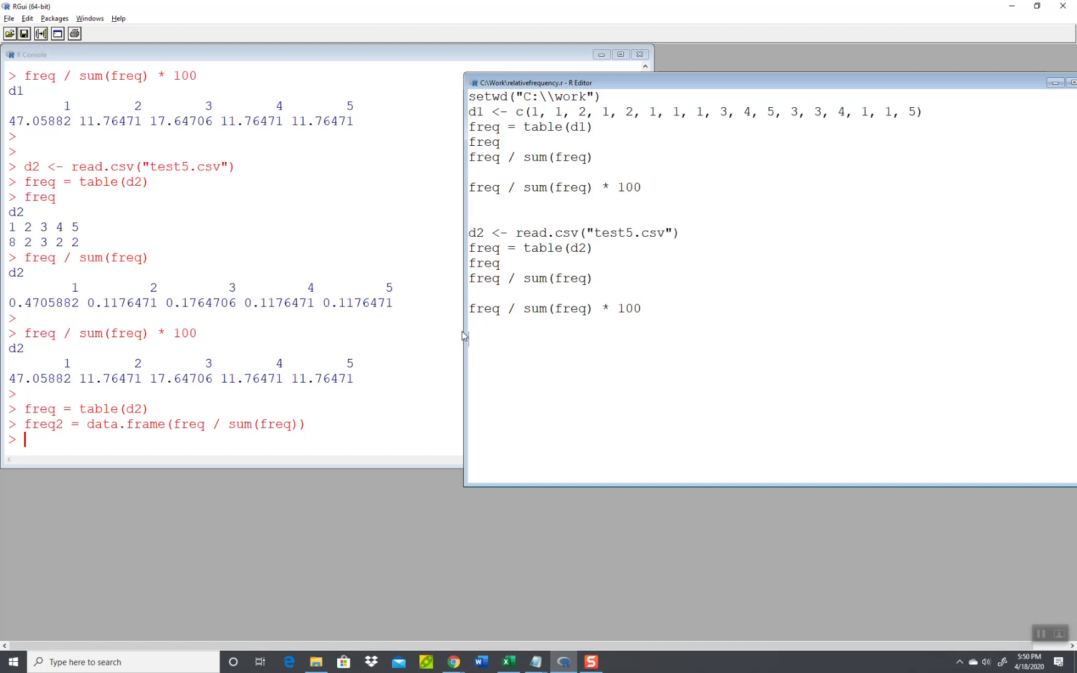
{"action": "mouse_move", "coordinate": [582, 108]}
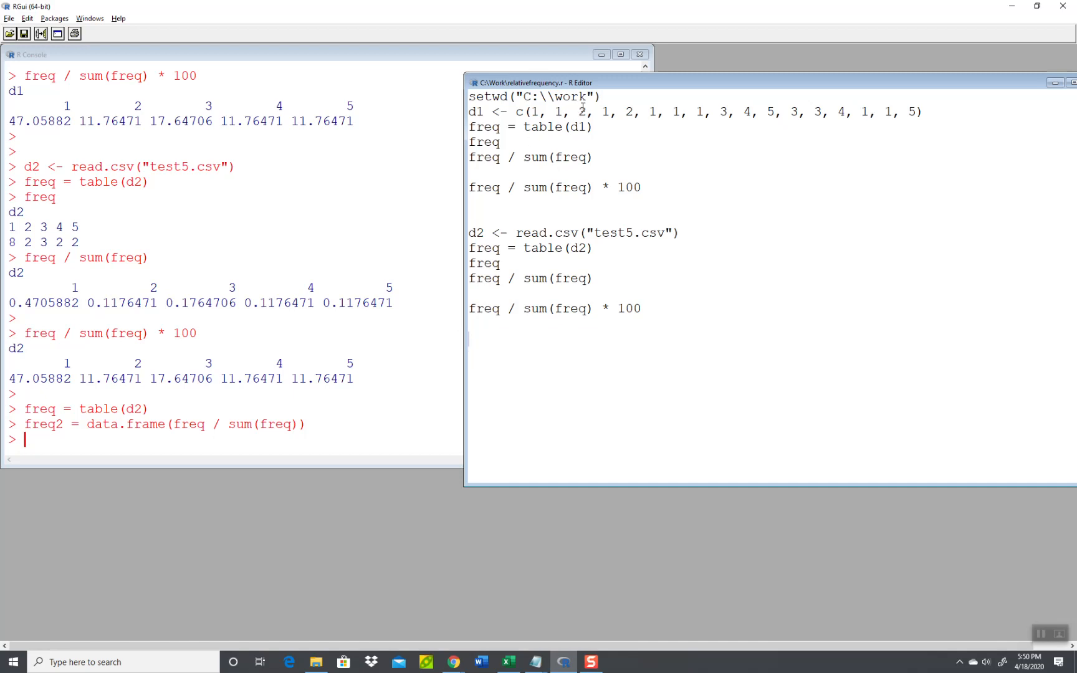